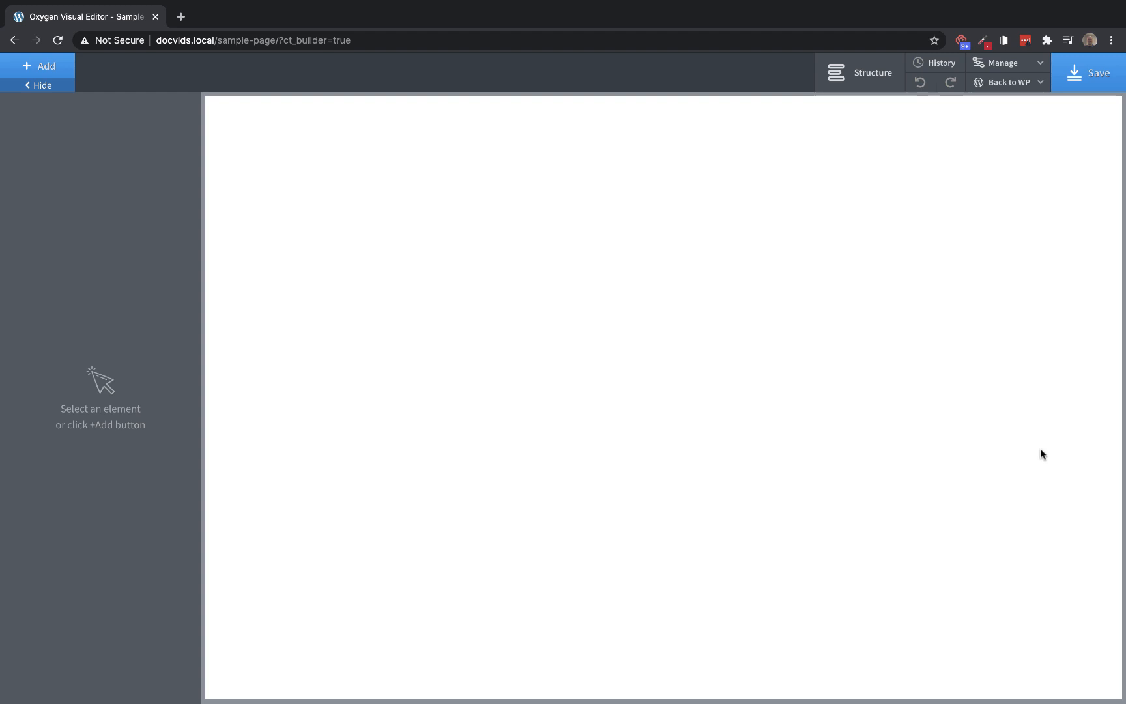
pyautogui.moveTo(1017, 455)
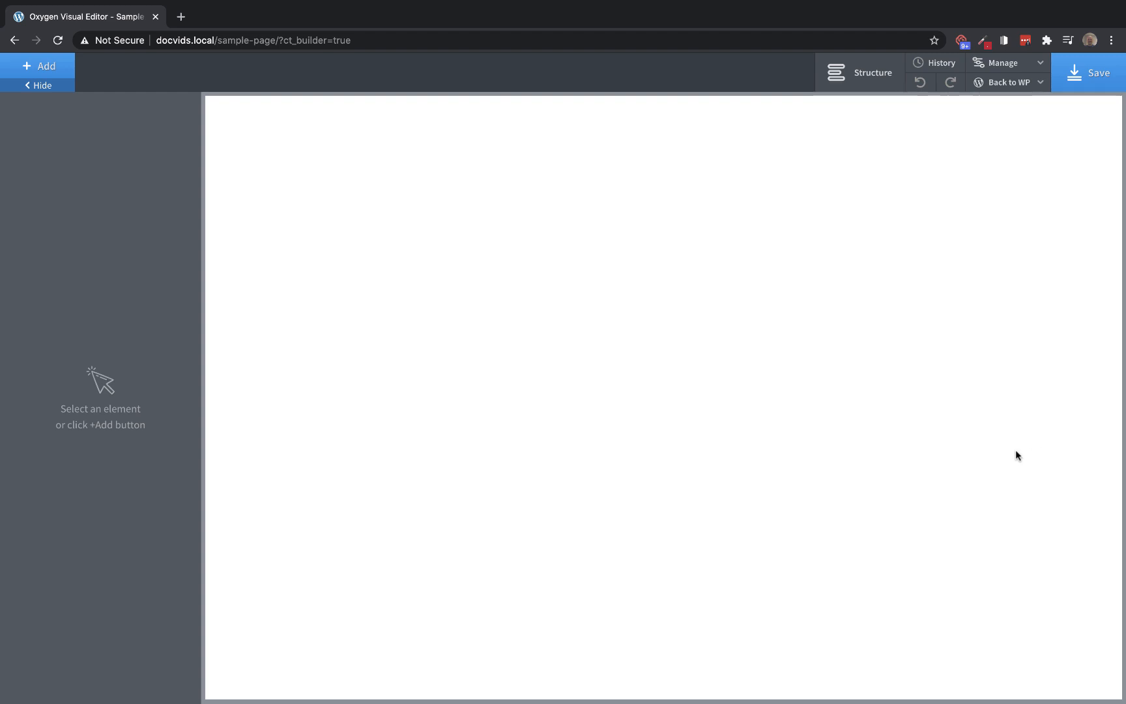
pyautogui.moveTo(95, 109)
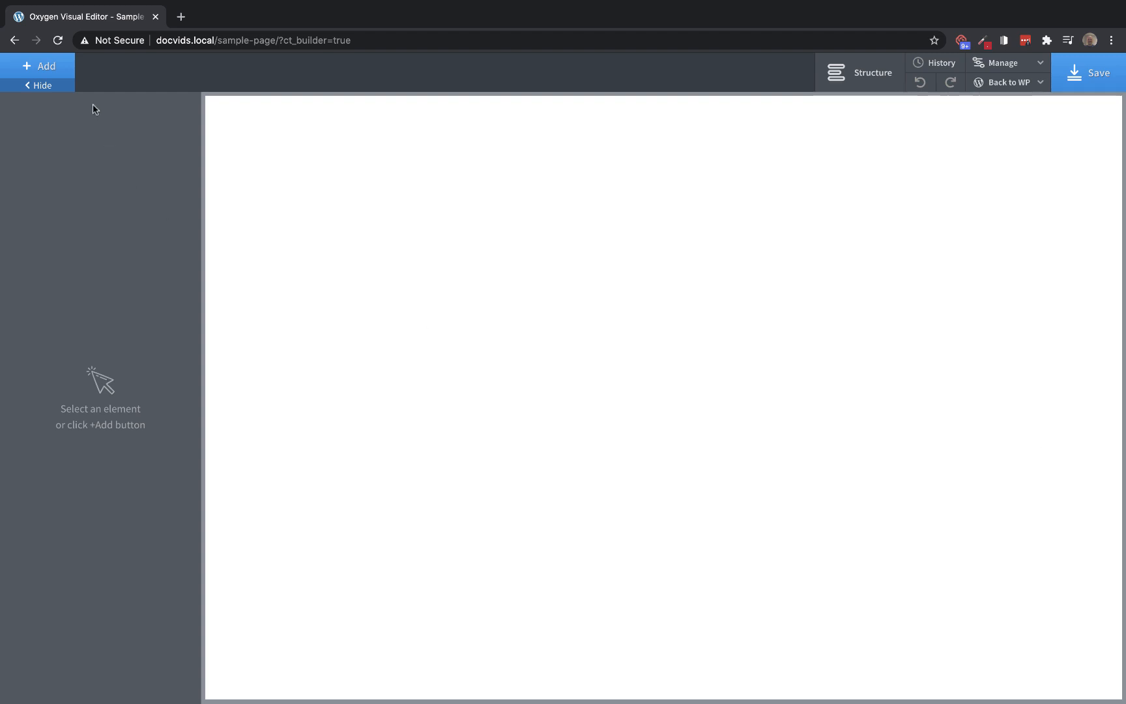
# Add a Section holding a Columns block with the 33 33 33 equal layout
pyautogui.click(38, 65)
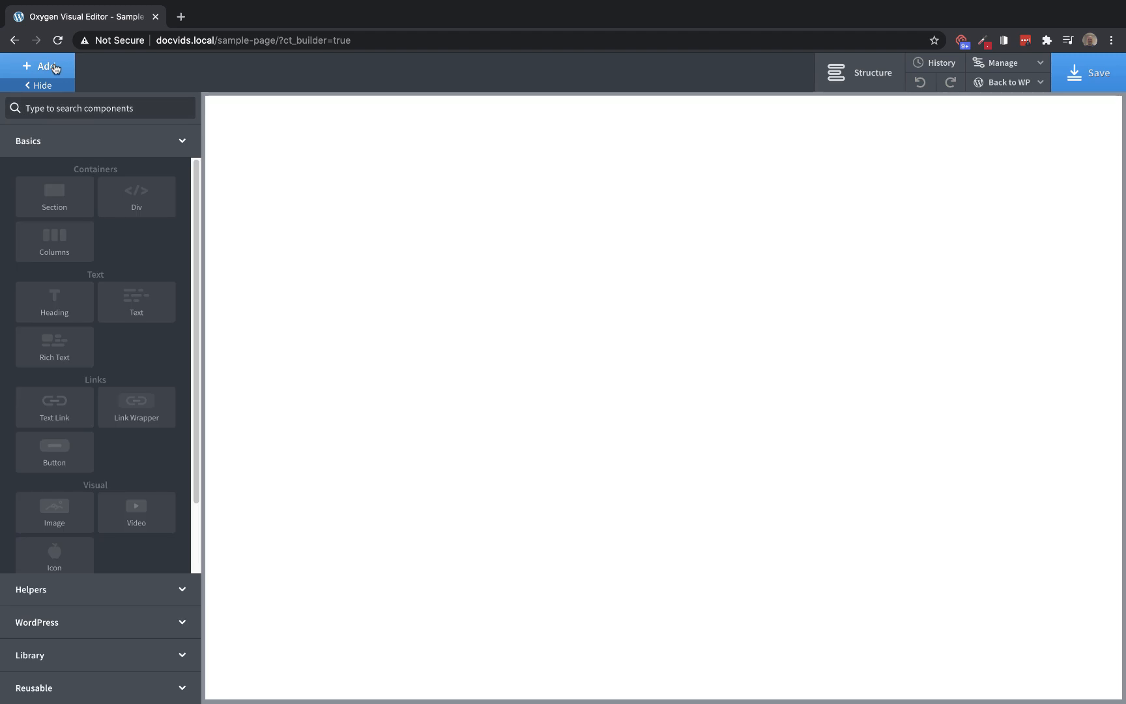
pyautogui.click(53, 197)
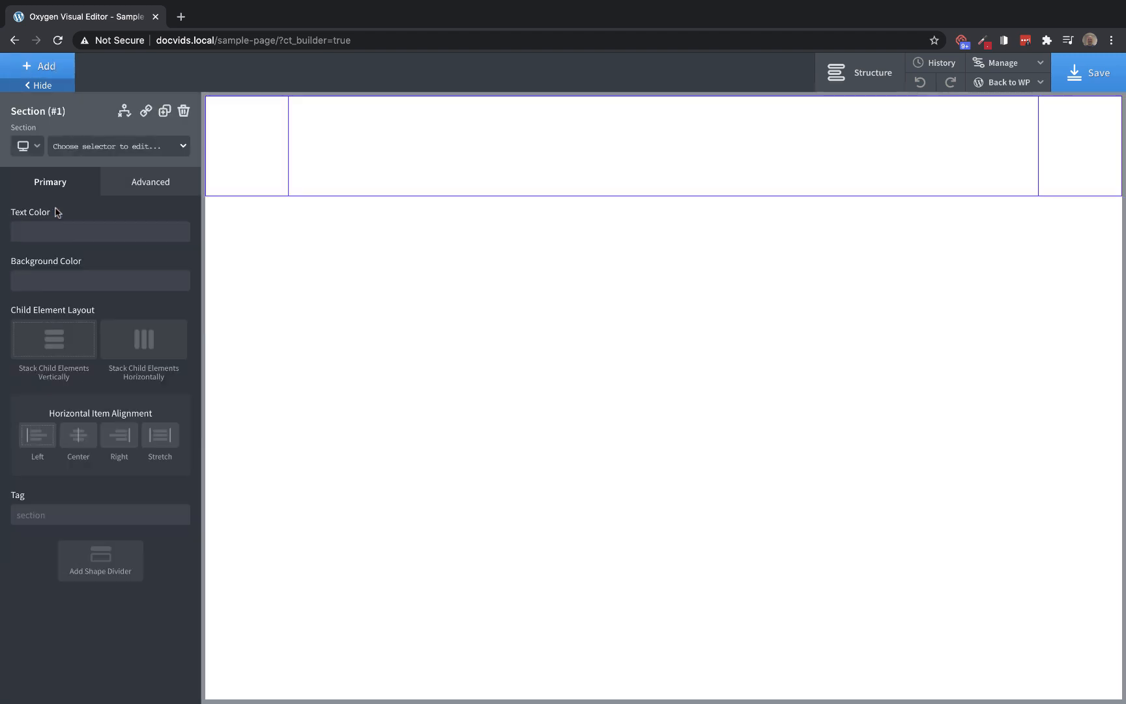
pyautogui.click(38, 65)
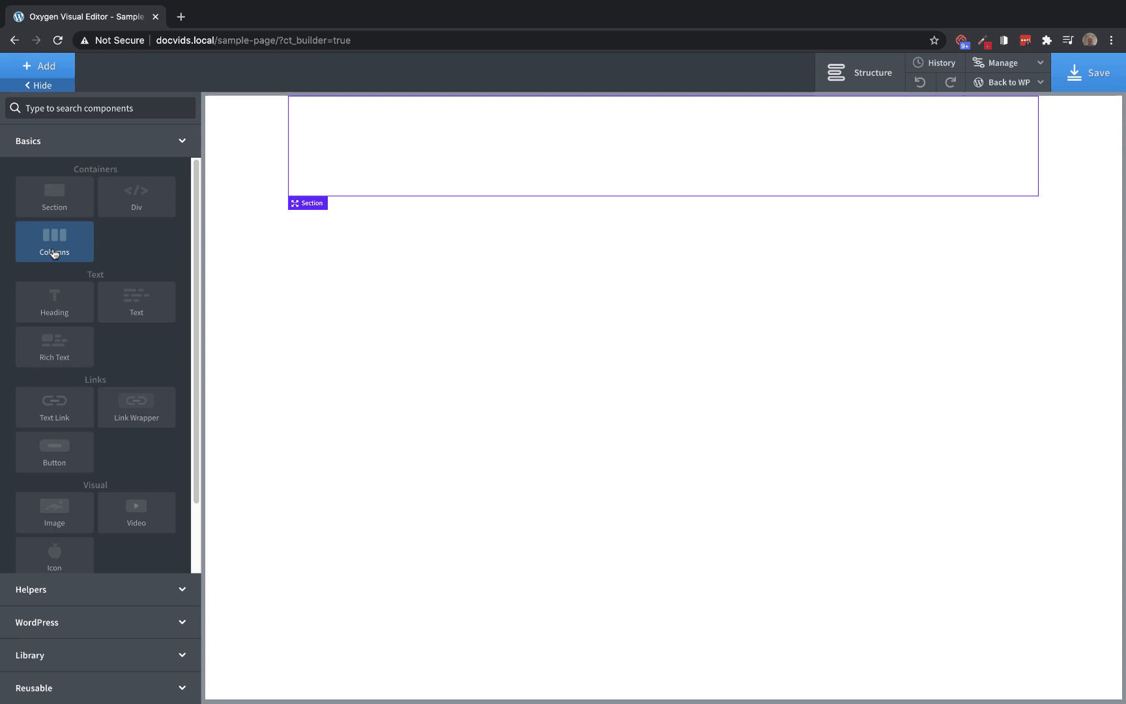
pyautogui.click(54, 241)
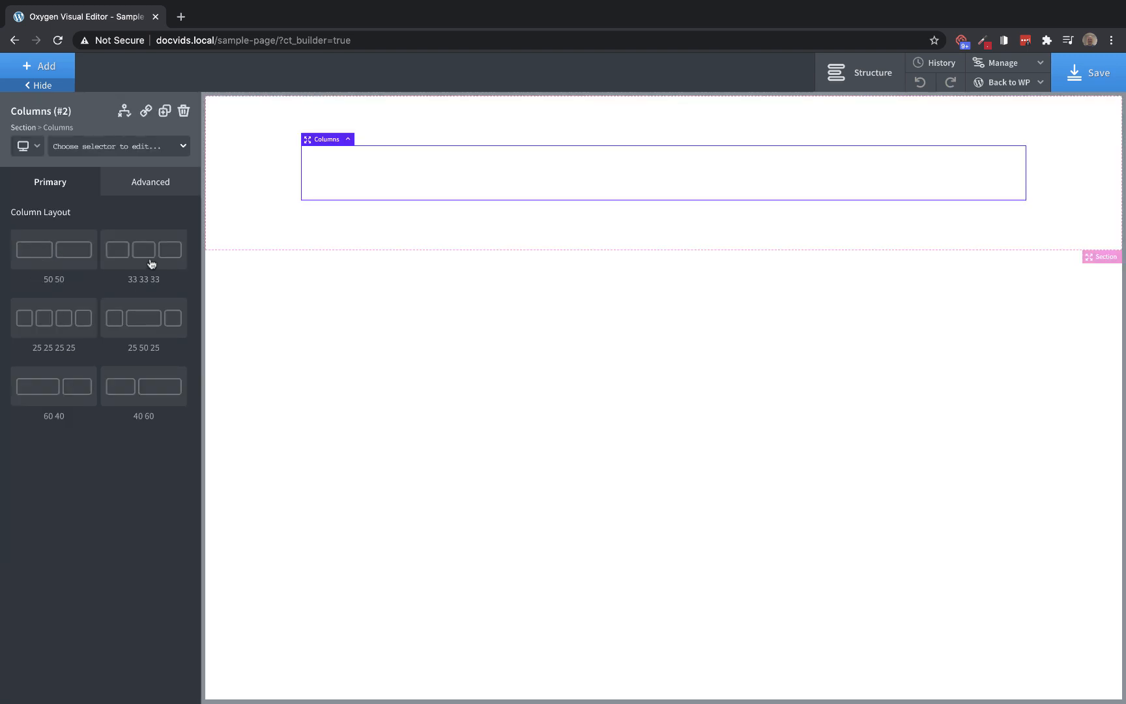
pyautogui.click(143, 249)
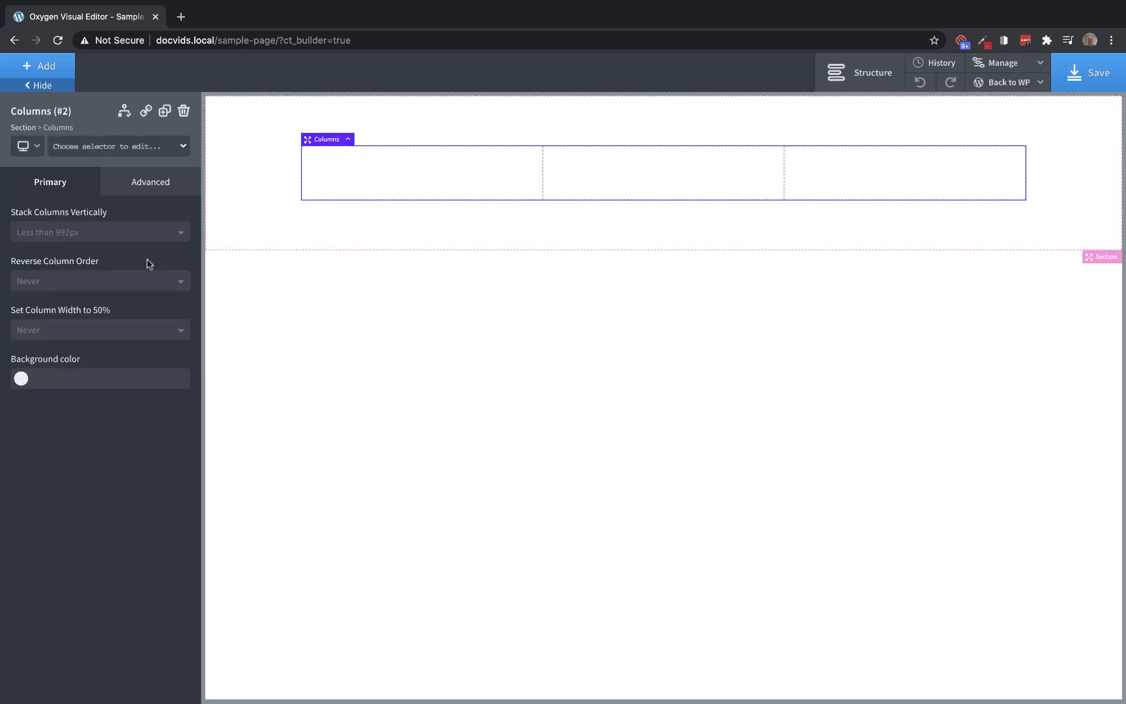
pyautogui.moveTo(38, 66)
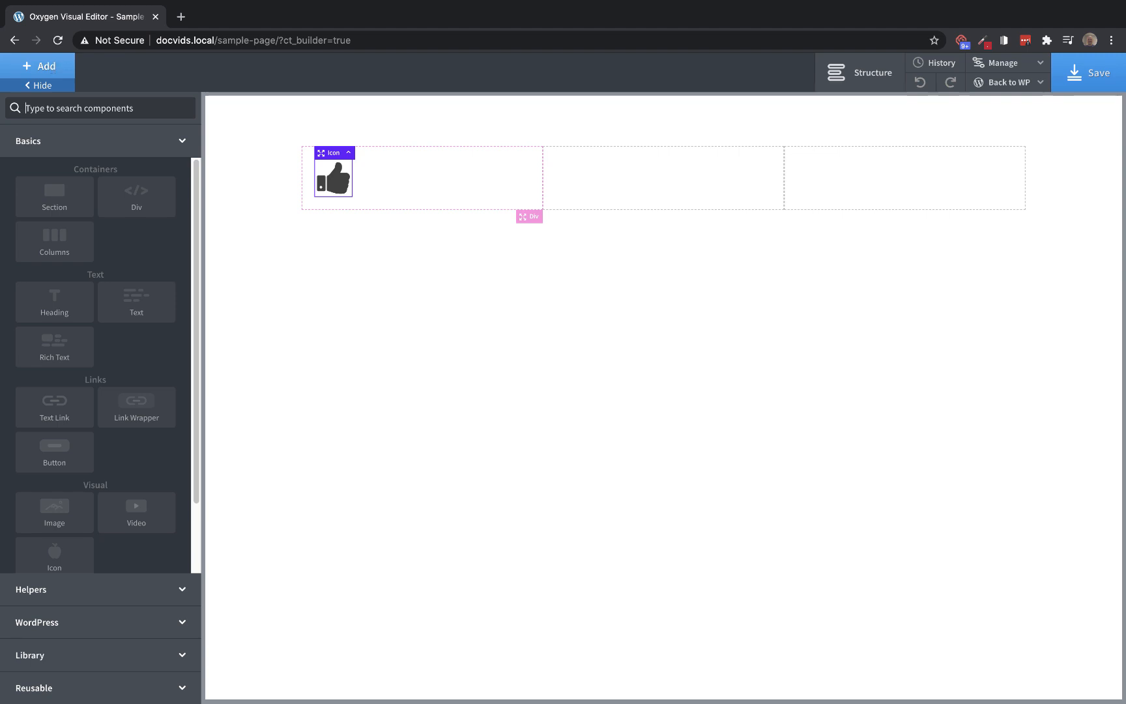
# Add two Text elements under the icon: 'Icon Box Heading' and 'description goes down here.'
pyautogui.click(136, 301)
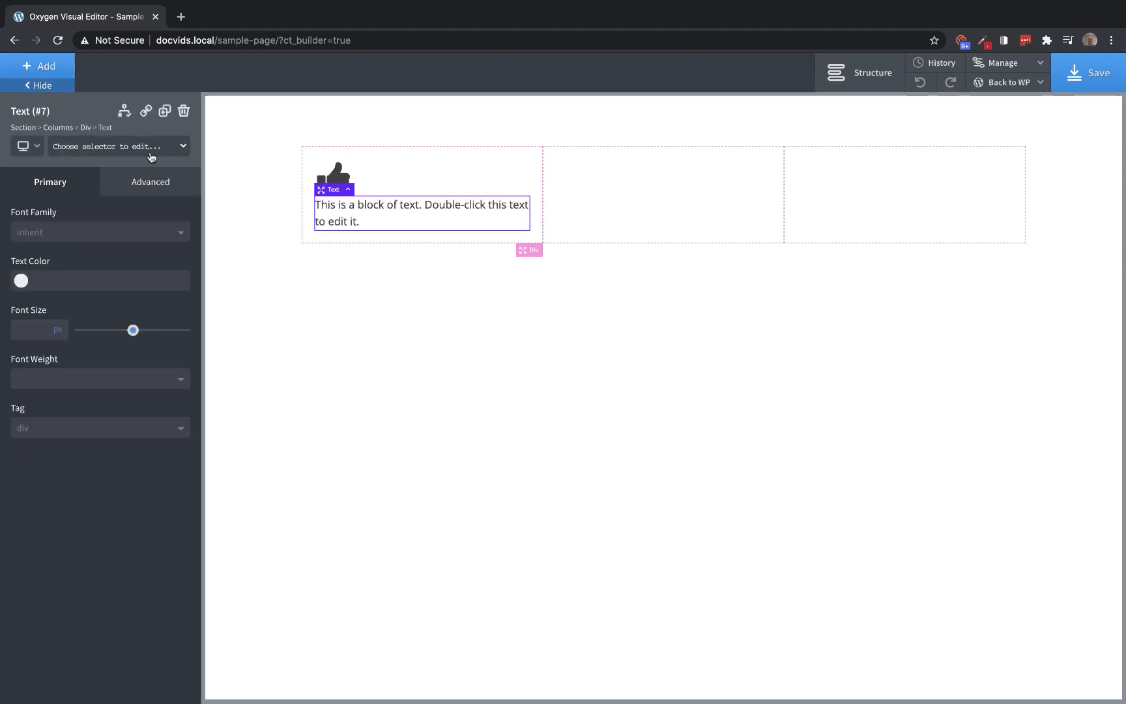
pyautogui.click(38, 67)
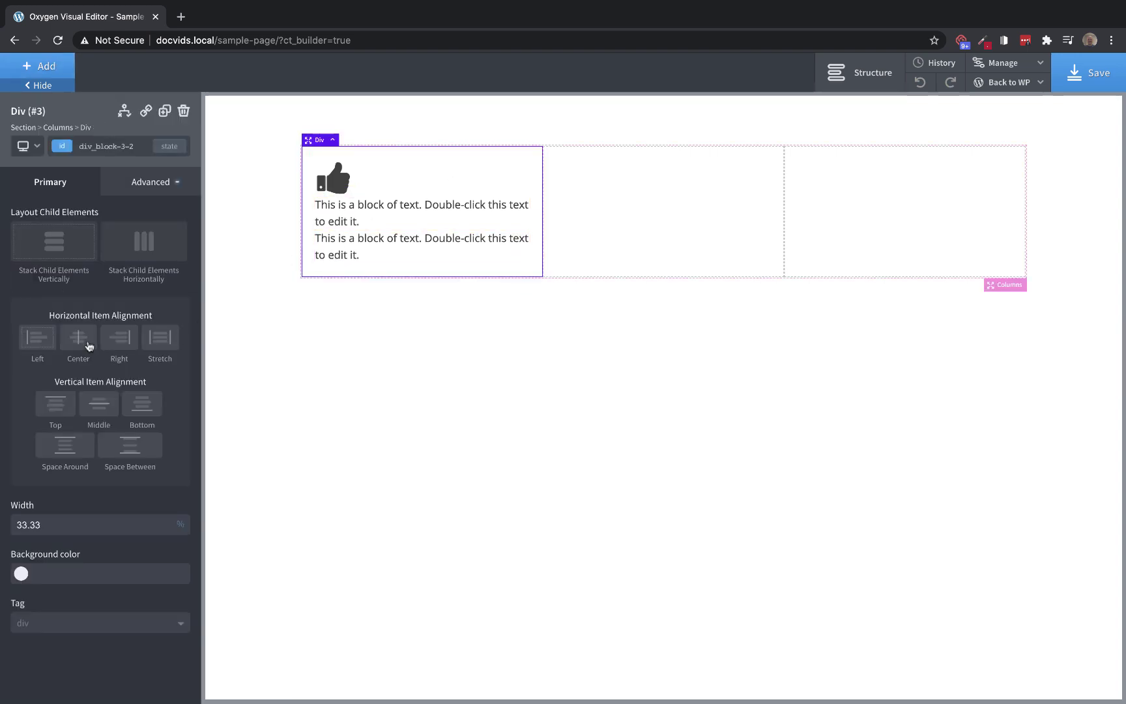
pyautogui.doubleClick(421, 213)
pyautogui.write('Icon Box Heading')
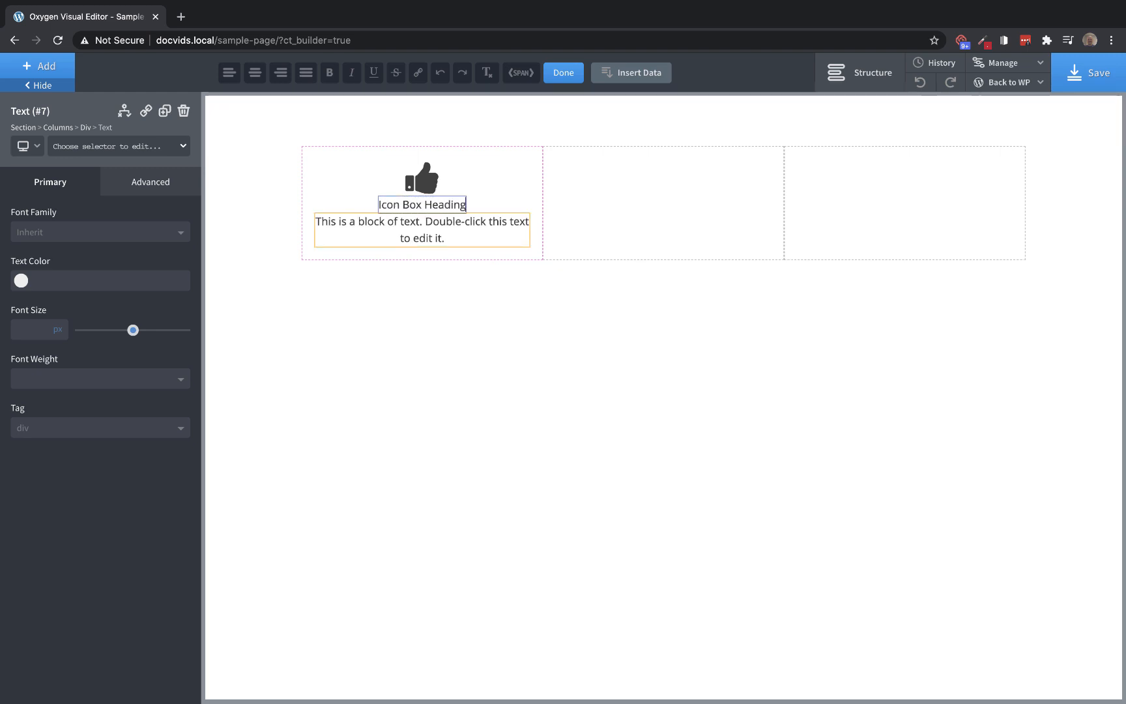
pyautogui.click(421, 229)
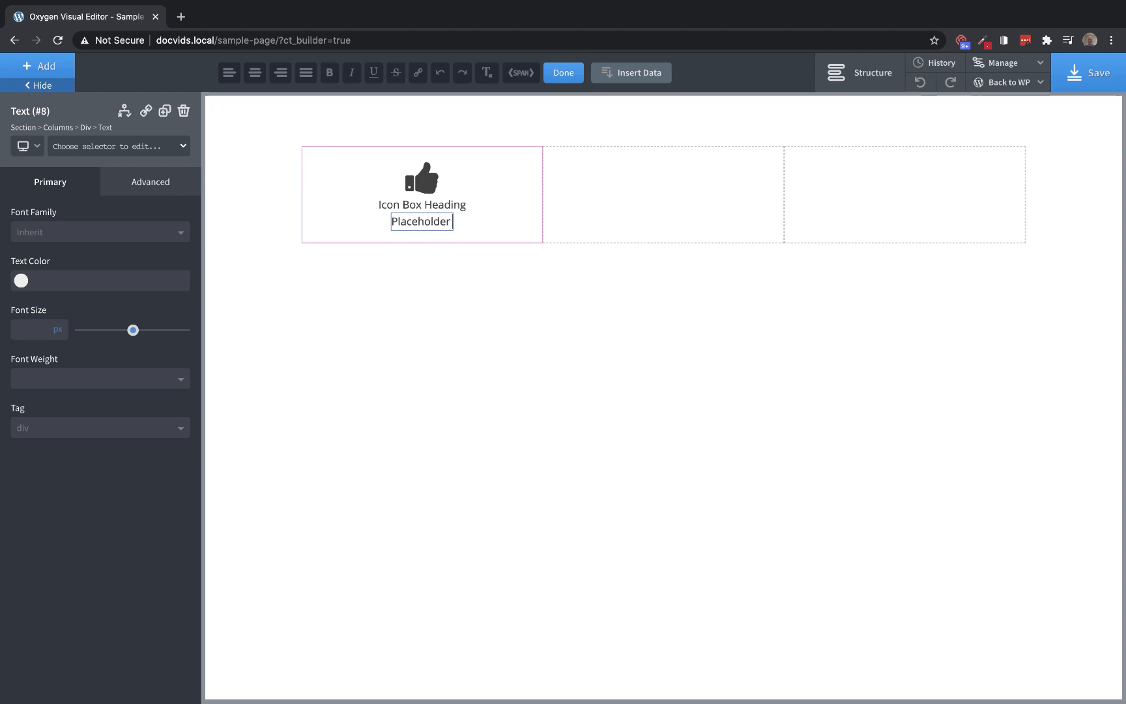
pyautogui.write('description go')
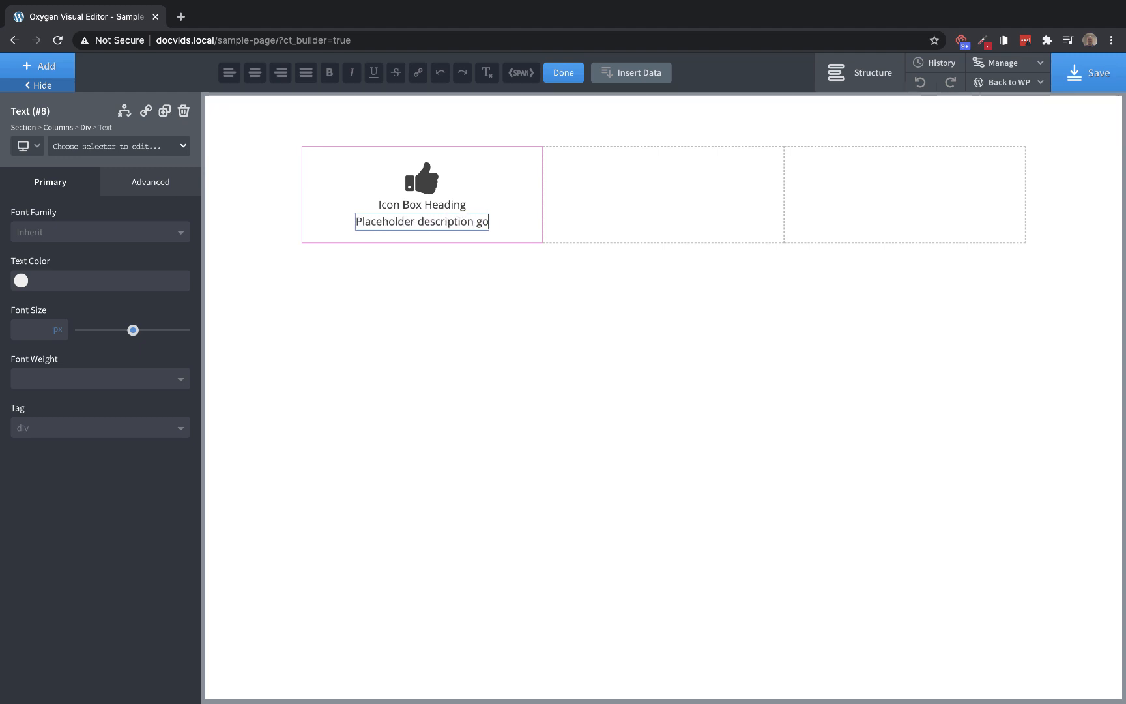
pyautogui.write('es down here.')
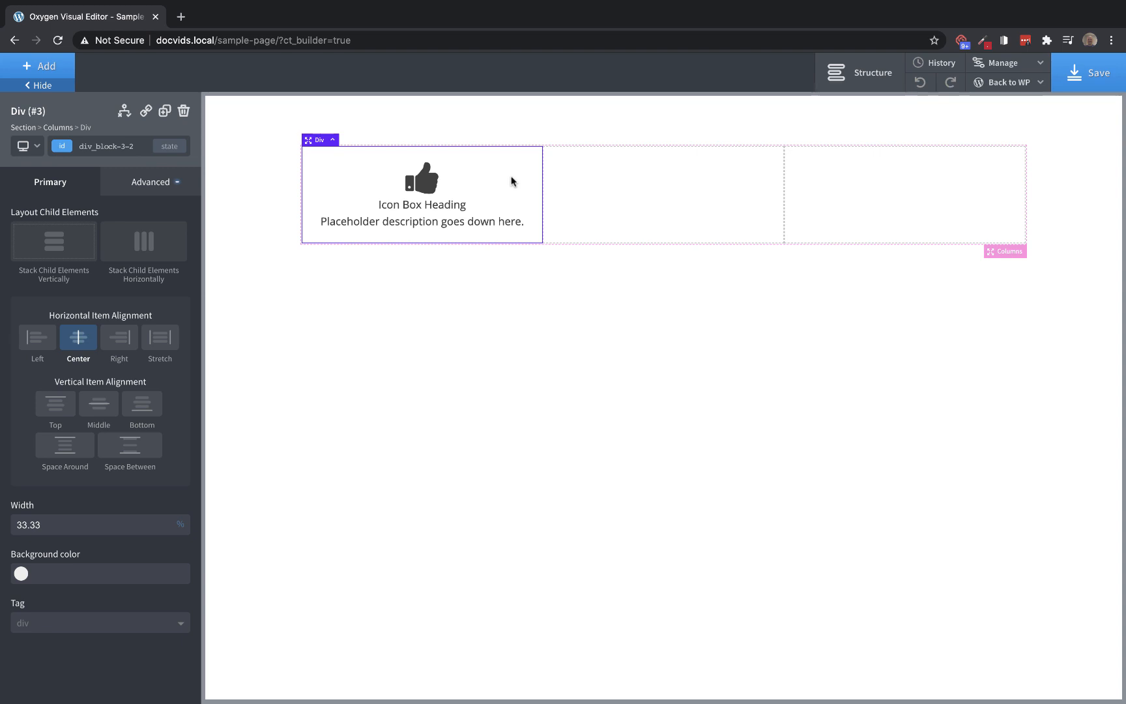
pyautogui.moveTo(476, 188)
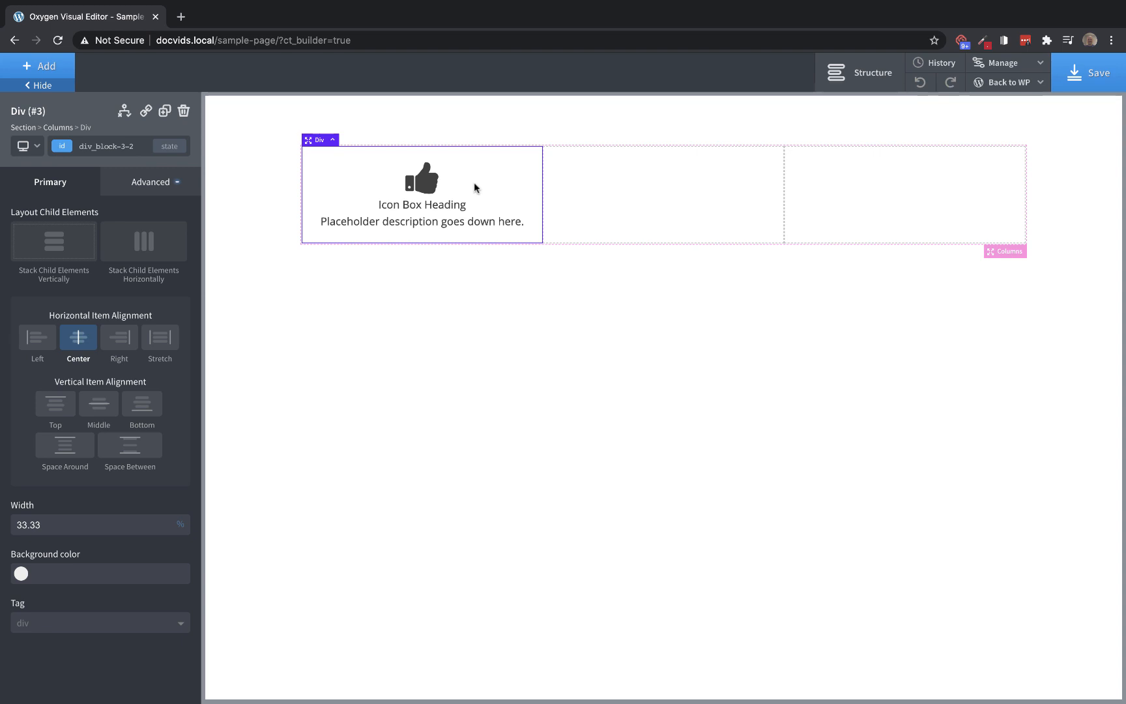
pyautogui.moveTo(421, 179)
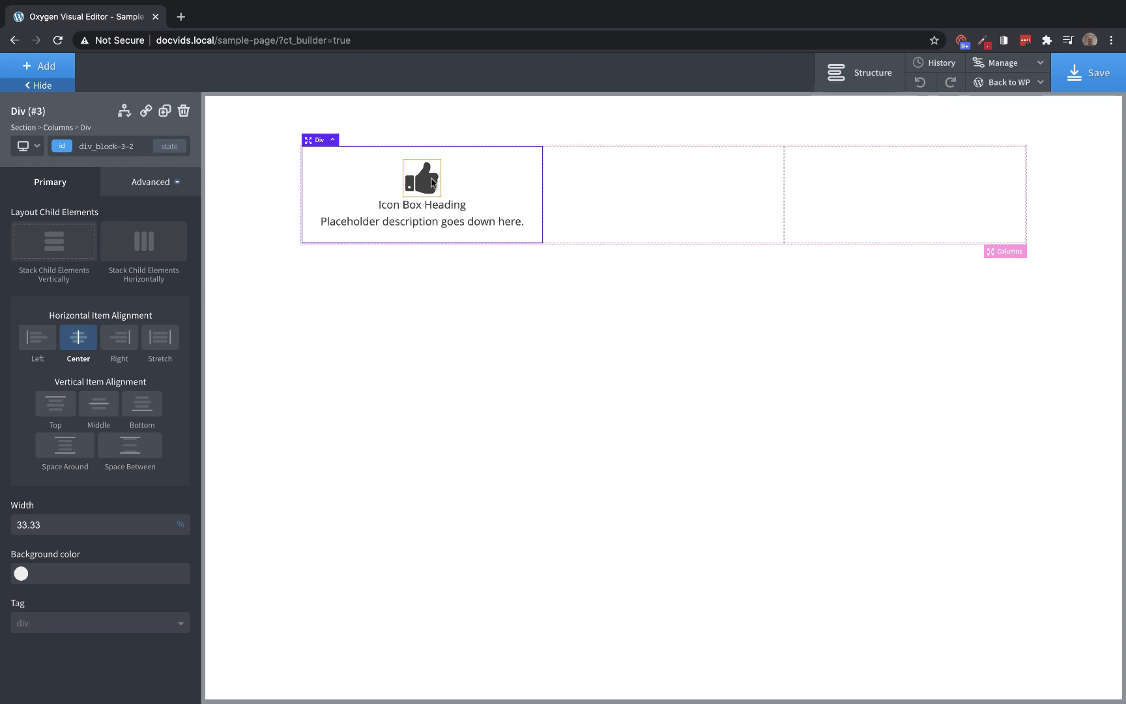
# Select the thumbs-up icon and add a new shared class named 'icon' to it
pyautogui.click(421, 178)
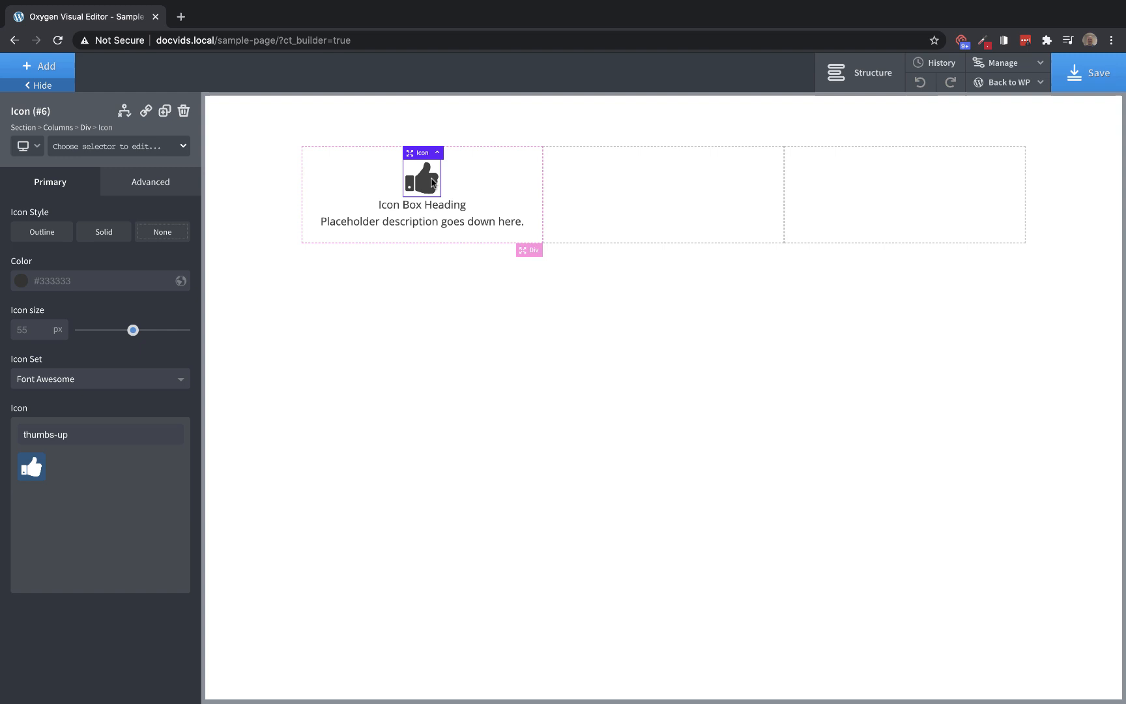
pyautogui.moveTo(111, 199)
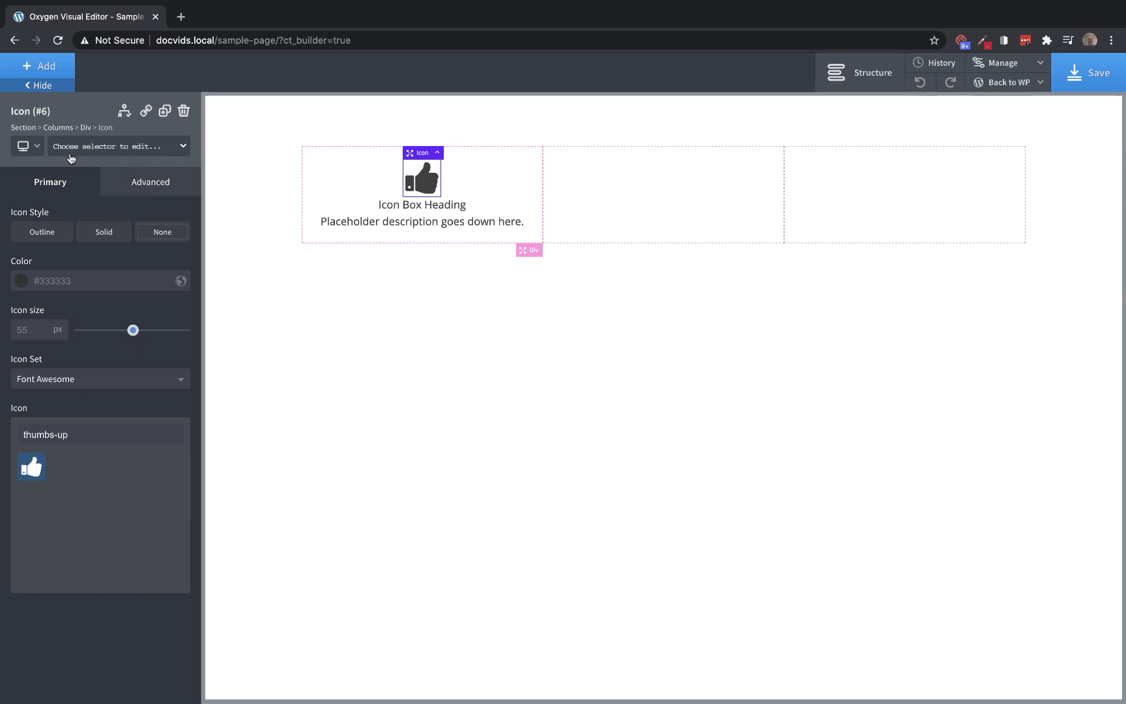
pyautogui.click(119, 146)
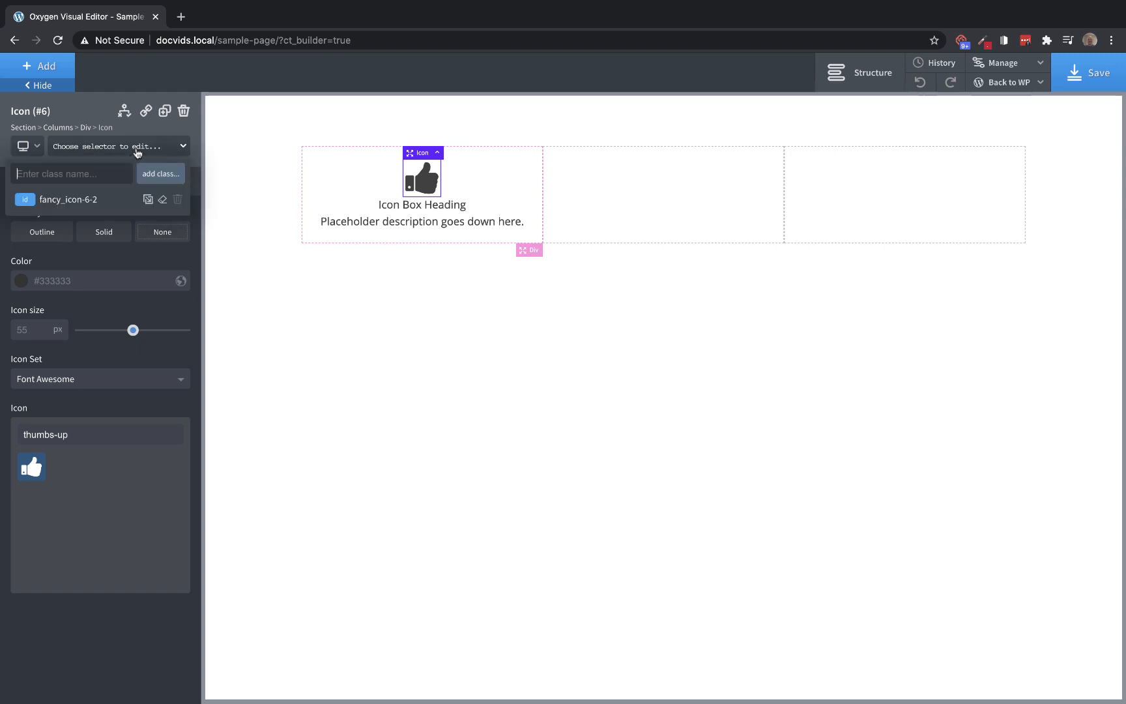
pyautogui.moveTo(56, 203)
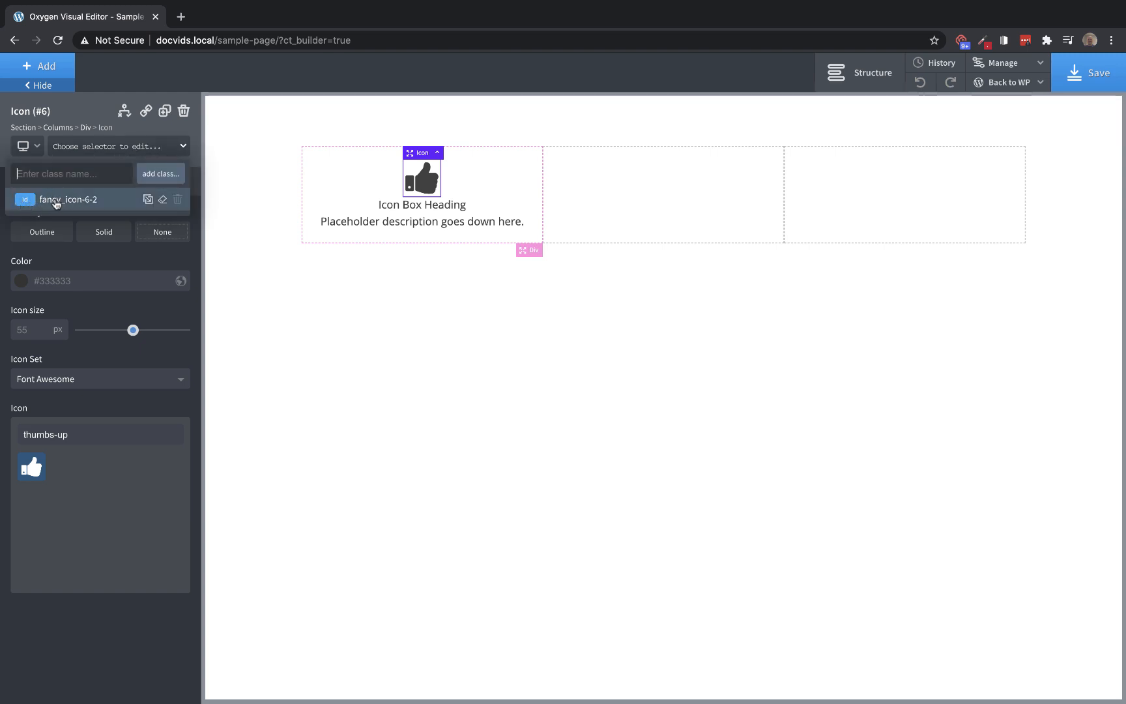
pyautogui.click(70, 173)
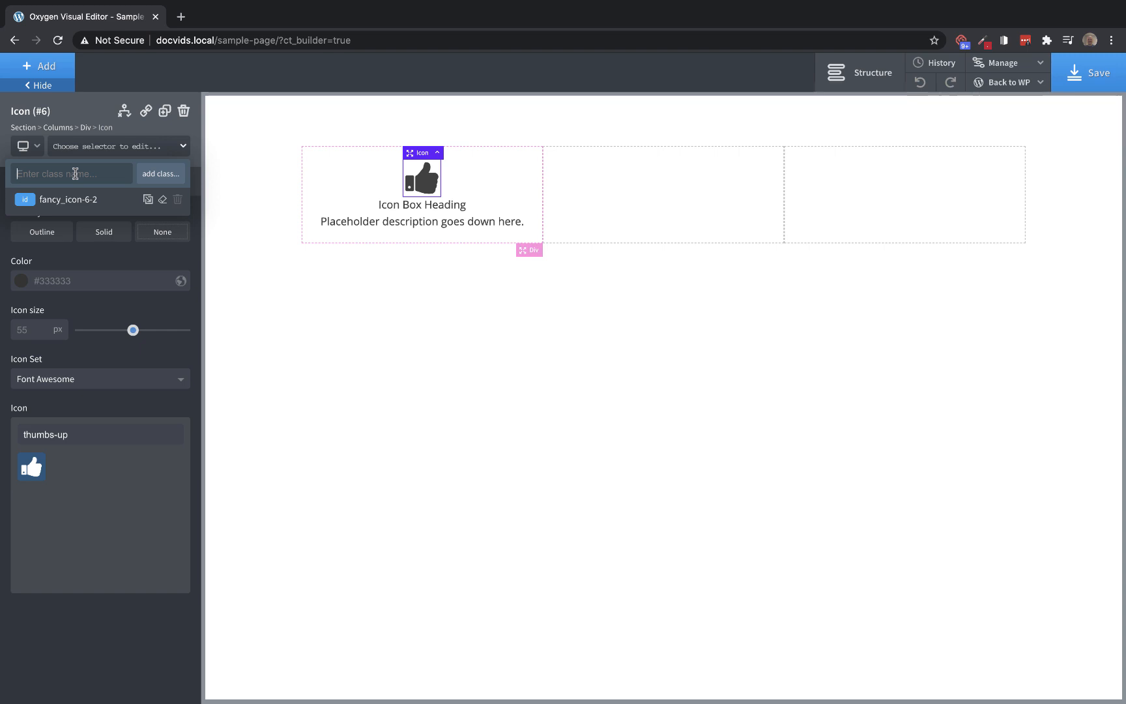
pyautogui.write('icon')
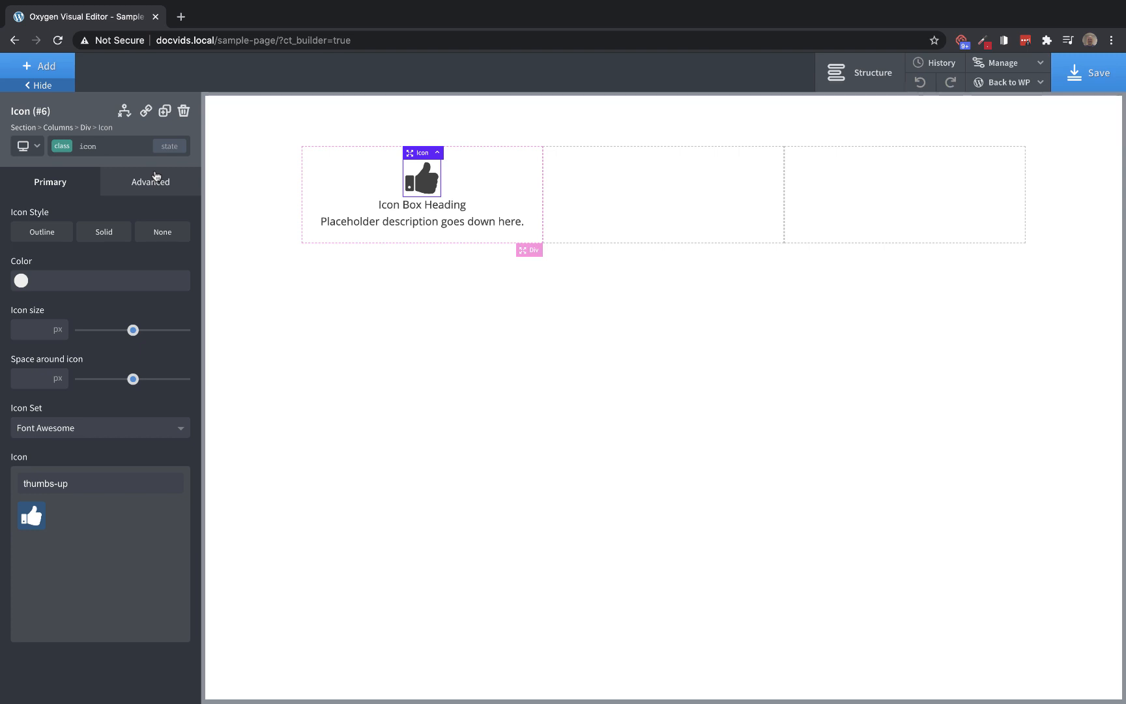
pyautogui.moveTo(311, 133)
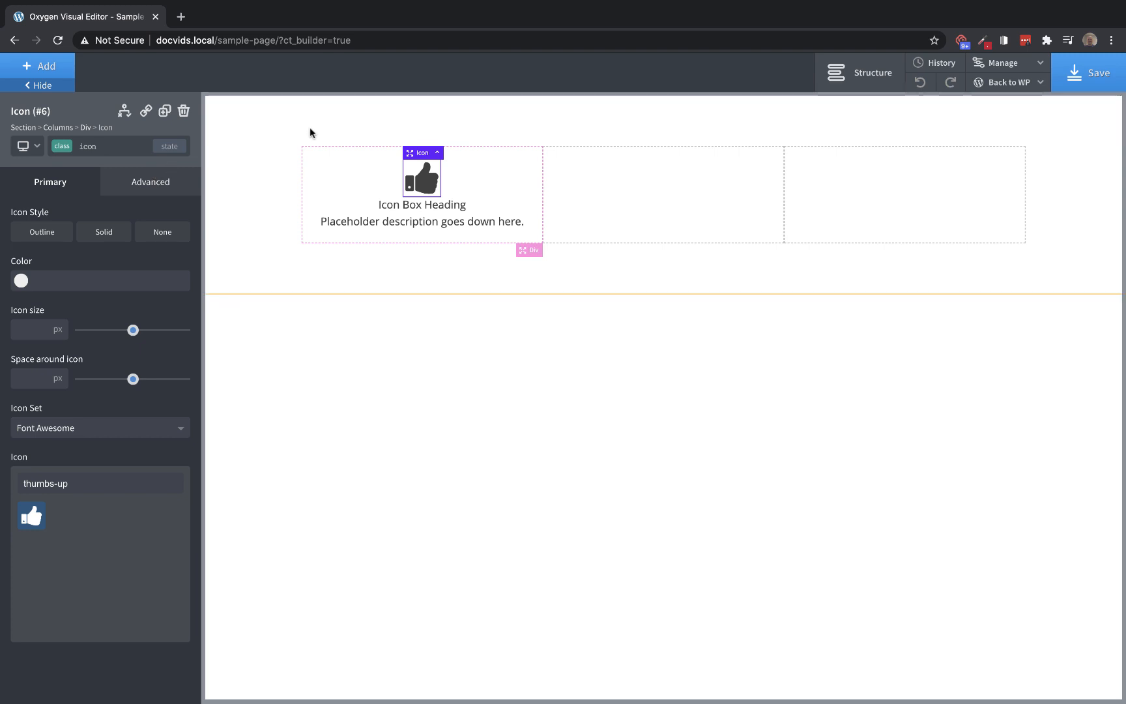
# Give the heading text the 'heading' class and the description text the 'description' class
pyautogui.click(421, 204)
pyautogui.write('heading')
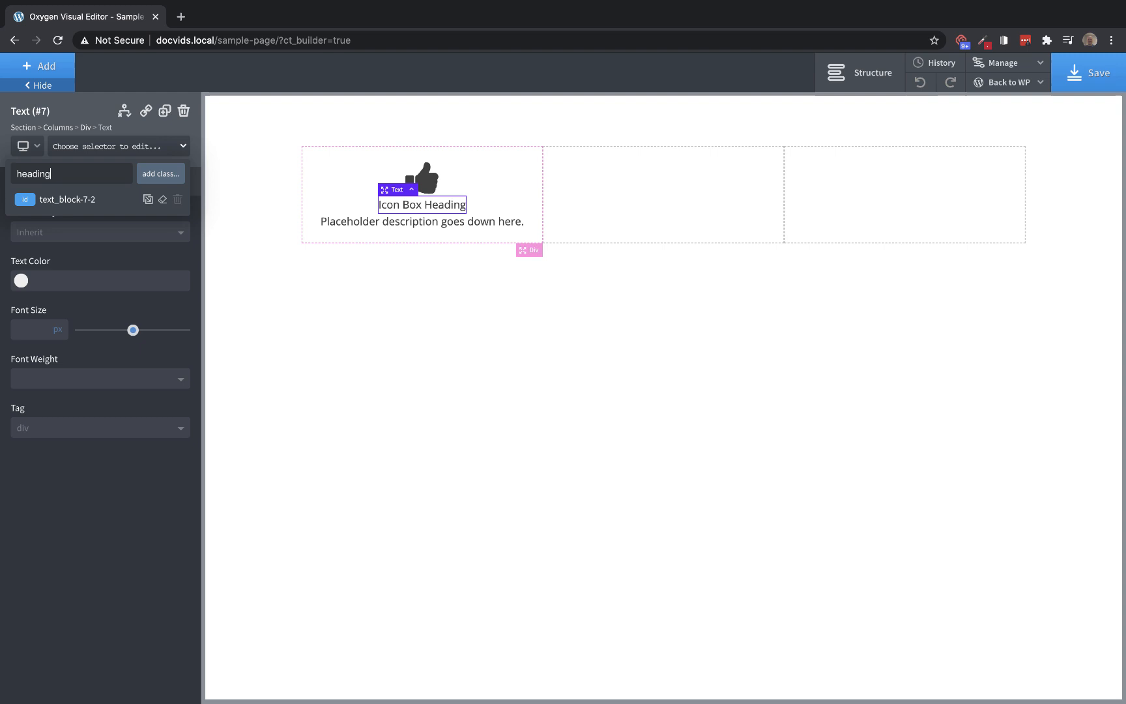
pyautogui.click(159, 173)
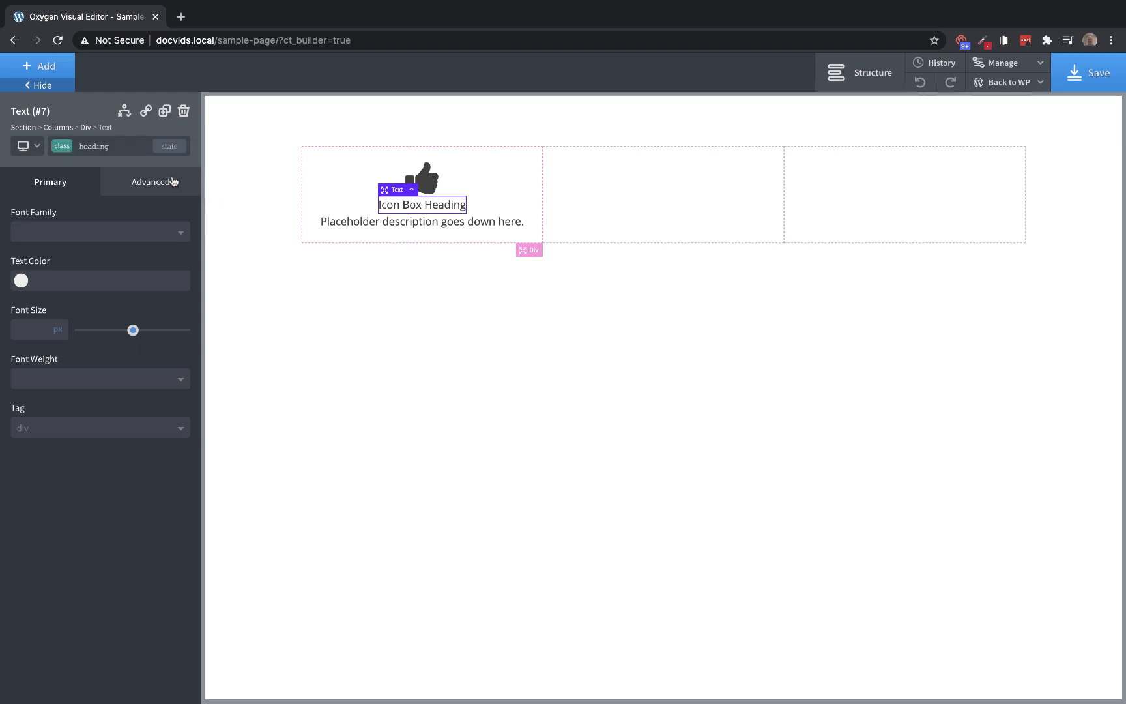
pyautogui.click(421, 221)
pyautogui.write('description')
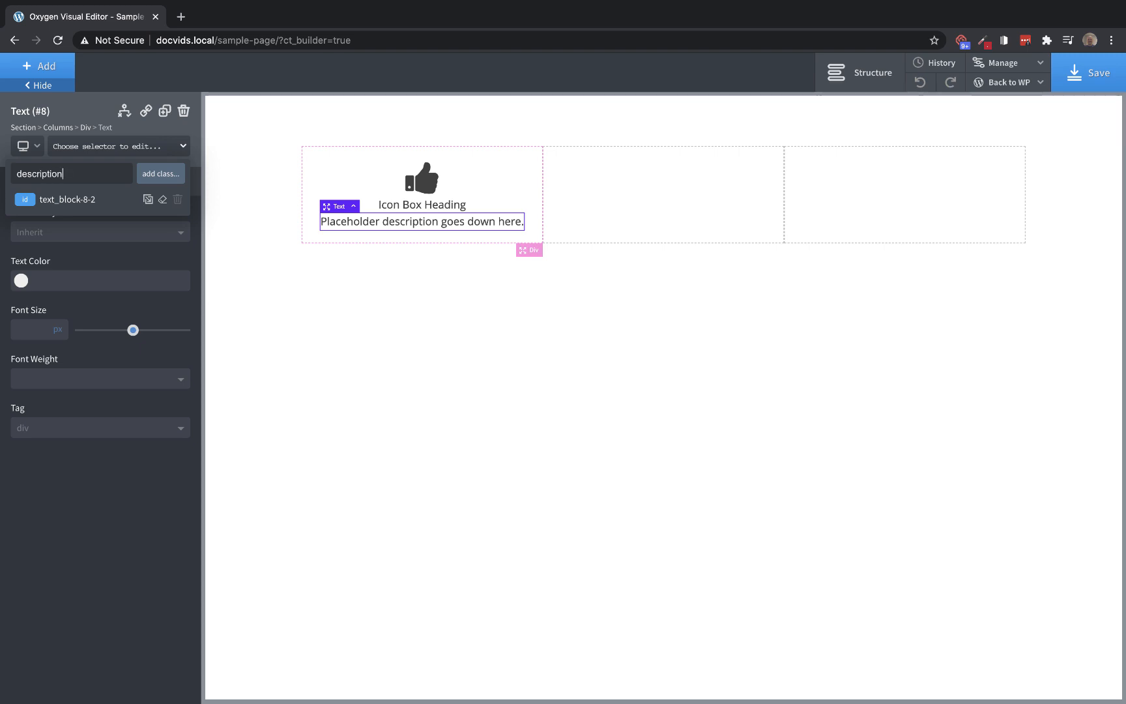
pyautogui.moveTo(160, 173)
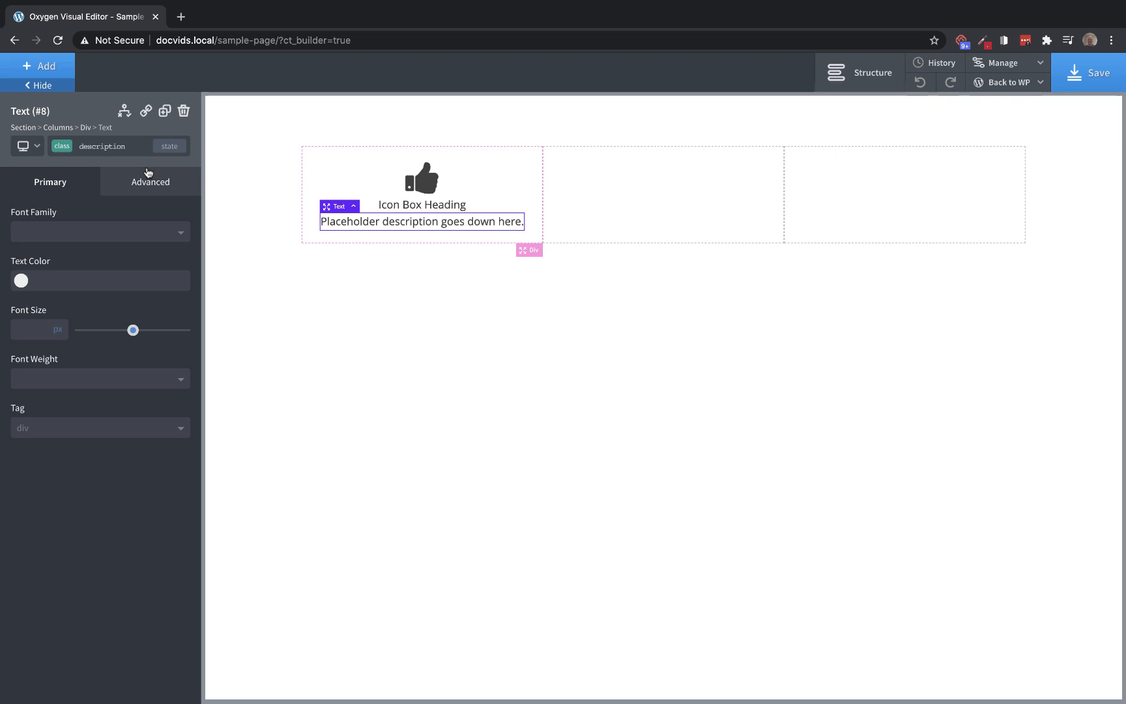
pyautogui.moveTo(135, 171)
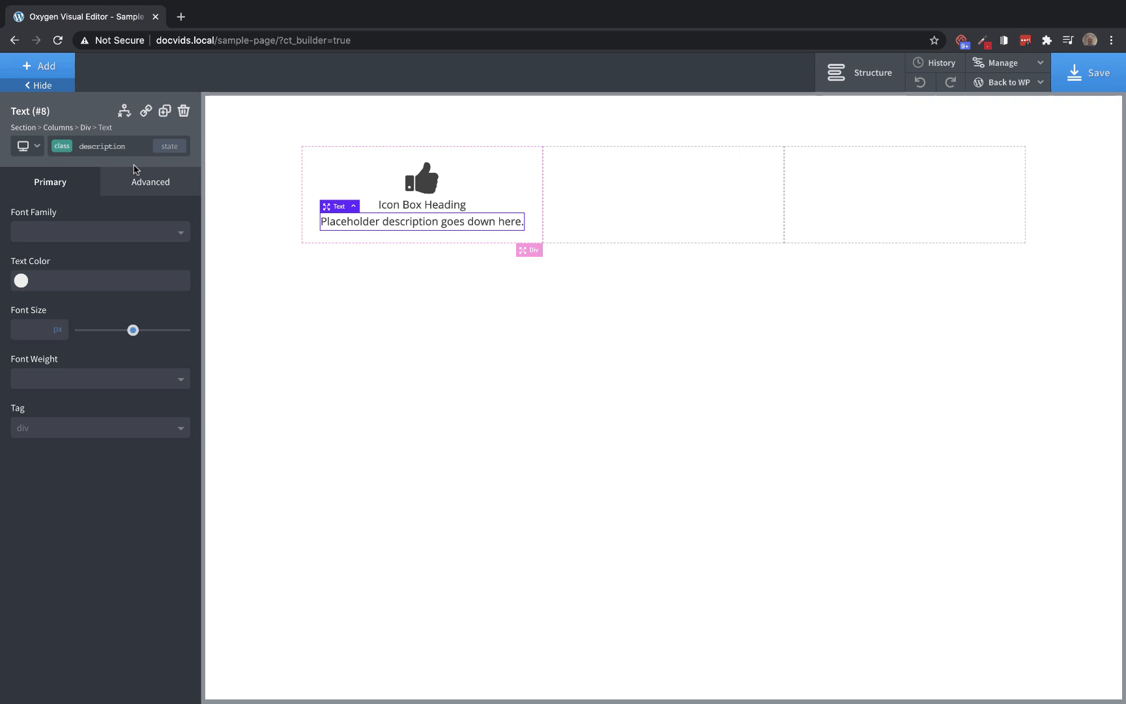
pyautogui.click(101, 146)
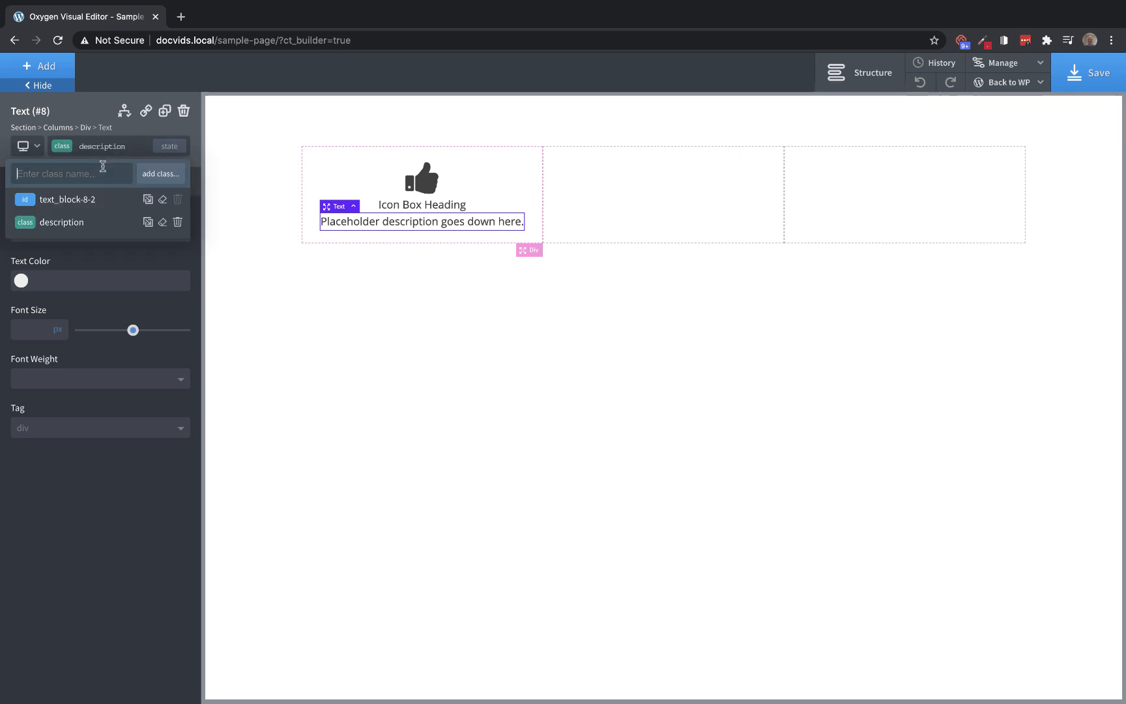
pyautogui.write('oxy_thename')
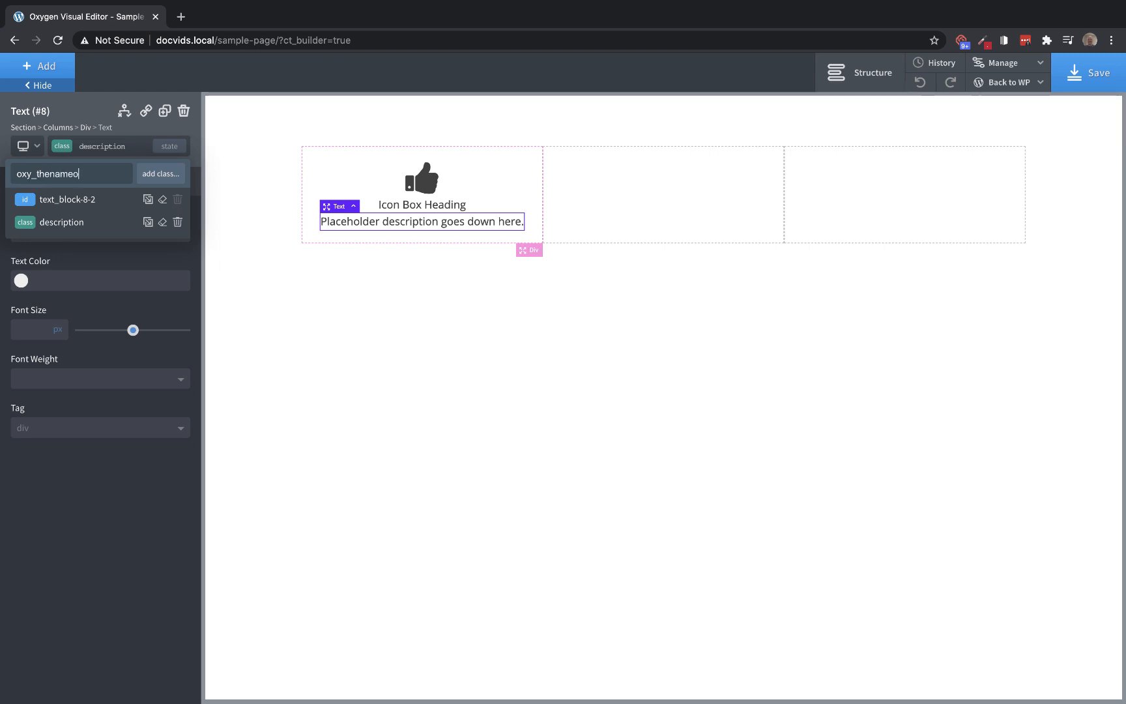
pyautogui.write('oftheclass')
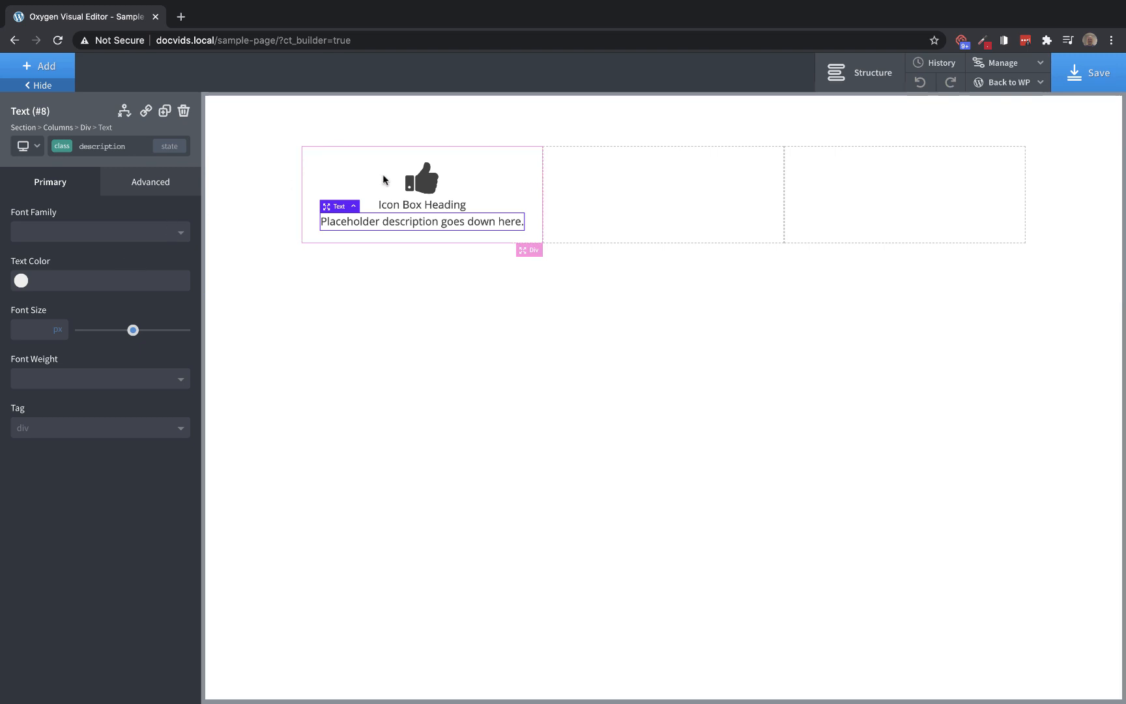
# Duplicate the icon, heading and description into the second and third columns
pyautogui.click(423, 178)
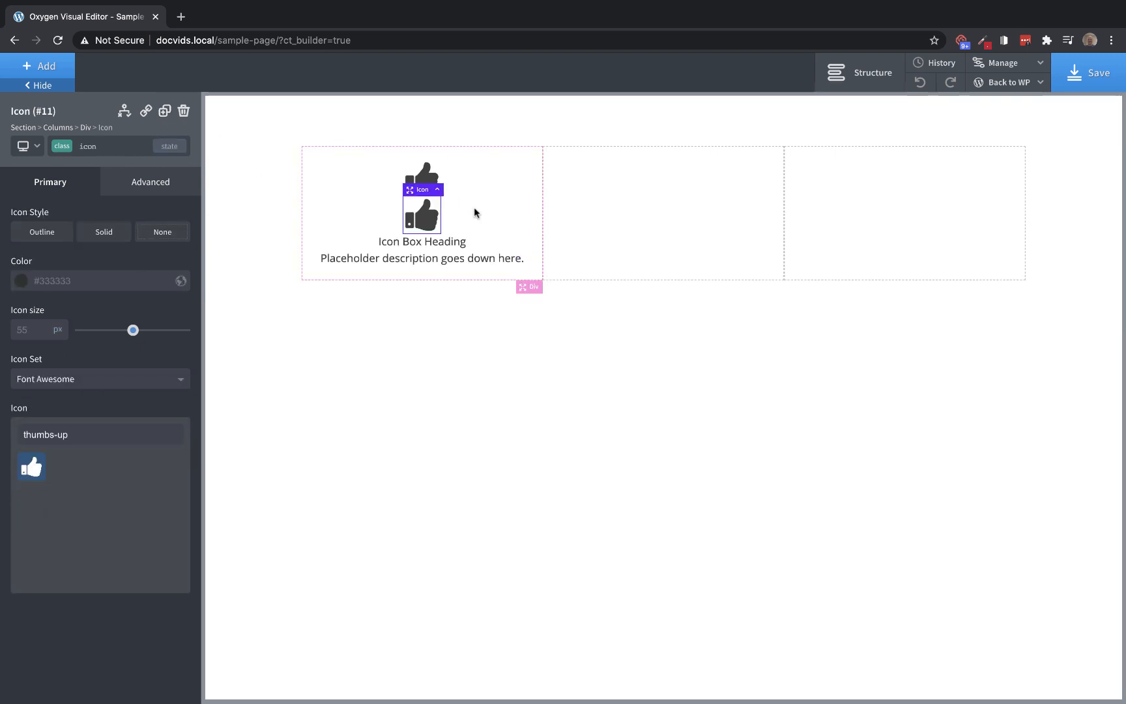
pyautogui.click(164, 111)
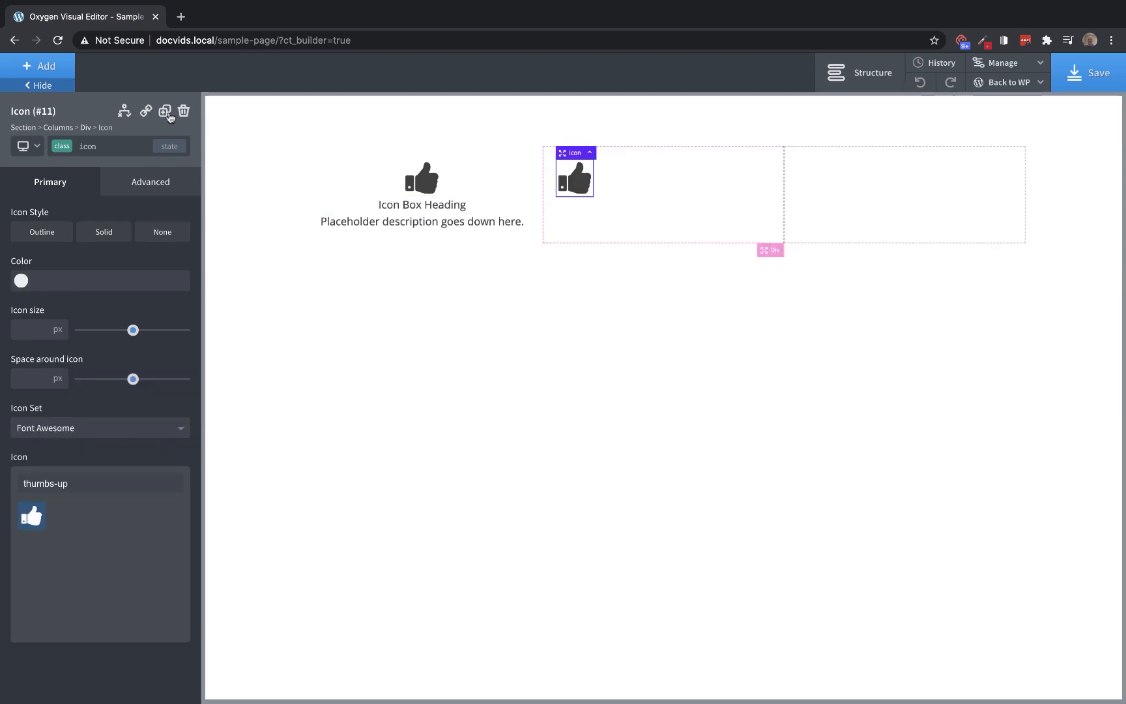
pyautogui.click(164, 111)
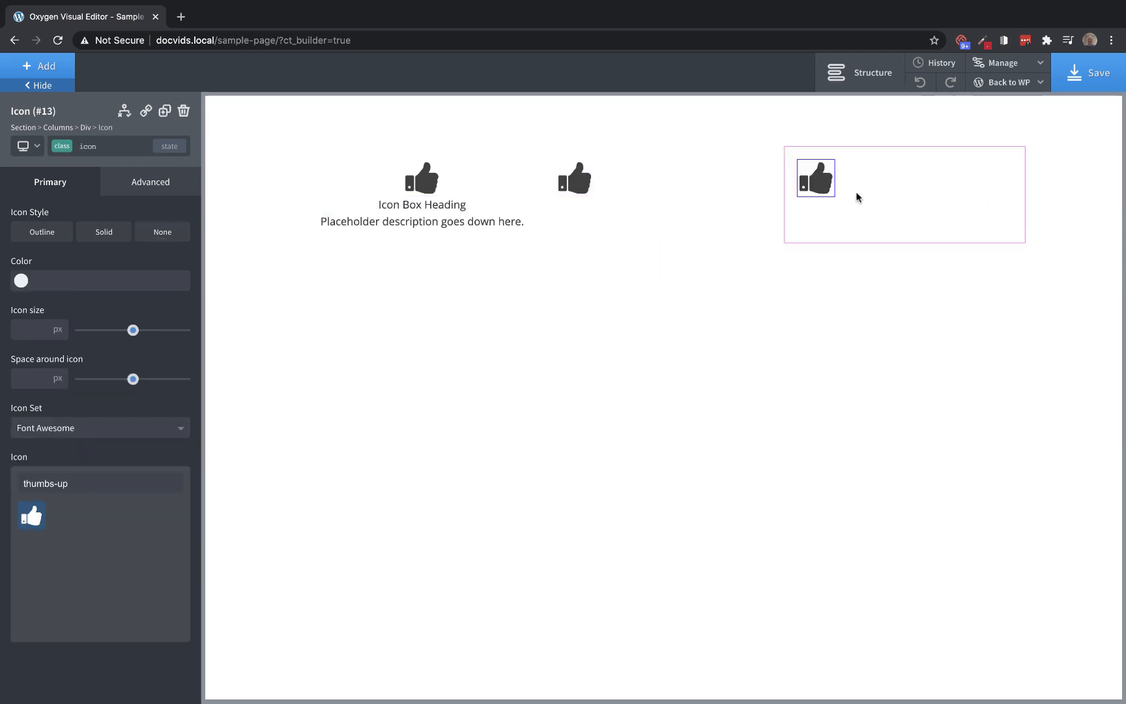
pyautogui.click(421, 204)
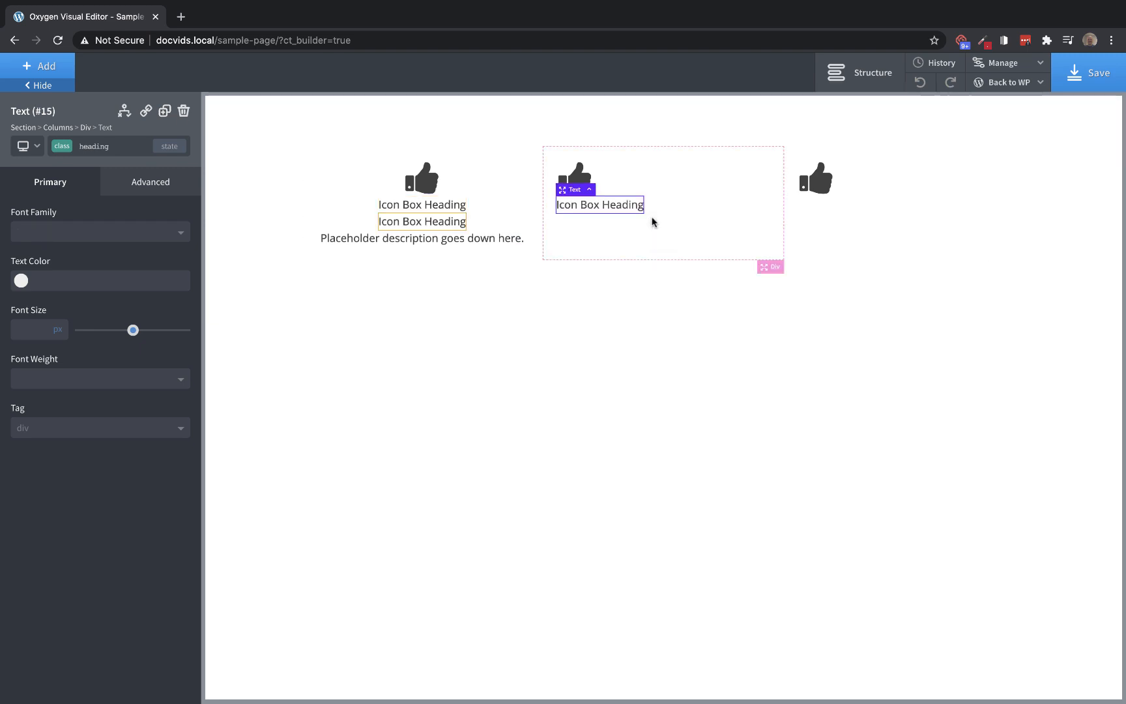
pyautogui.click(841, 205)
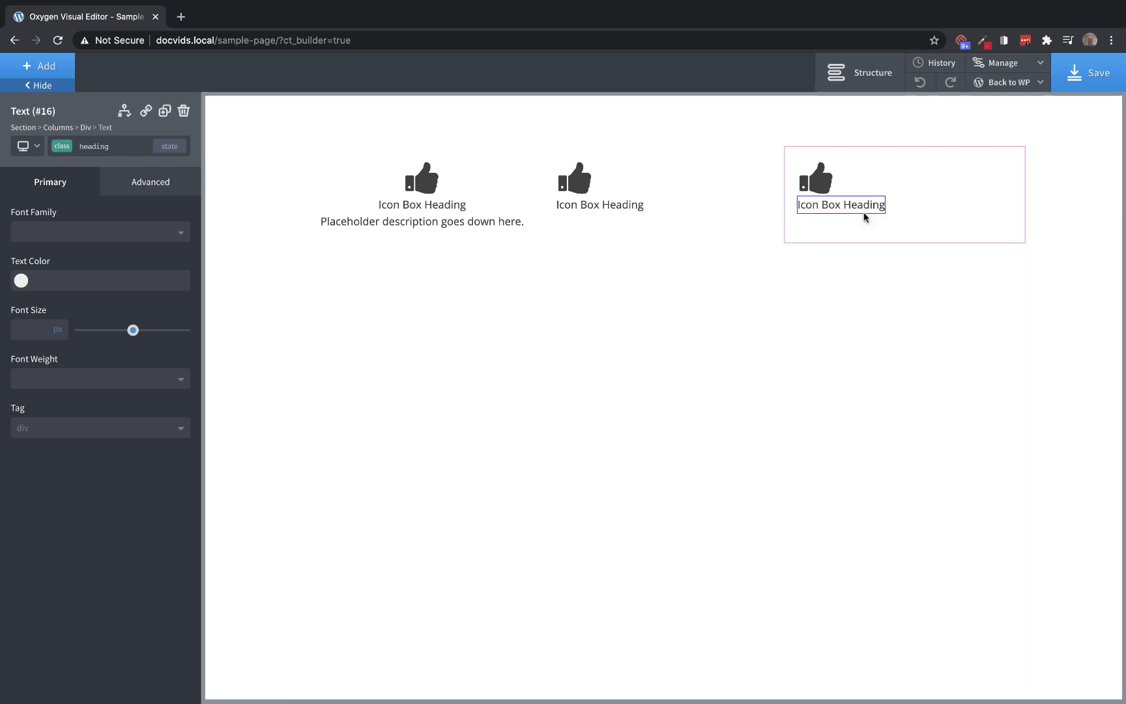
pyautogui.moveTo(422, 204)
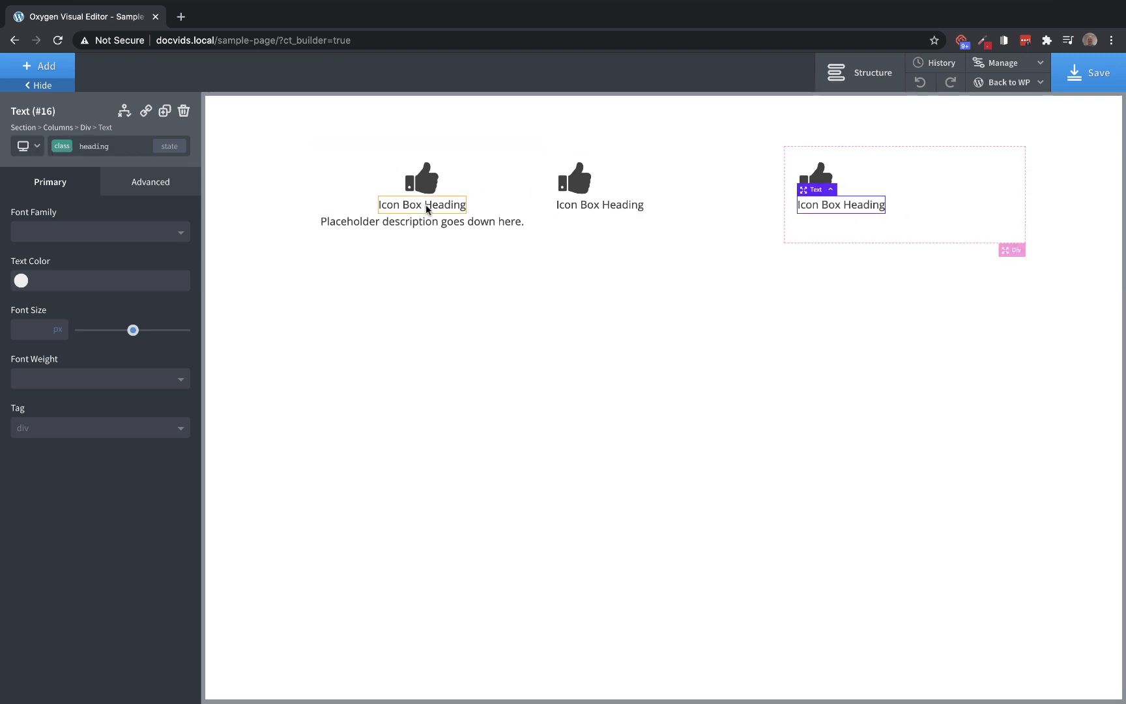
pyautogui.click(422, 238)
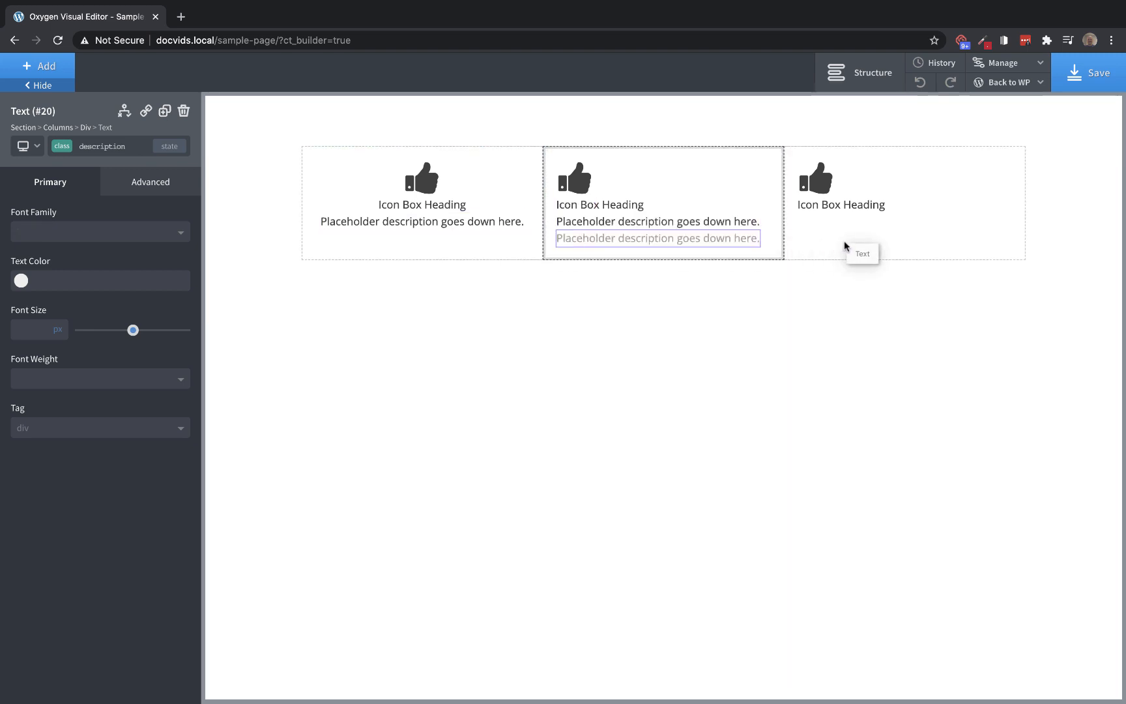
# Set Horizontal Item Alignment to Center for the second and third column Divs
pyautogui.click(662, 194)
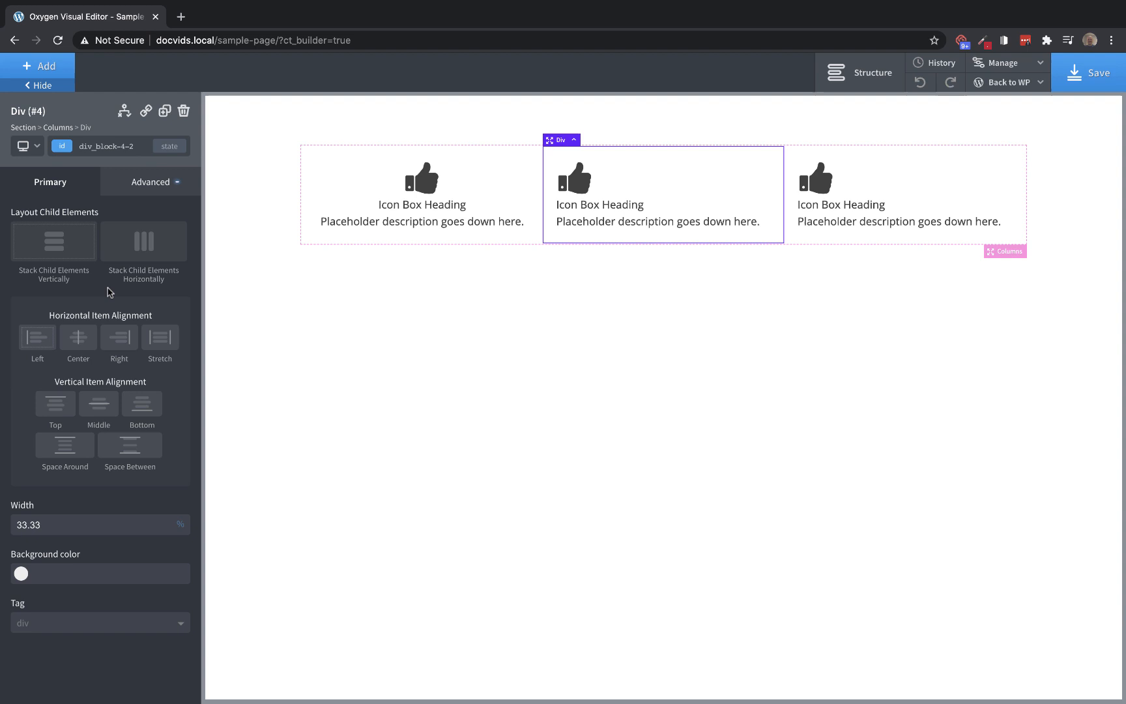
pyautogui.click(905, 195)
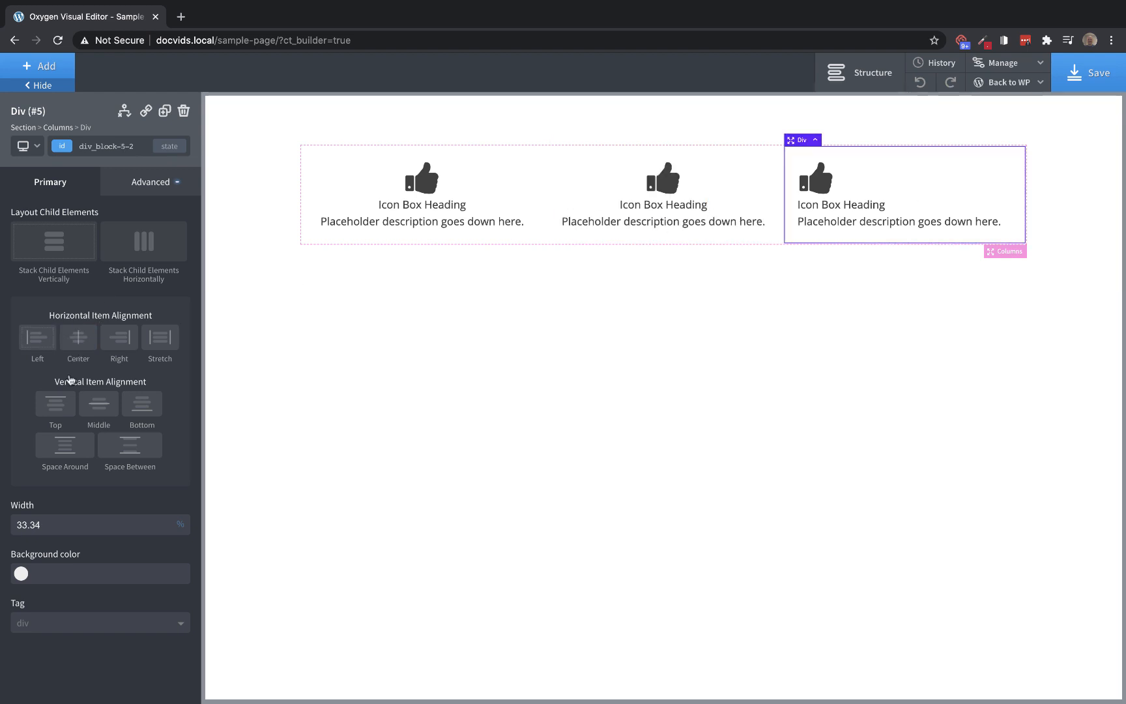
pyautogui.click(79, 338)
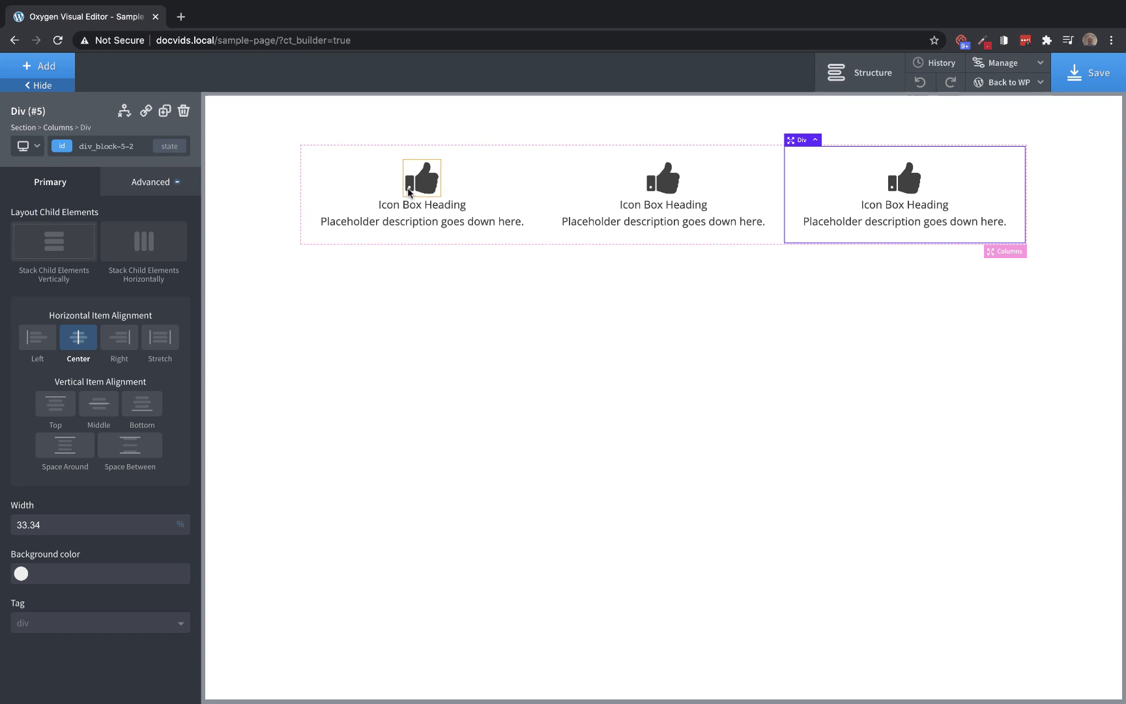
# Set Icon Style to Solid on the shared icon class so all three thumbs-ups sit in circles
pyautogui.click(421, 177)
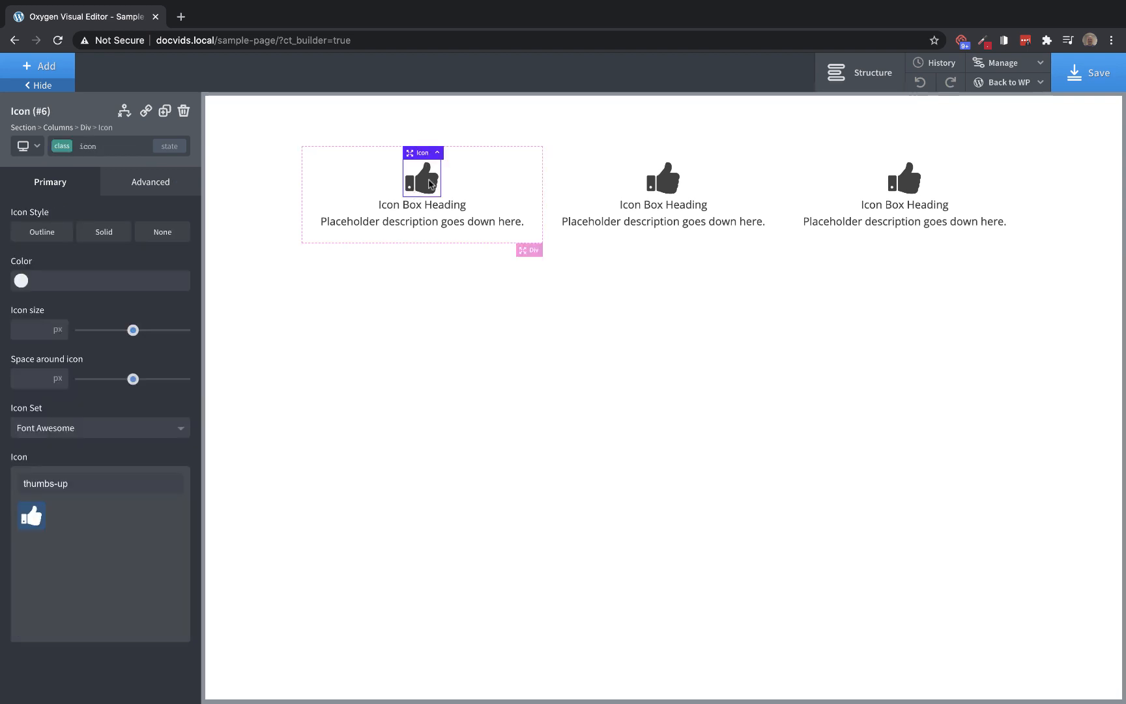
pyautogui.moveTo(104, 420)
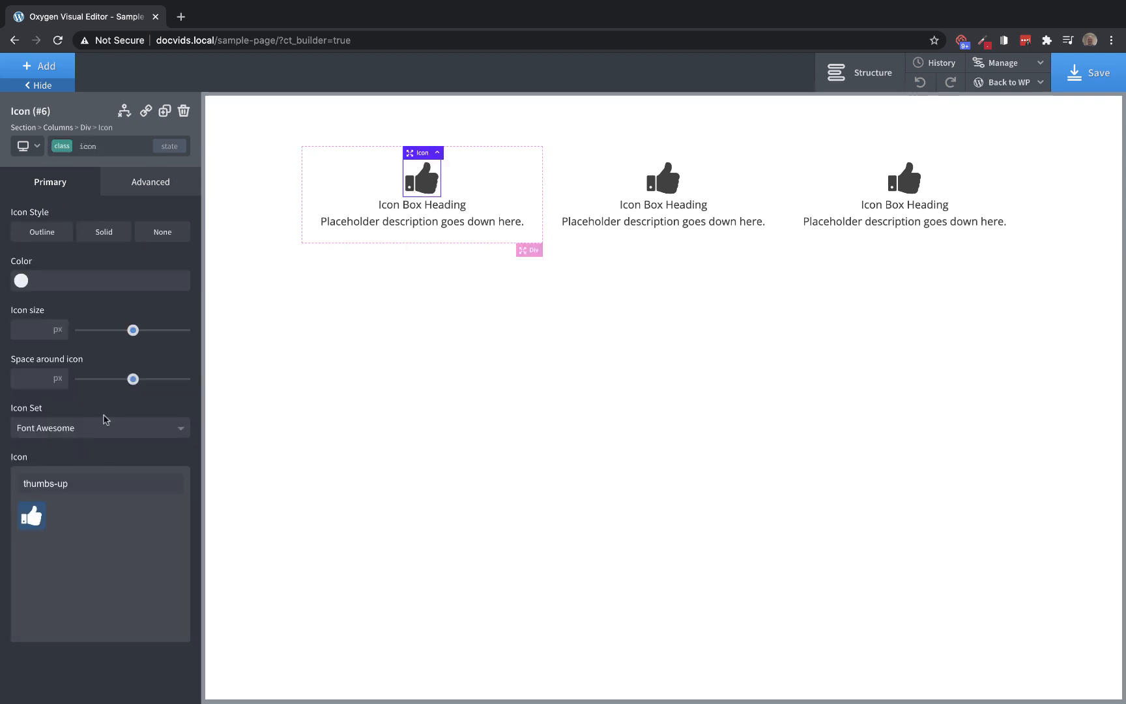
pyautogui.moveTo(106, 255)
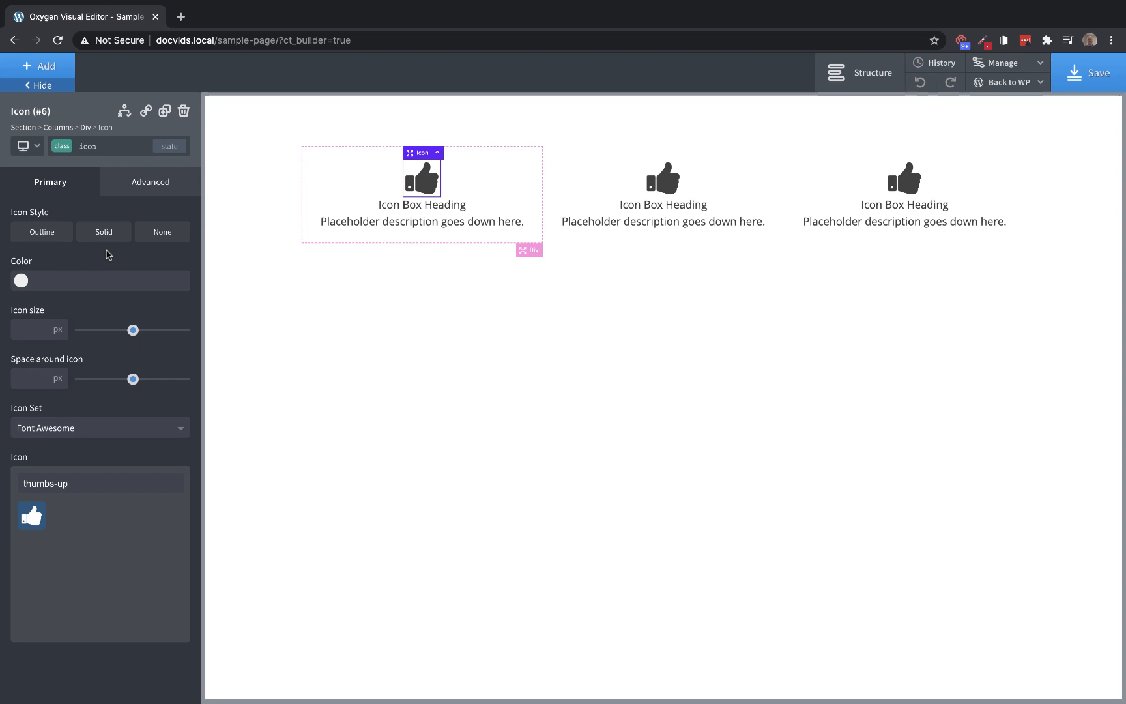
pyautogui.click(98, 231)
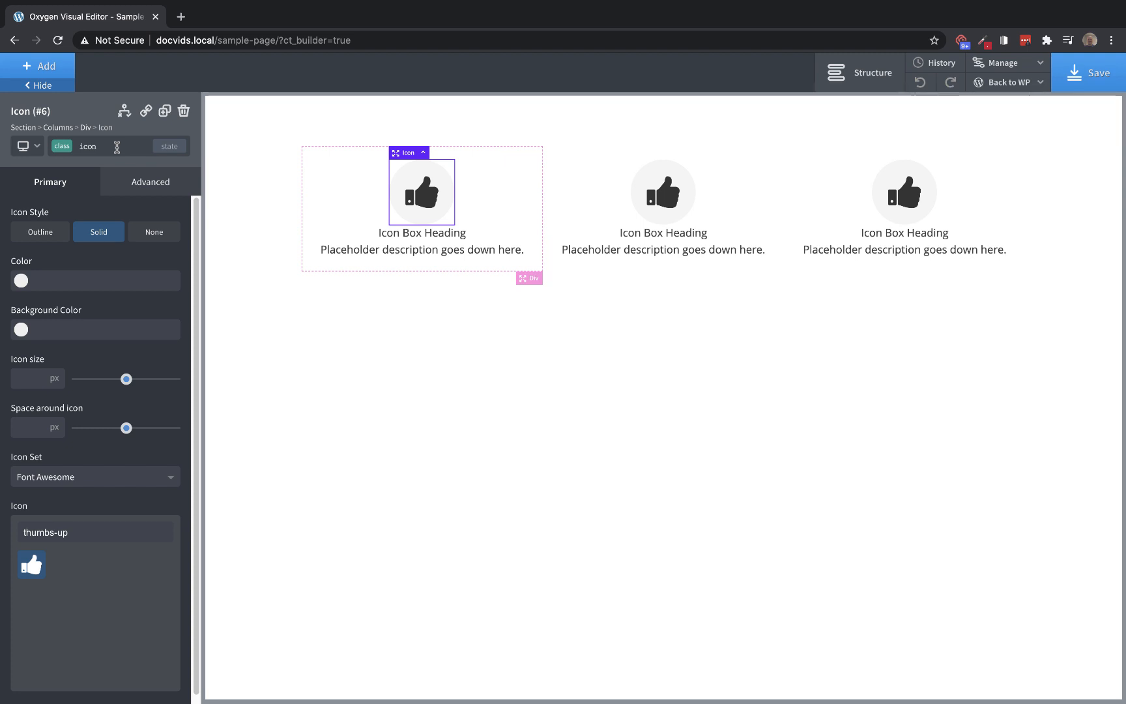
# Create an 'icon-large' class at 86 px on the first icon and apply it to the third icon
pyautogui.click(88, 146)
pyautogui.write('-large')
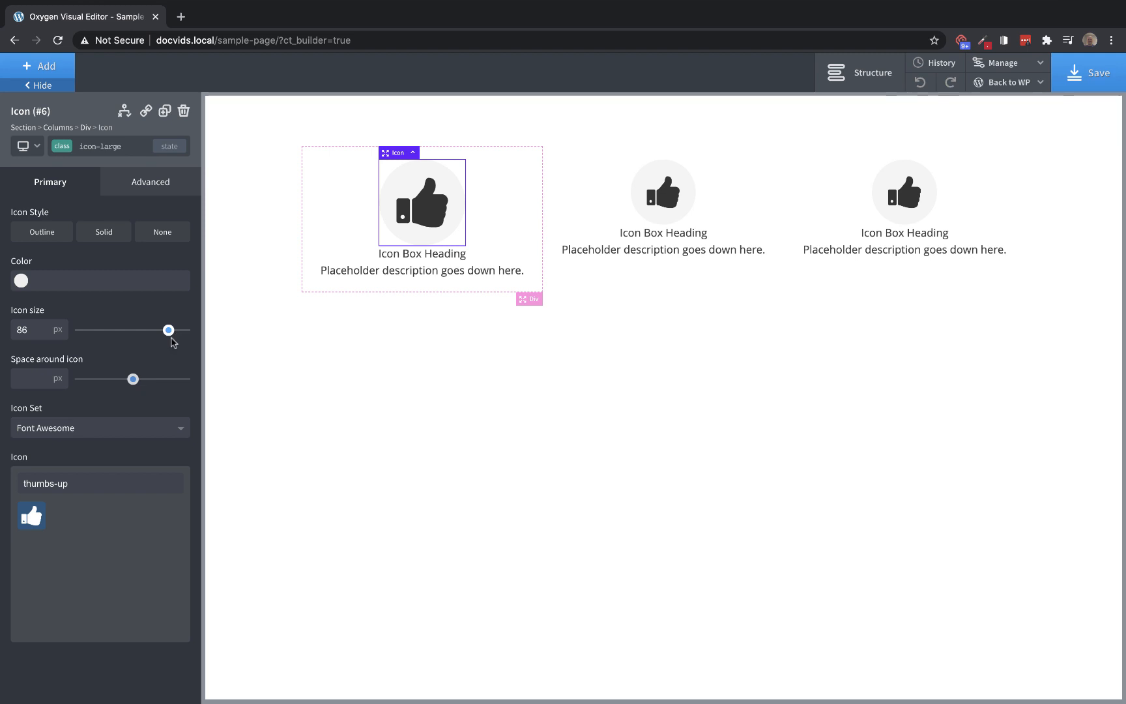
pyautogui.moveTo(137, 213)
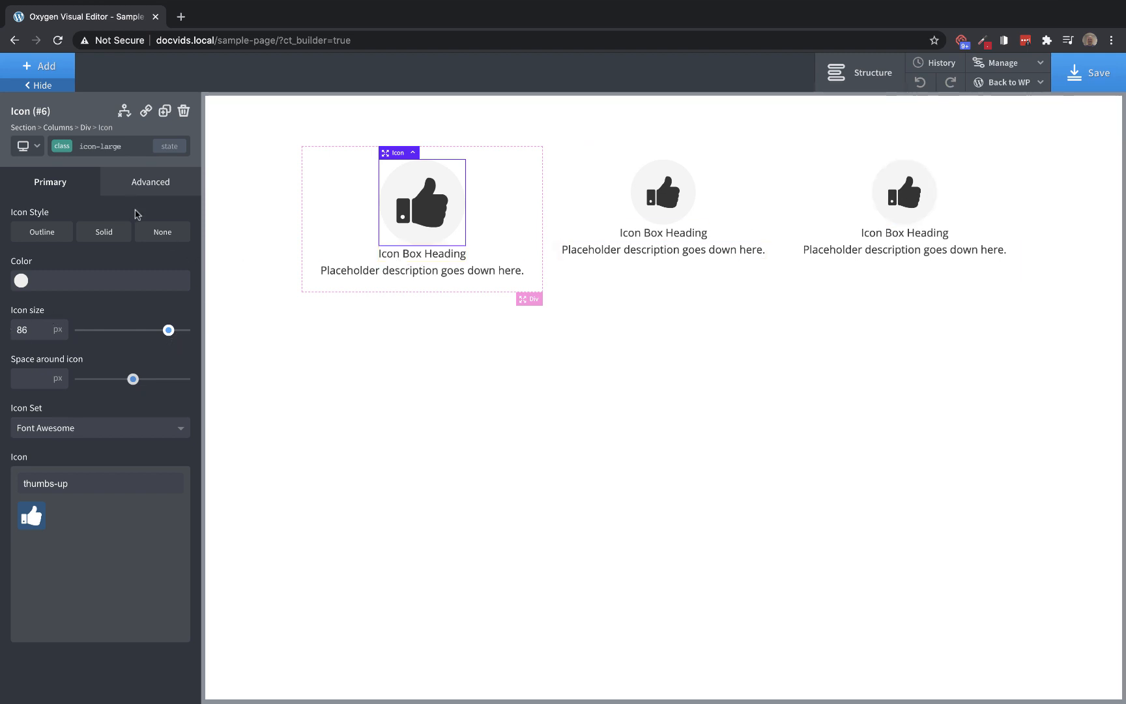
pyautogui.click(905, 191)
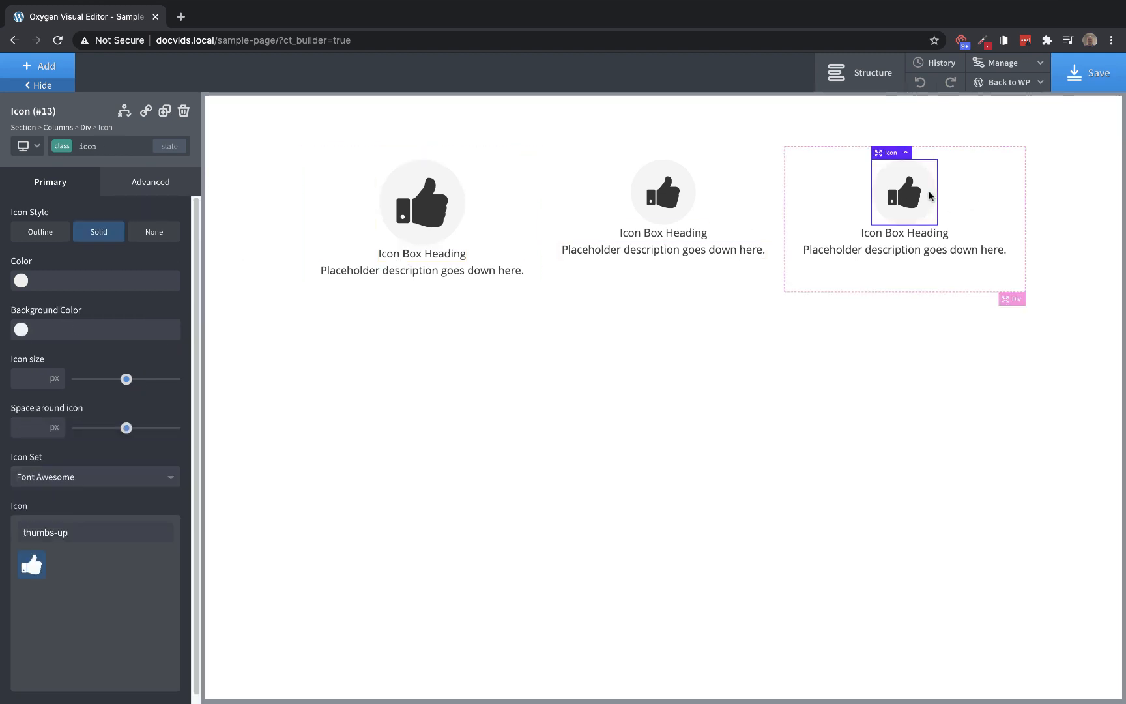
pyautogui.click(87, 146)
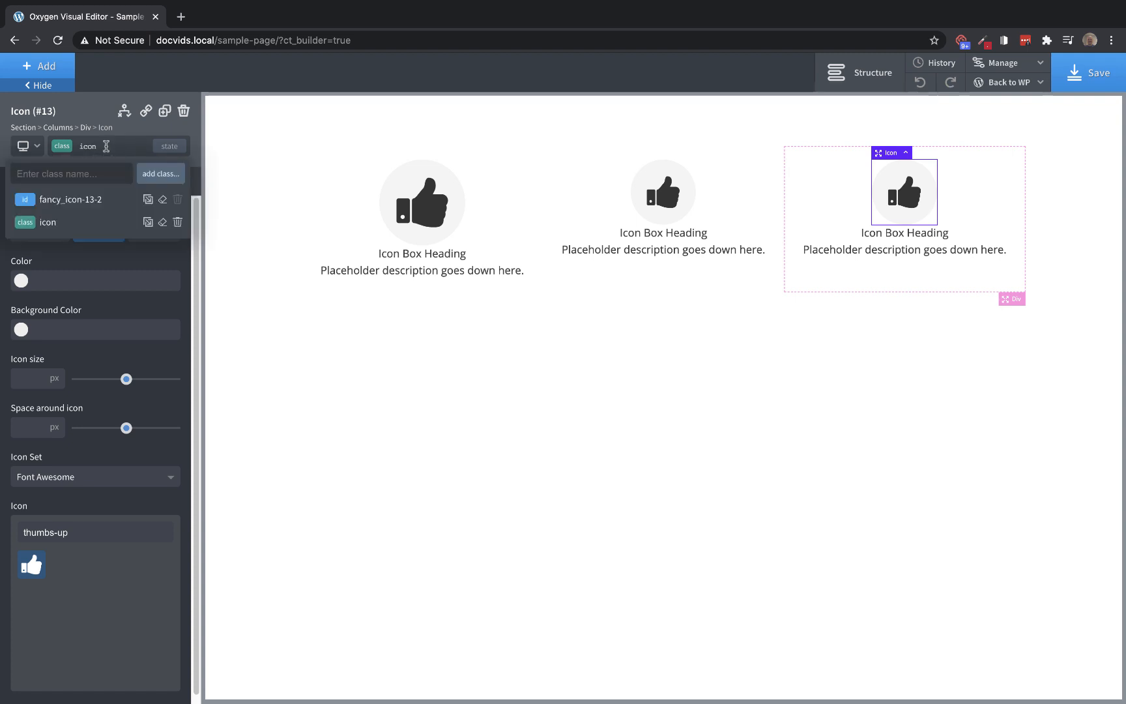
pyautogui.write('large')
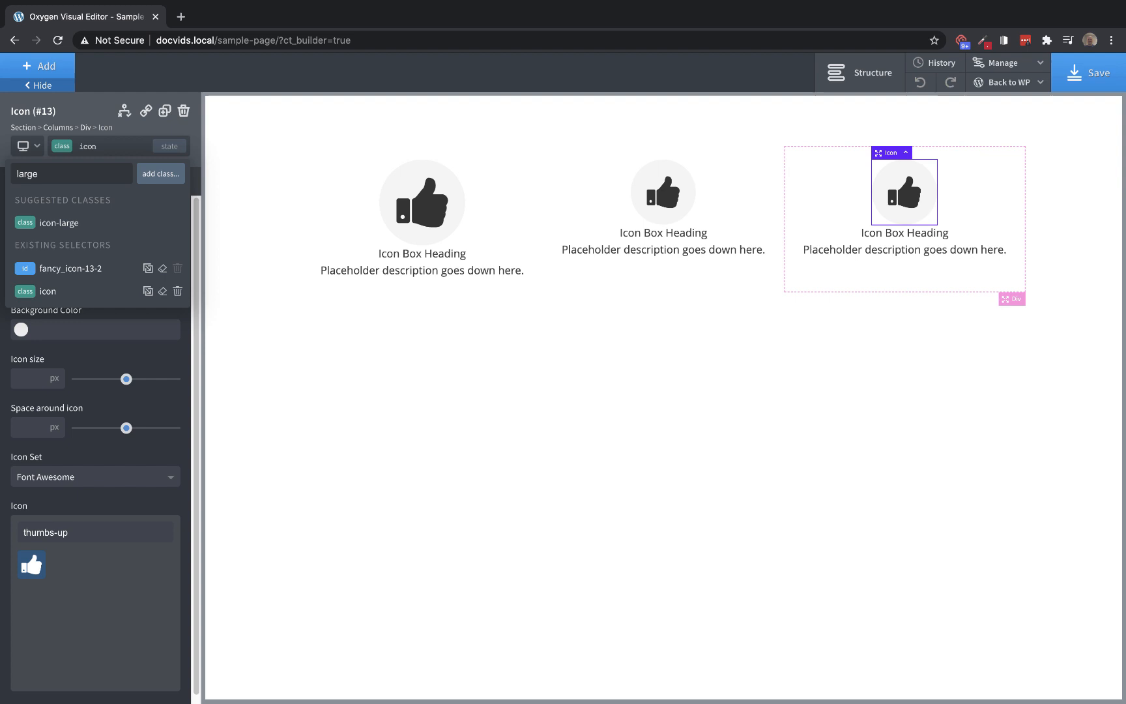
pyautogui.moveTo(60, 223)
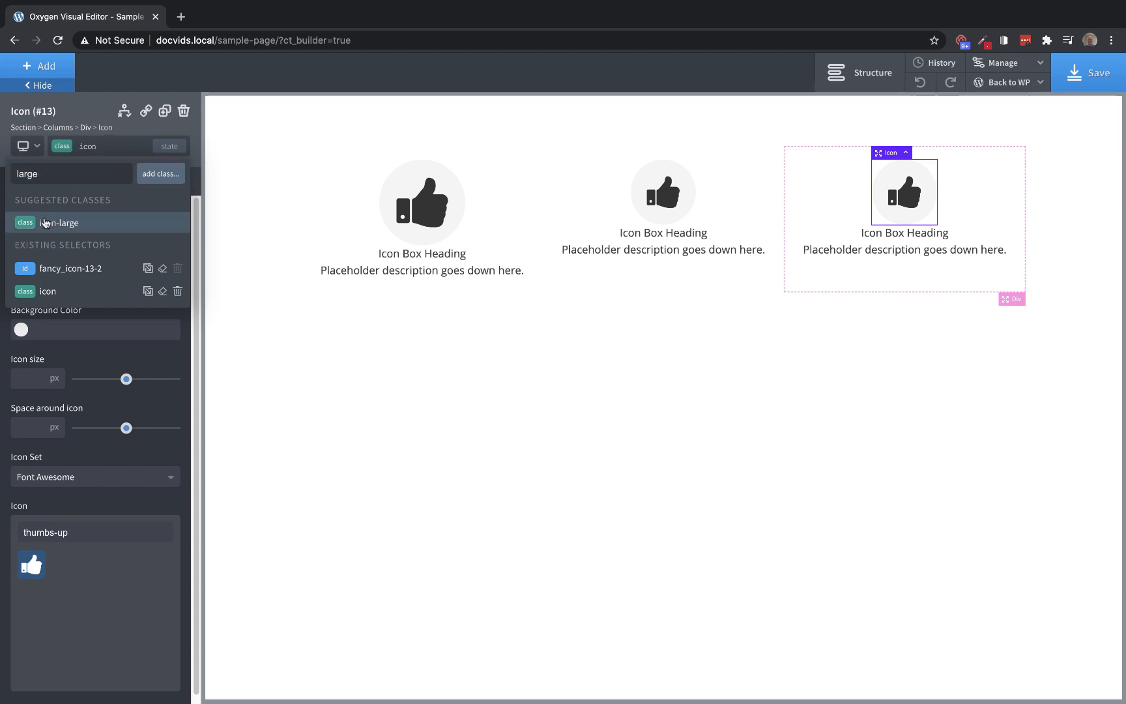
pyautogui.moveTo(86, 228)
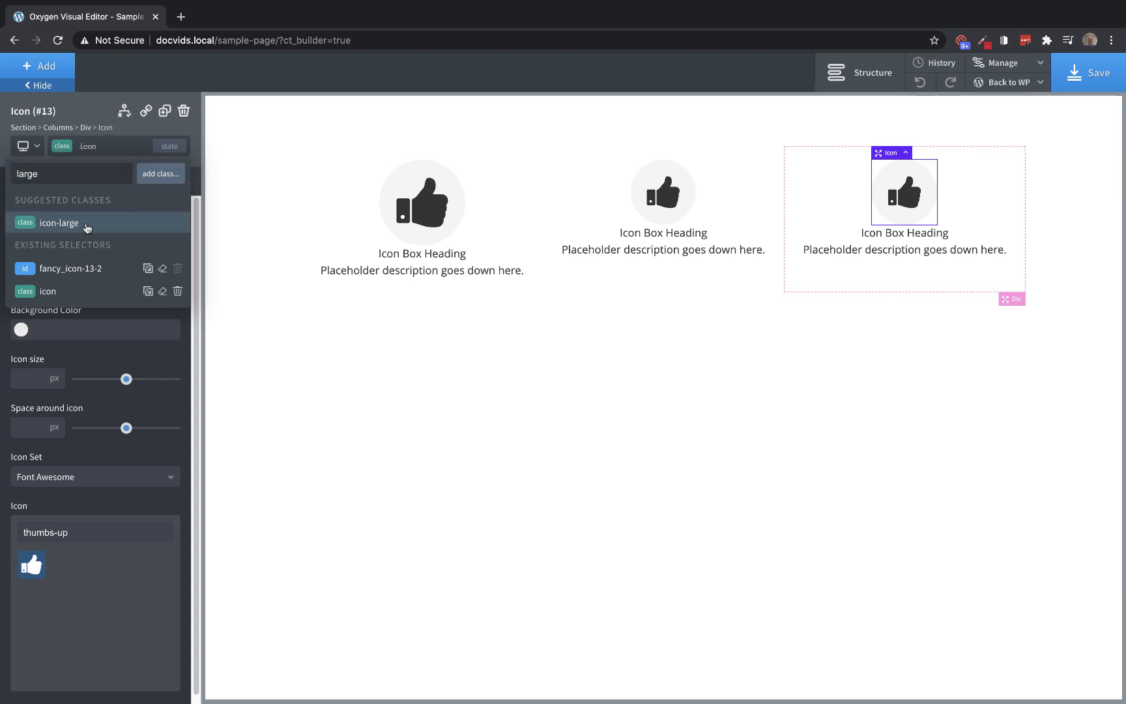
pyautogui.moveTo(79, 228)
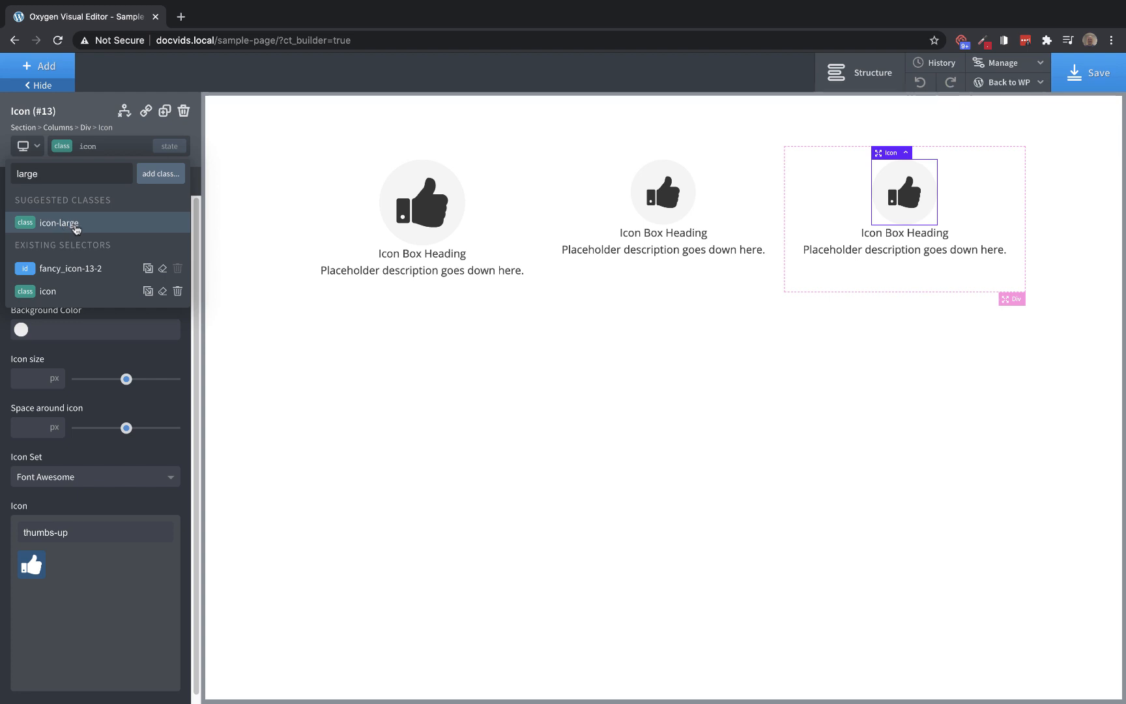
pyautogui.moveTo(85, 229)
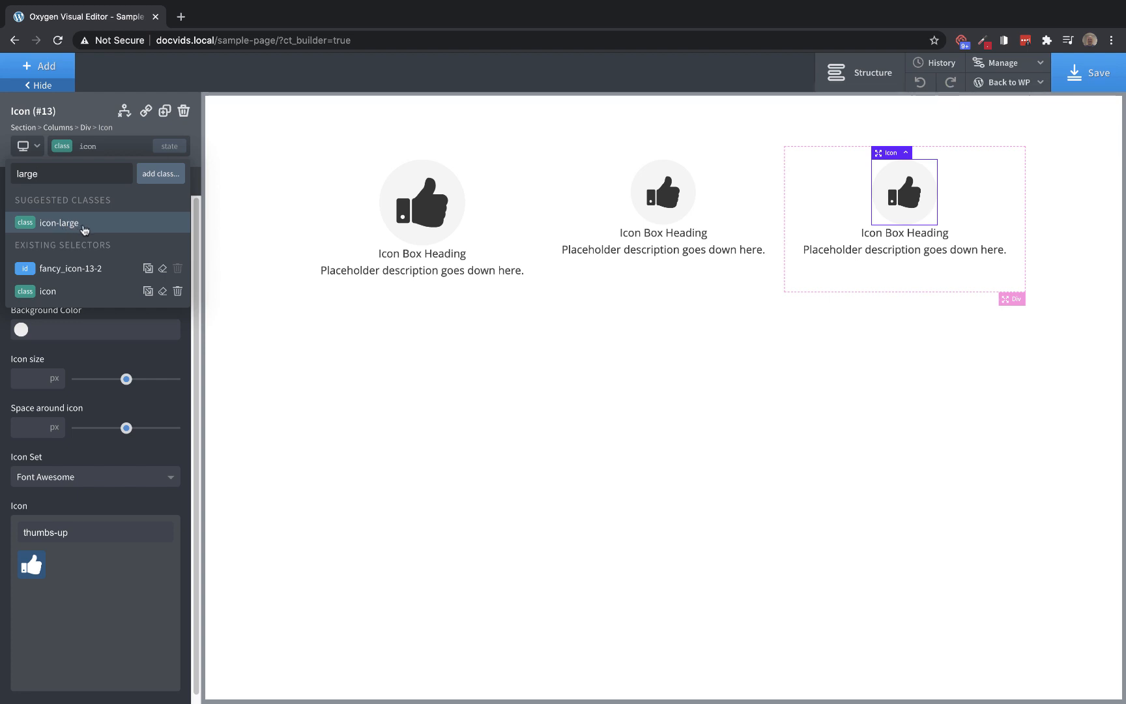
pyautogui.click(60, 223)
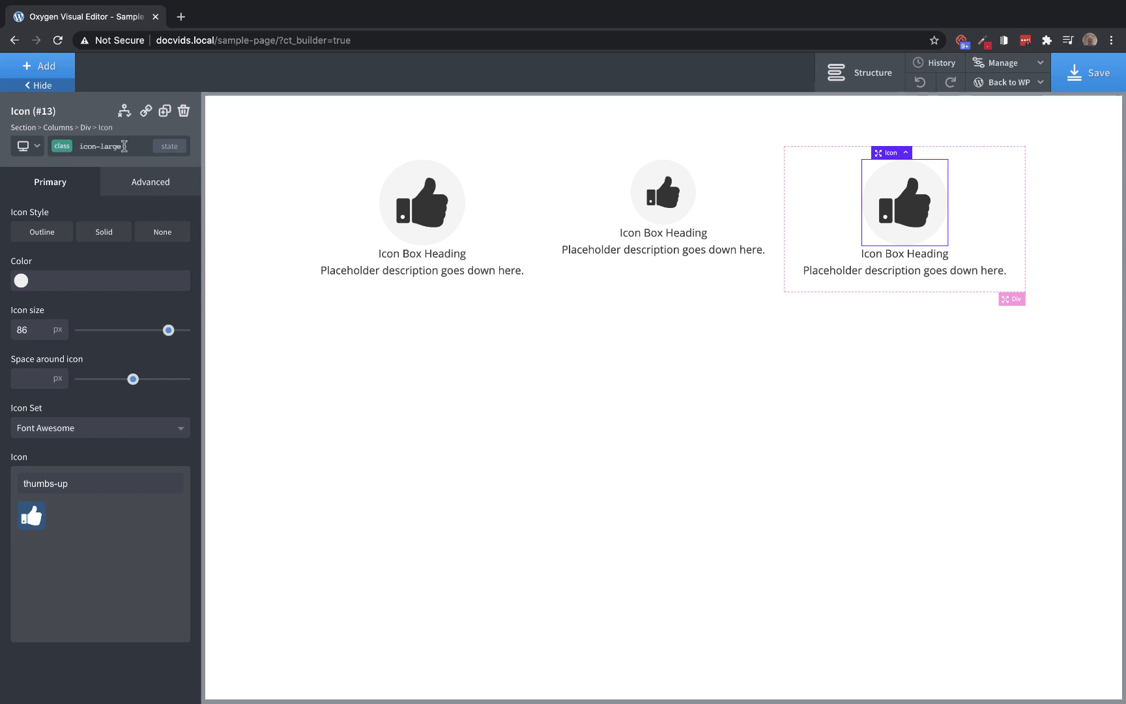
# Remove the 'icon-large' class from the third icon again
pyautogui.click(94, 146)
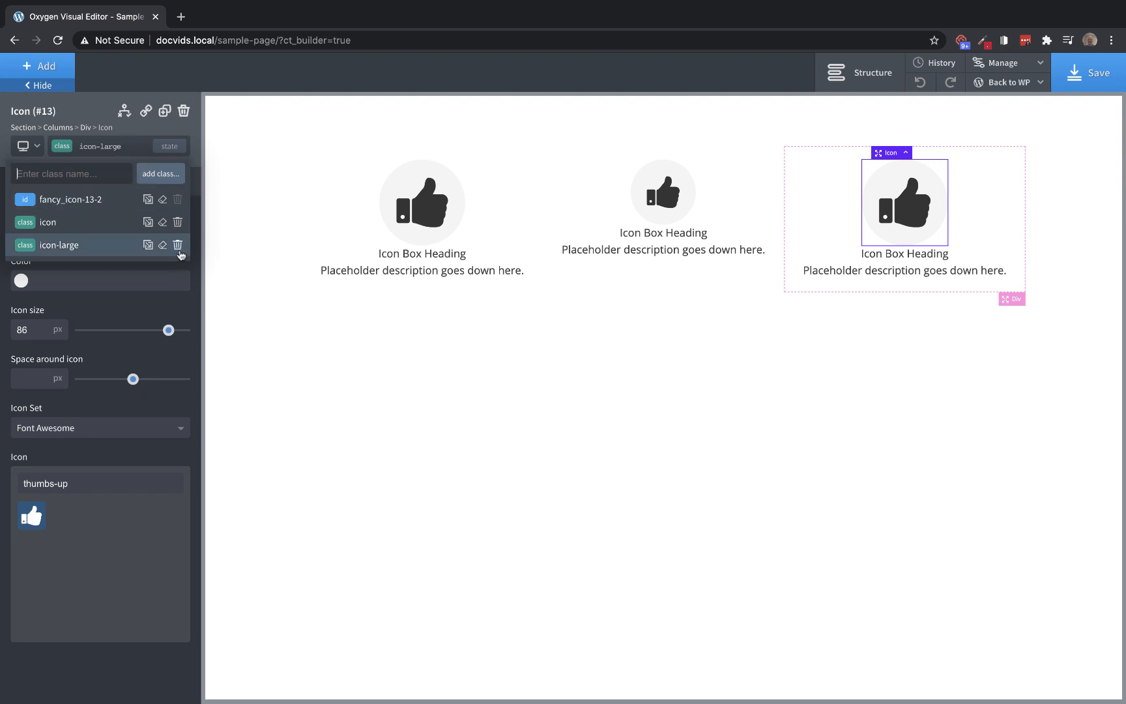
pyautogui.moveTo(179, 245)
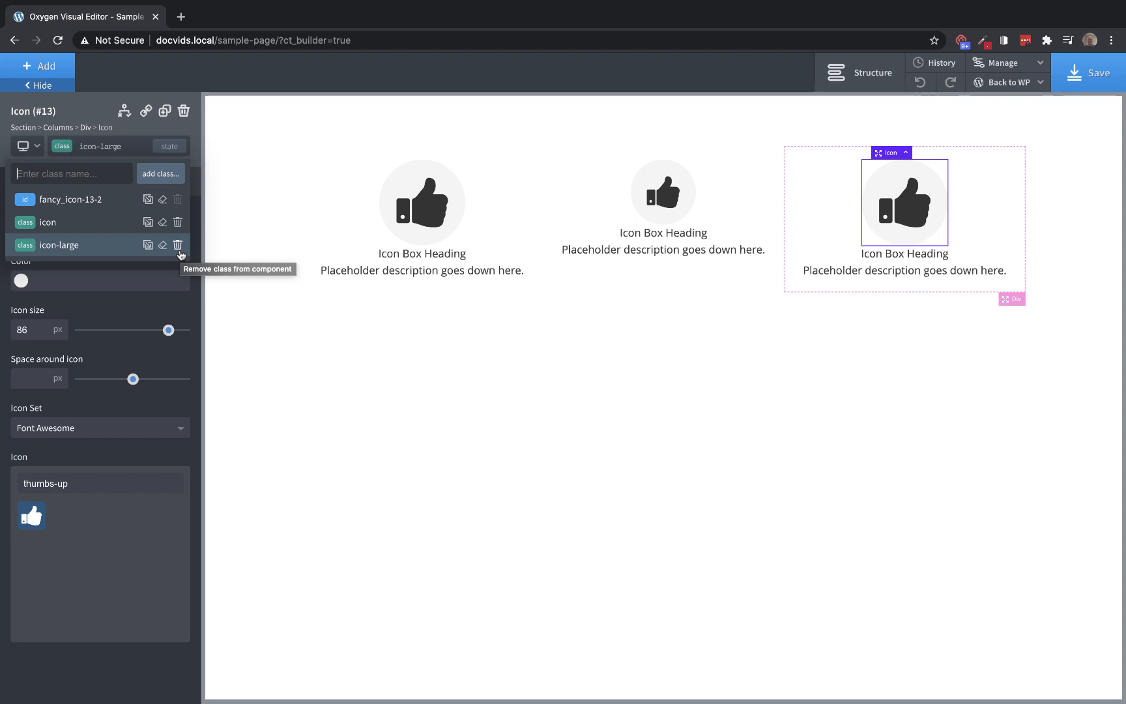
pyautogui.click(178, 243)
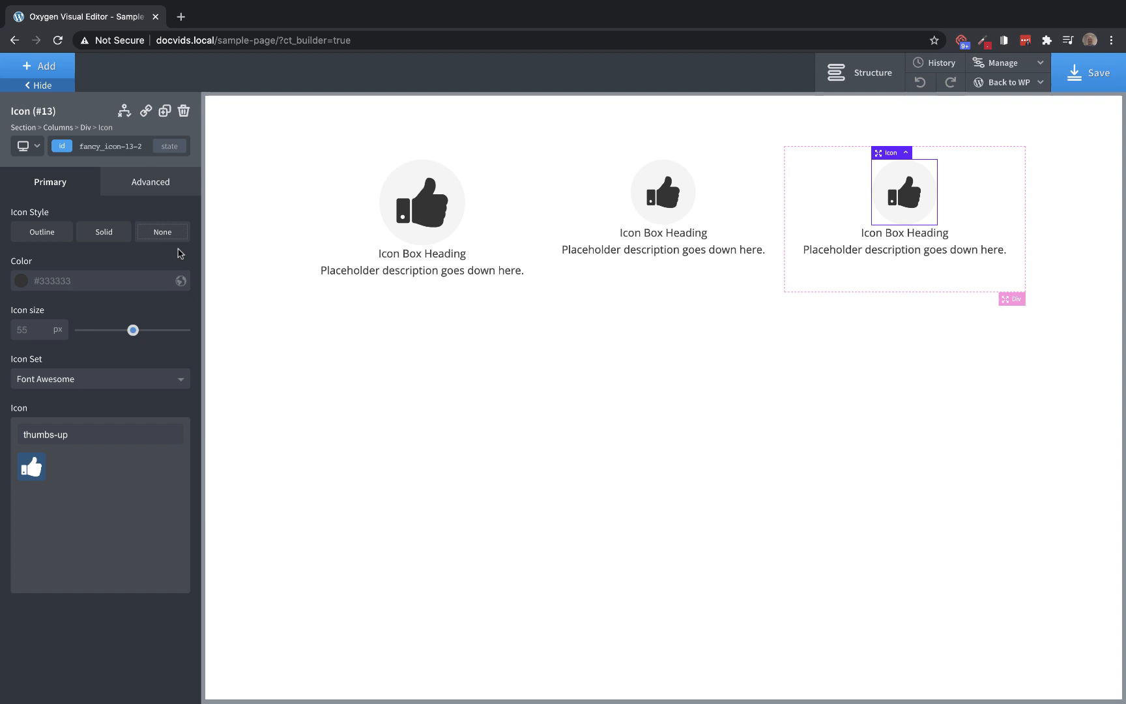
# Delete the 'icon-large' class from the first icon so it returns to normal size
pyautogui.click(421, 201)
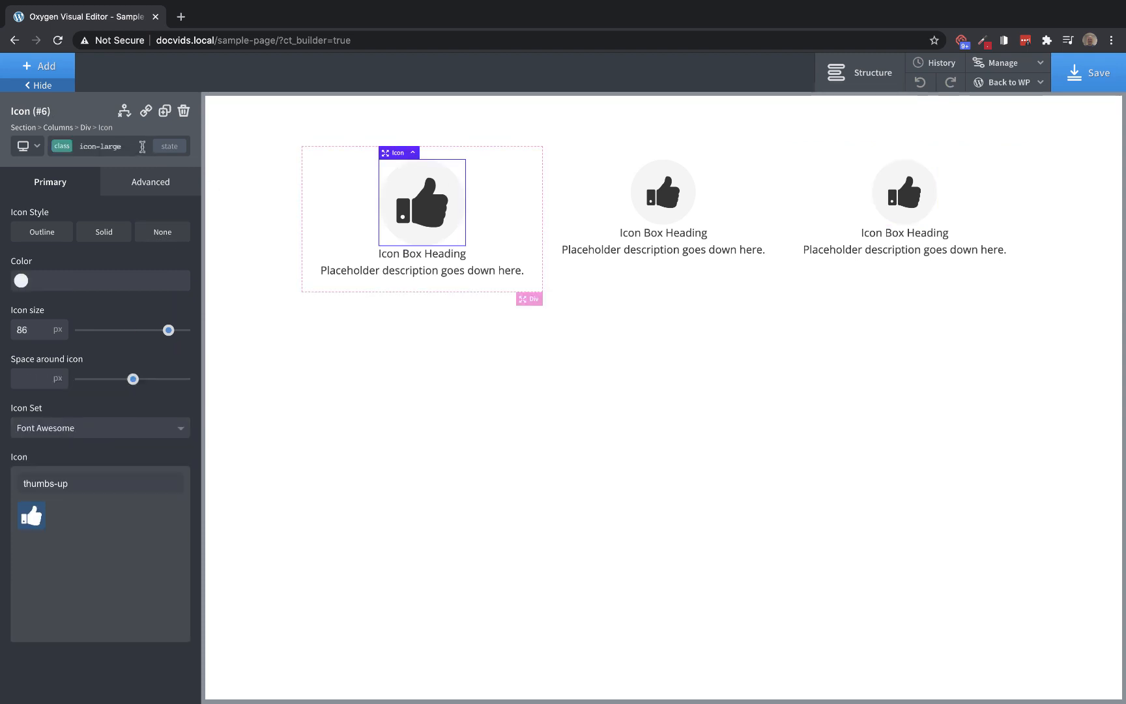
pyautogui.click(94, 145)
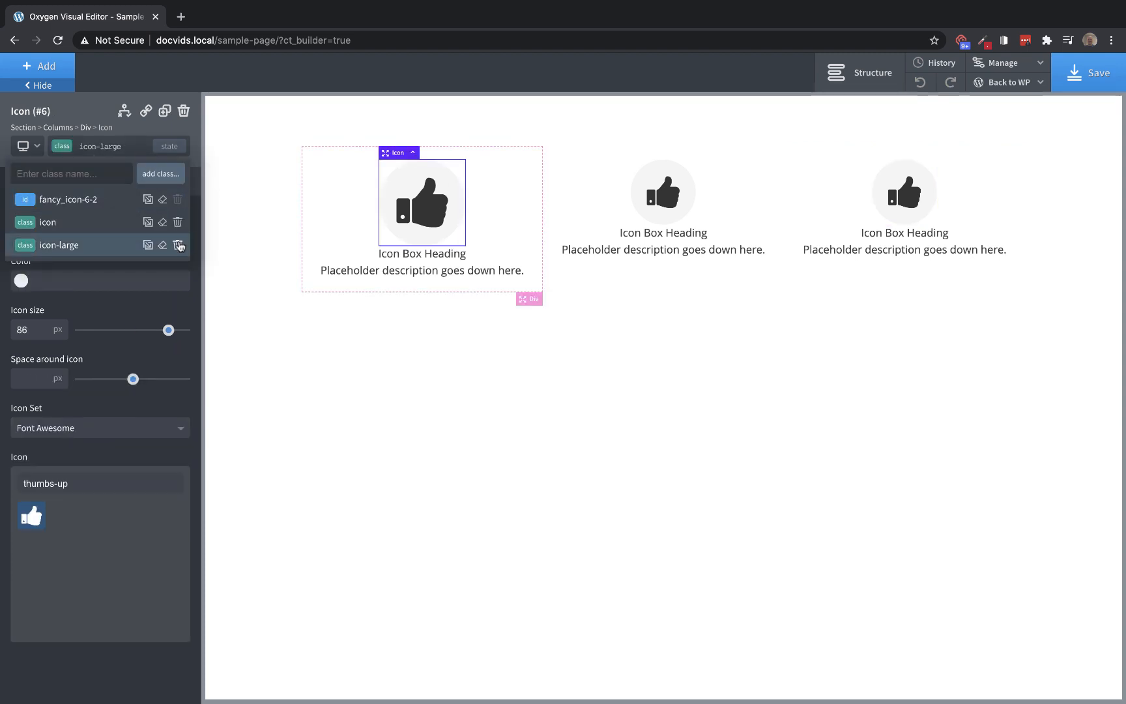
pyautogui.click(179, 245)
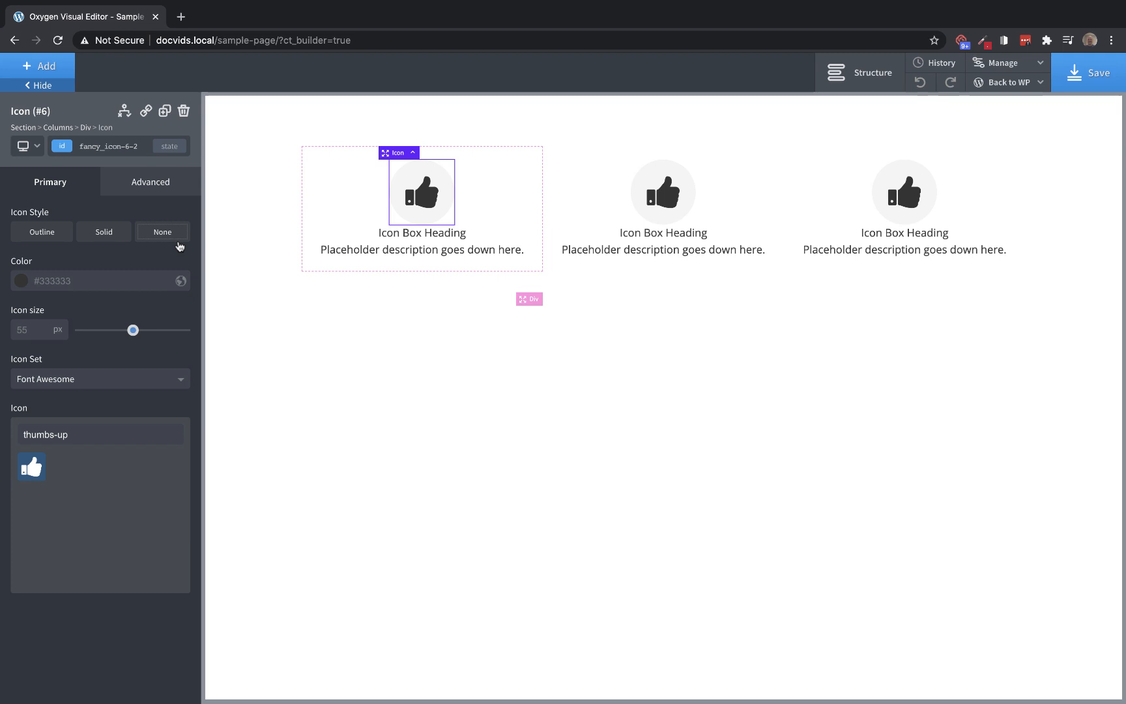
pyautogui.moveTo(14, 280)
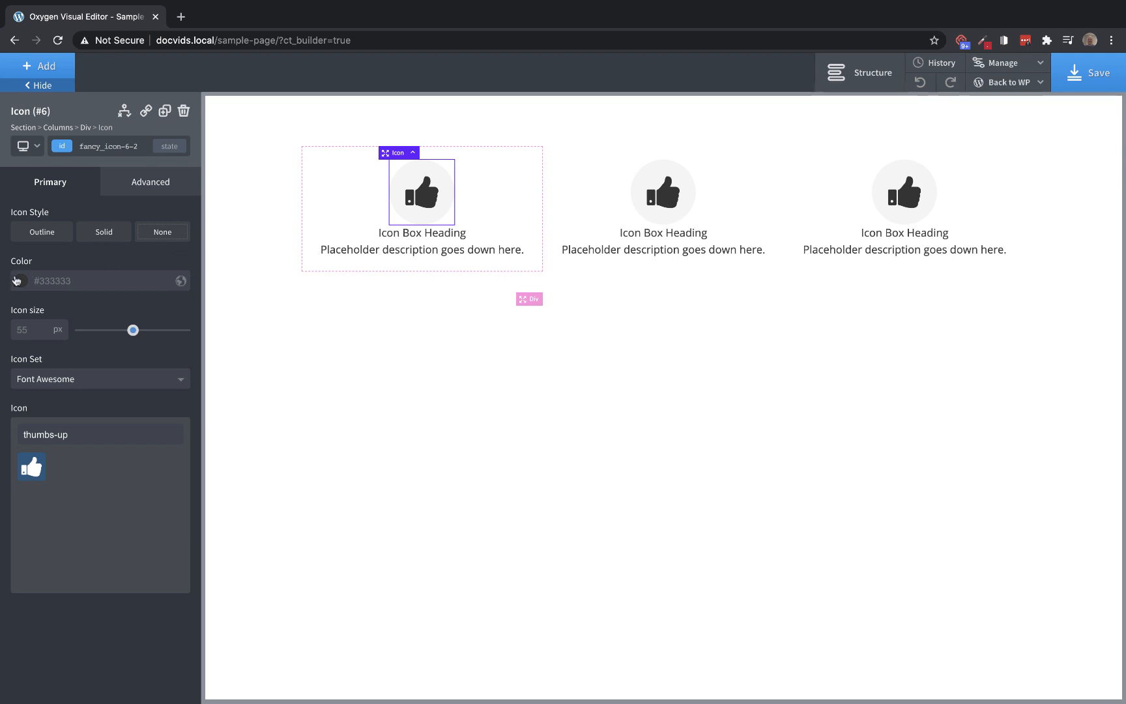
# Set the first icon's Color to #ea4848 on its own ID, then show its attached selectors
pyautogui.click(16, 280)
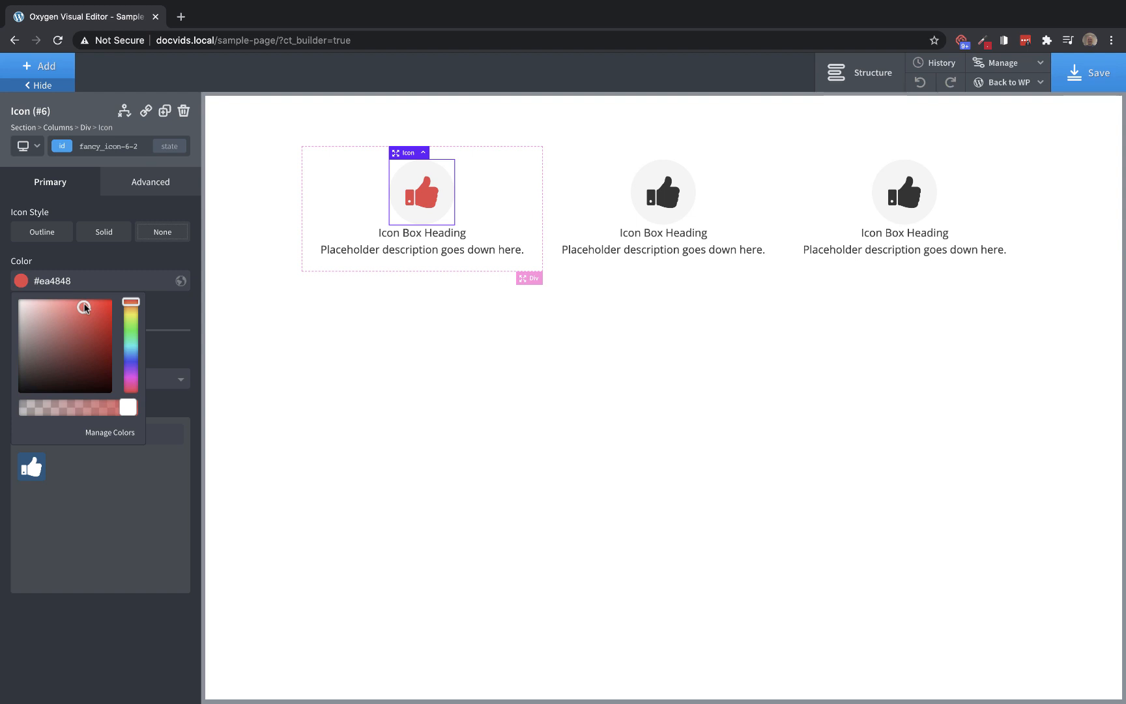
pyautogui.click(110, 213)
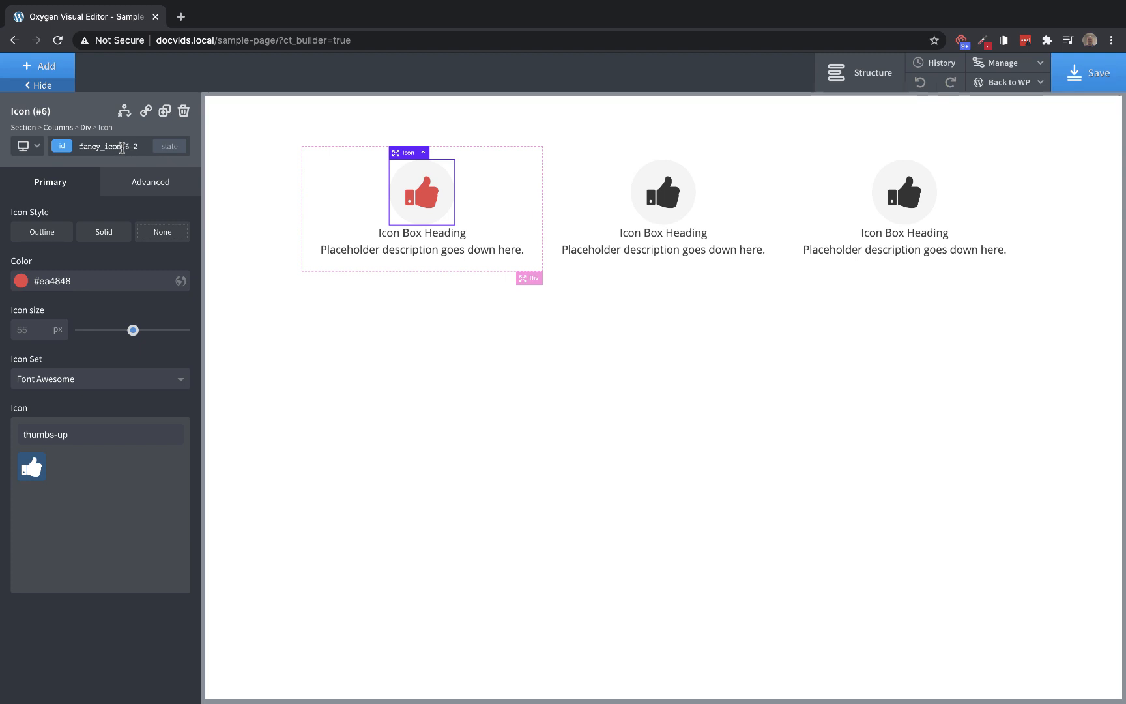
pyautogui.moveTo(106, 149)
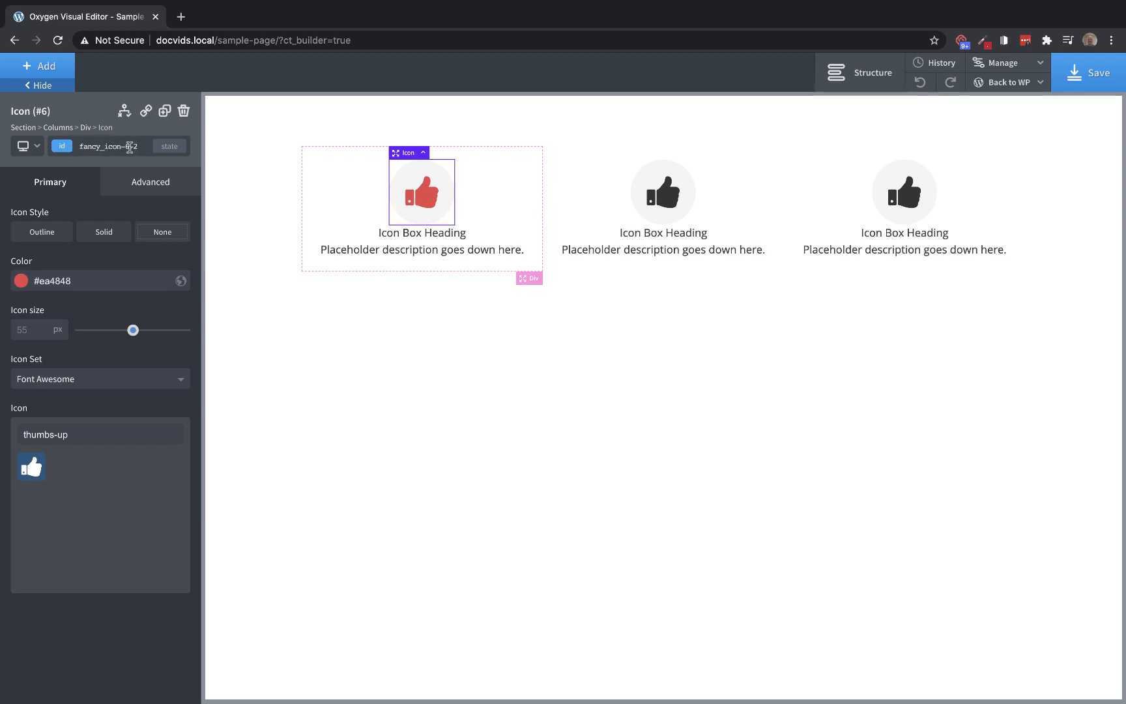
pyautogui.click(62, 146)
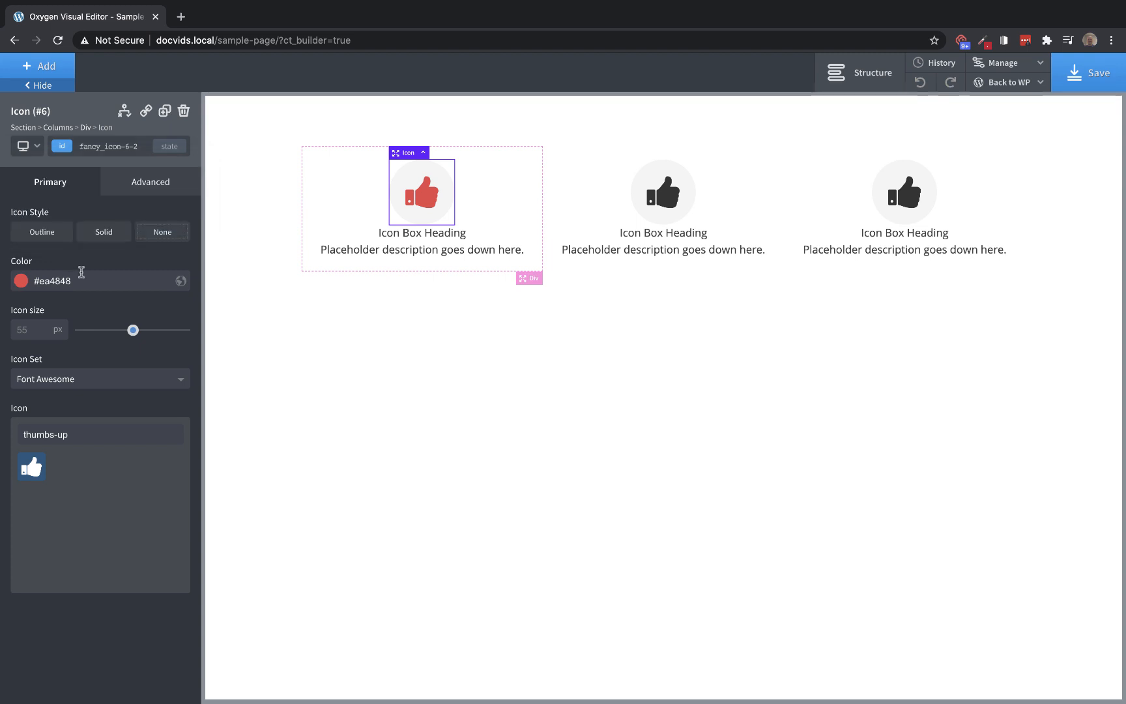
pyautogui.moveTo(113, 186)
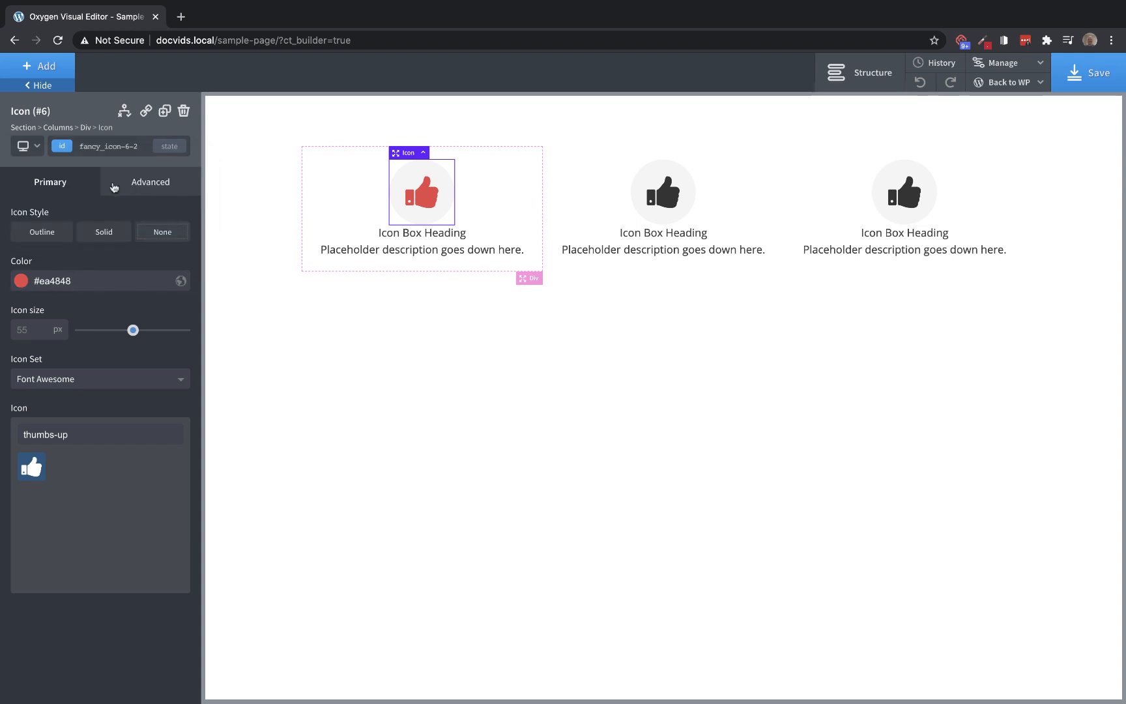
pyautogui.click(104, 146)
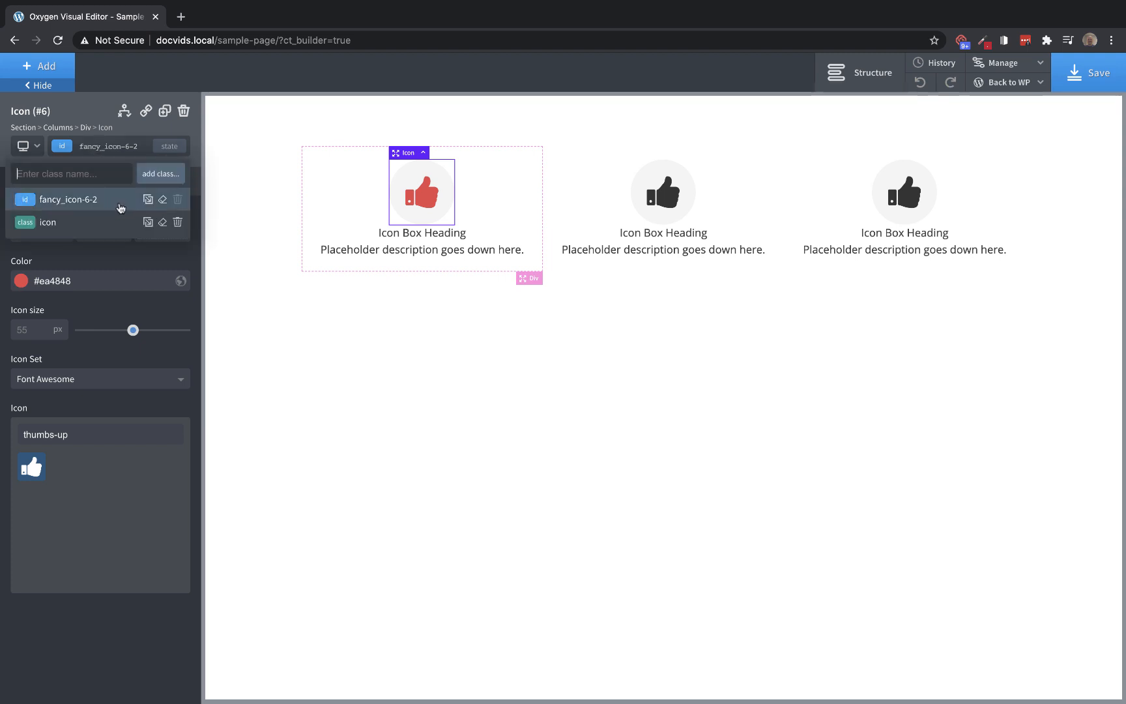
pyautogui.moveTo(163, 205)
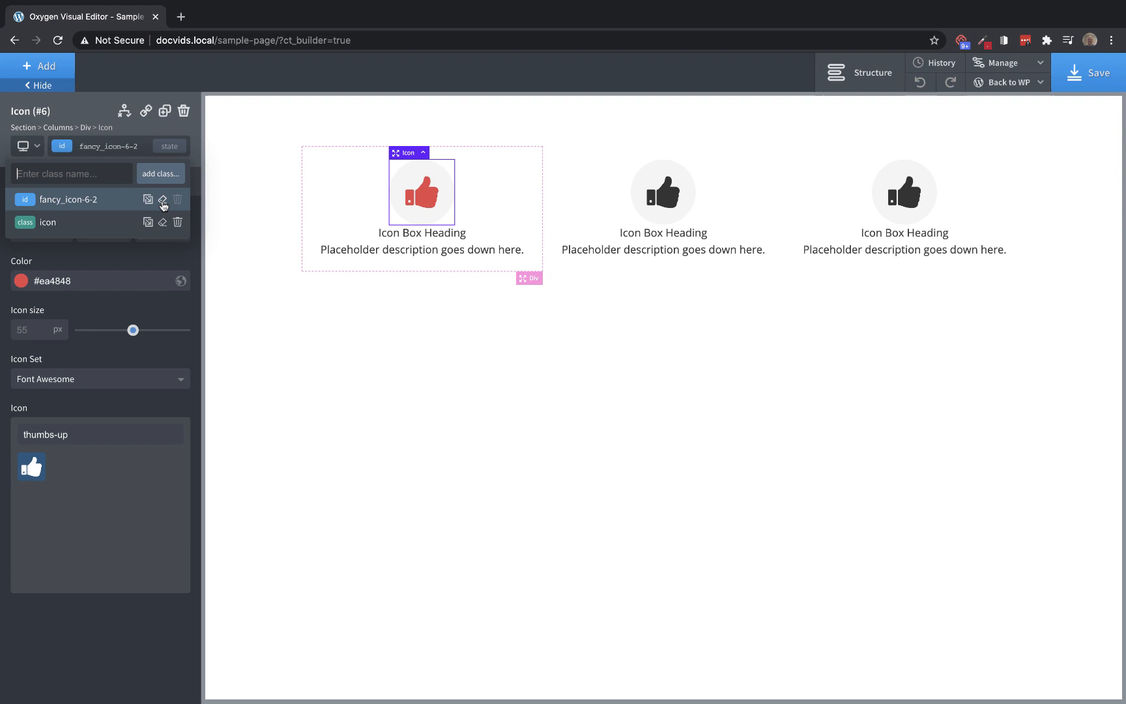
# Clear the styles stored on the first icon's ID and confirm, restoring dark grey
pyautogui.click(163, 199)
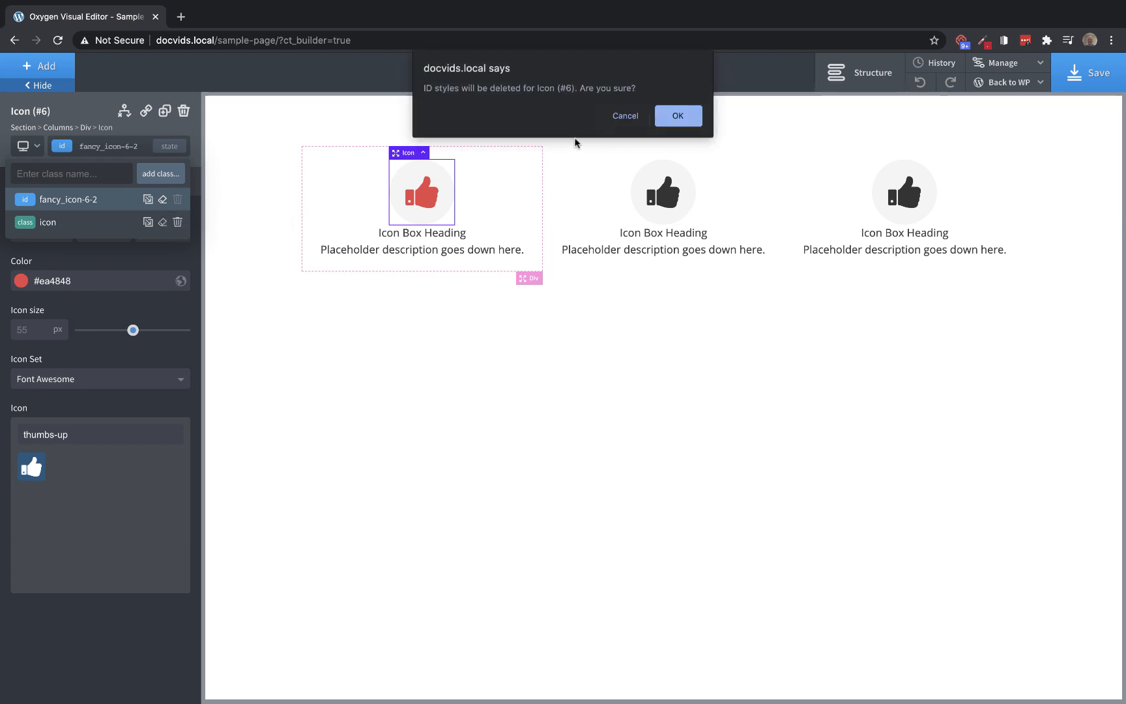
pyautogui.click(677, 116)
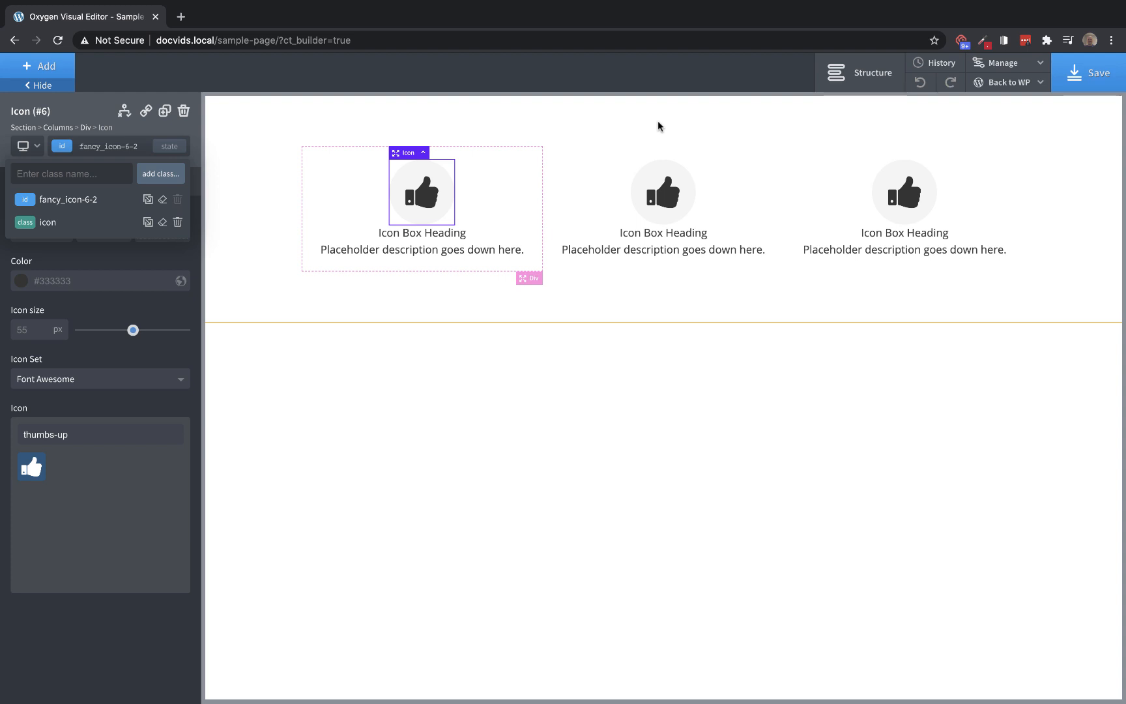
pyautogui.moveTo(149, 199)
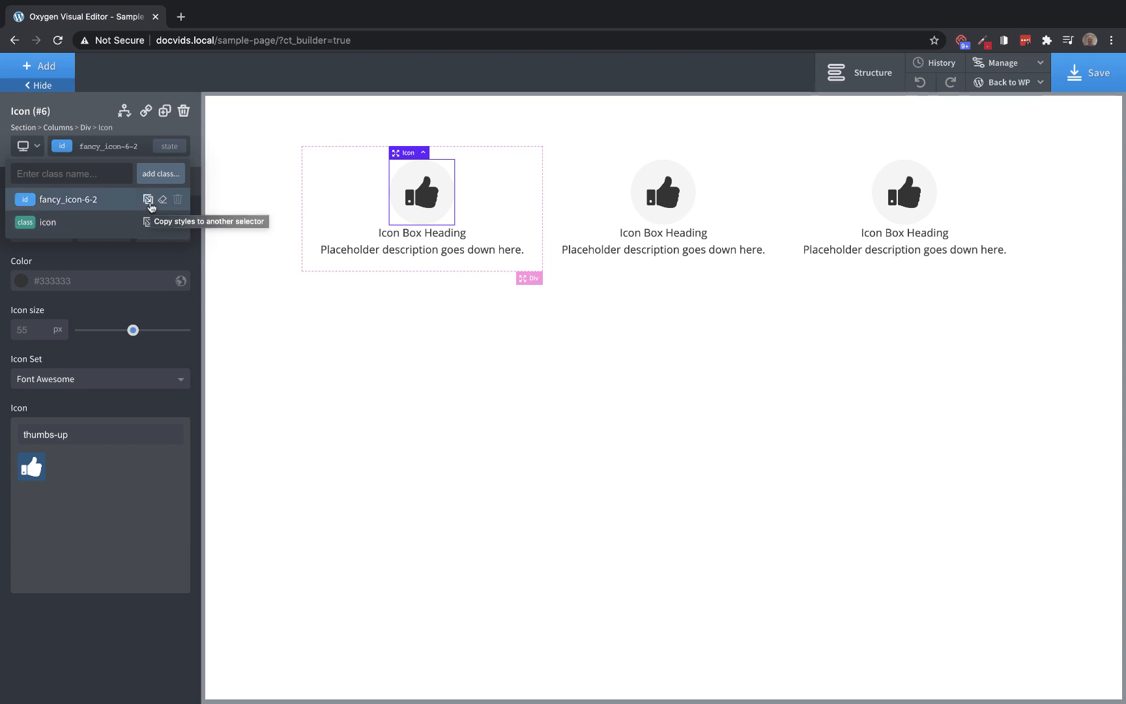
pyautogui.moveTo(145, 223)
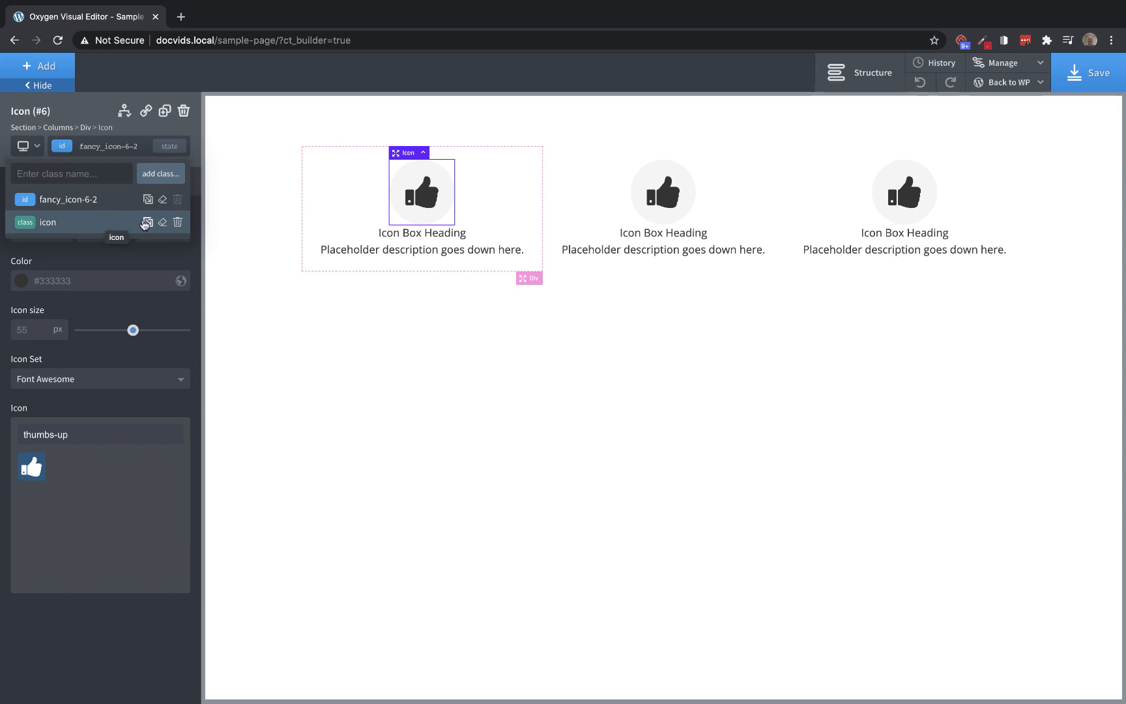
pyautogui.moveTo(128, 232)
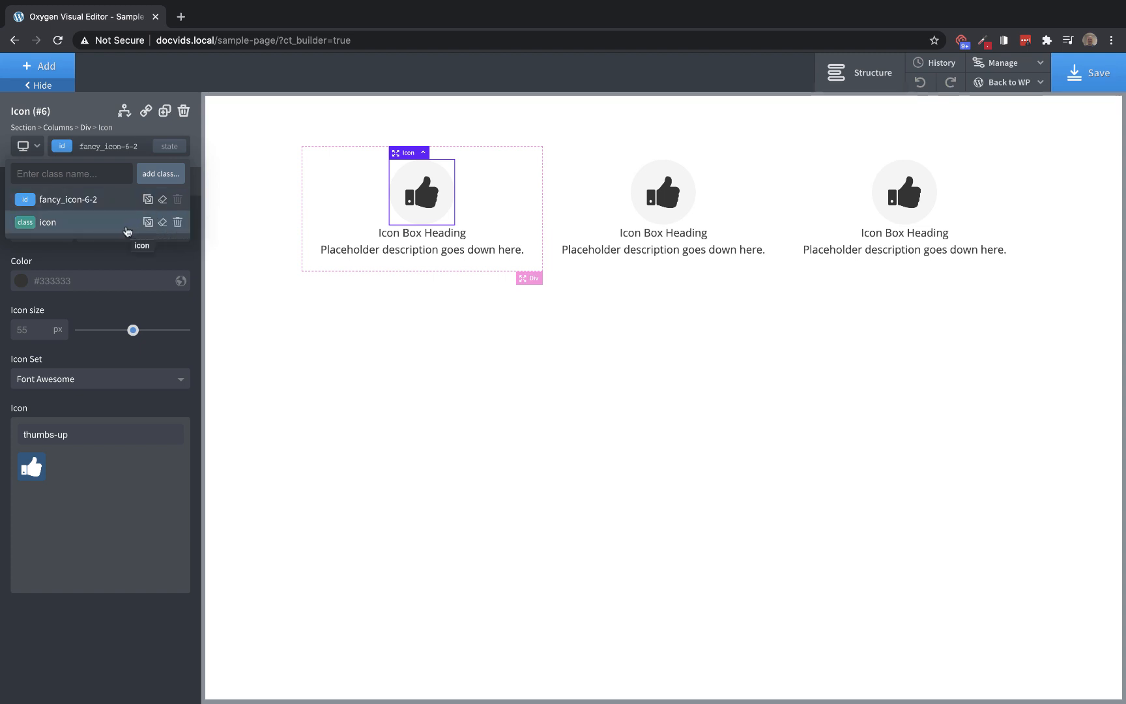
pyautogui.moveTo(148, 222)
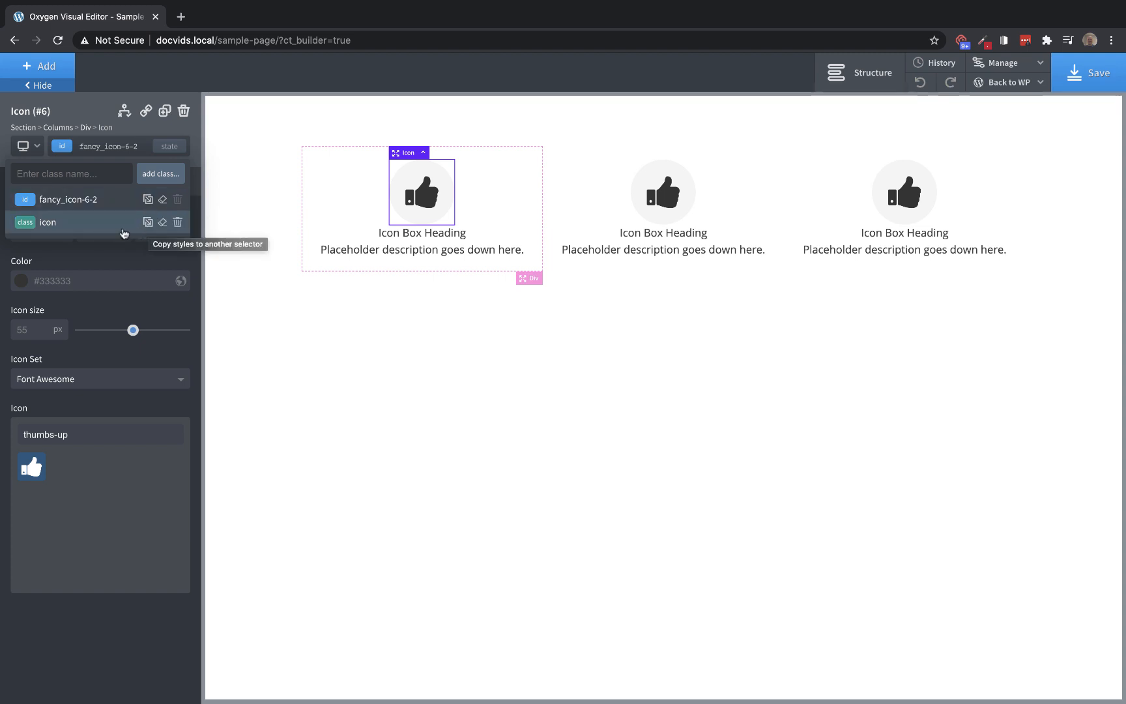
pyautogui.moveTo(147, 221)
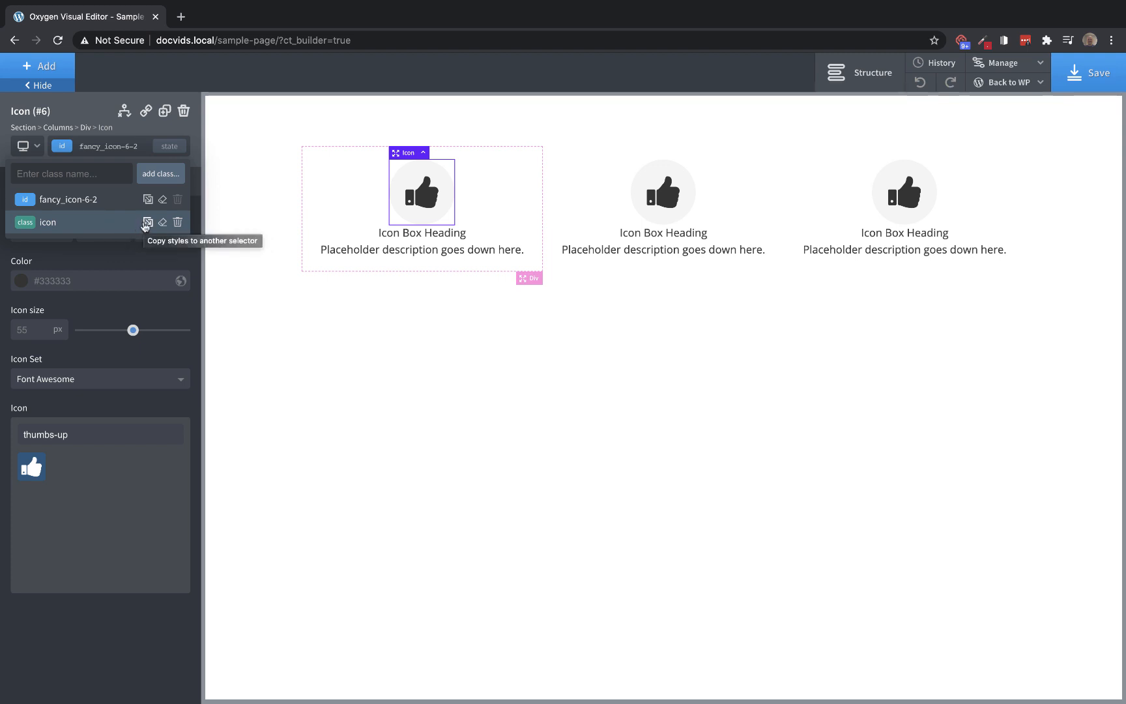
# On the shared 'icon' class, set Solid style, colour #8c46e2 and background #ededed
pyautogui.click(47, 221)
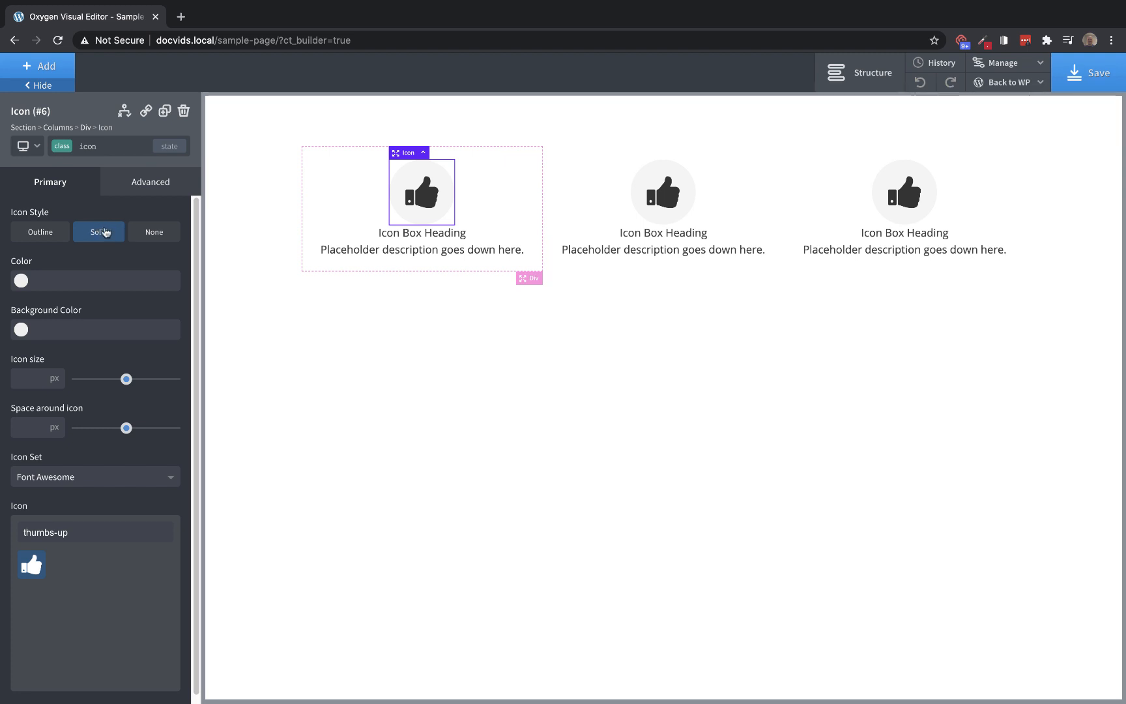
pyautogui.moveTo(34, 256)
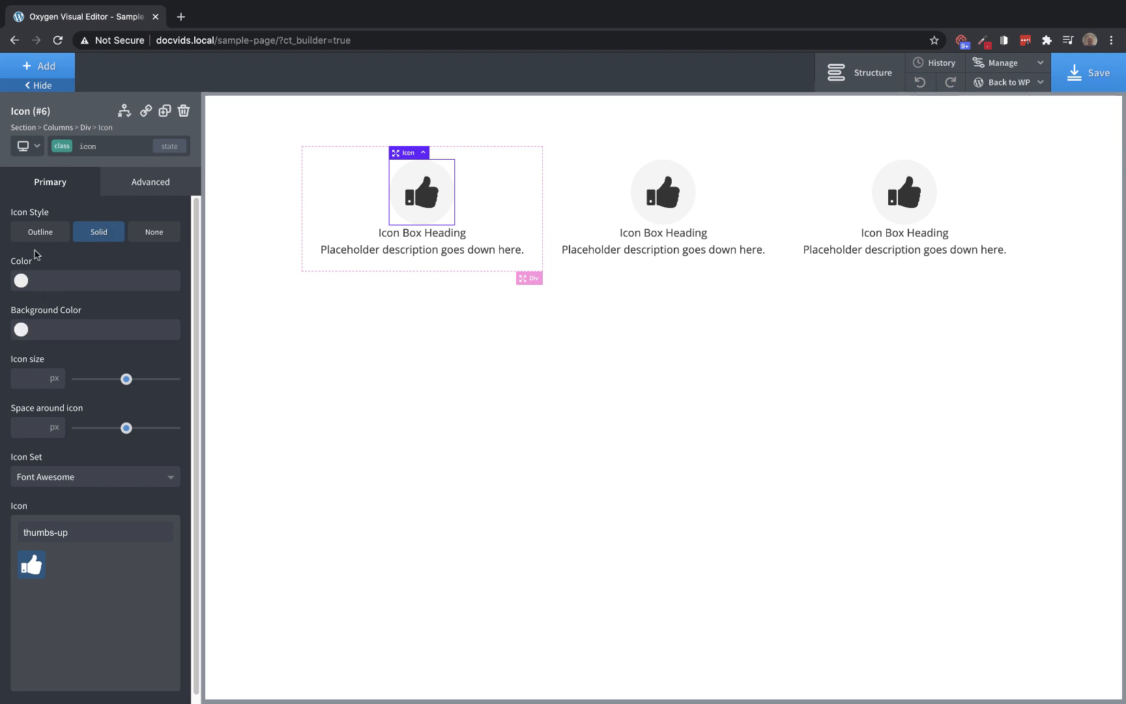
pyautogui.click(21, 280)
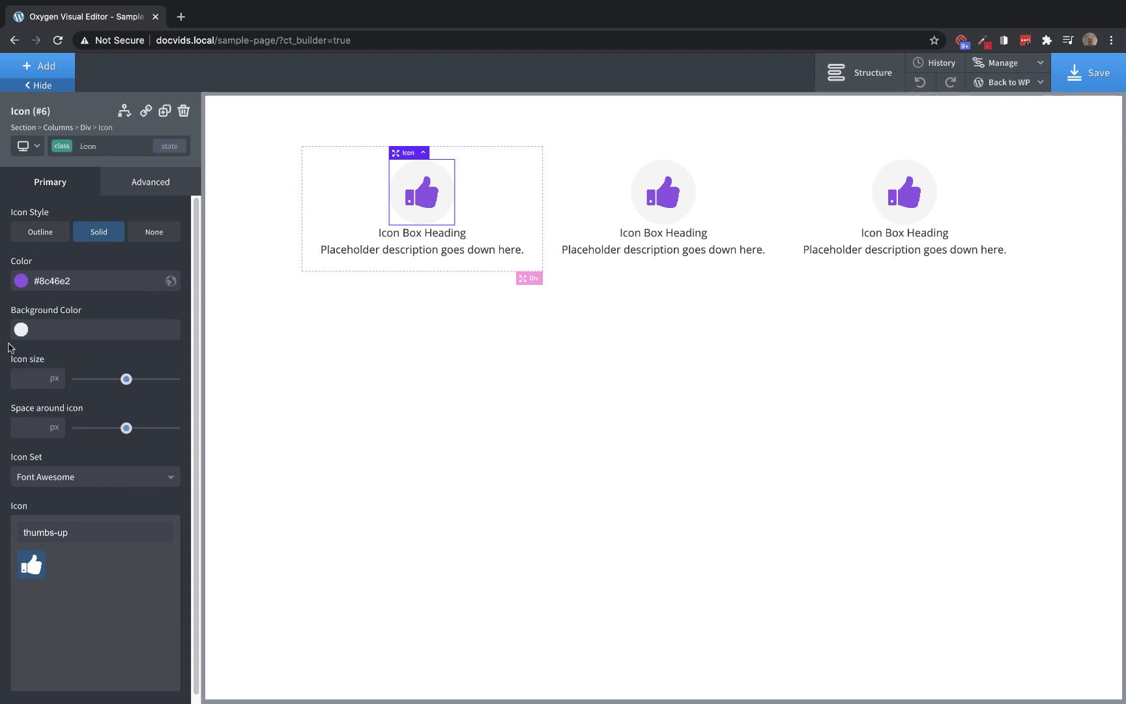
pyautogui.click(21, 330)
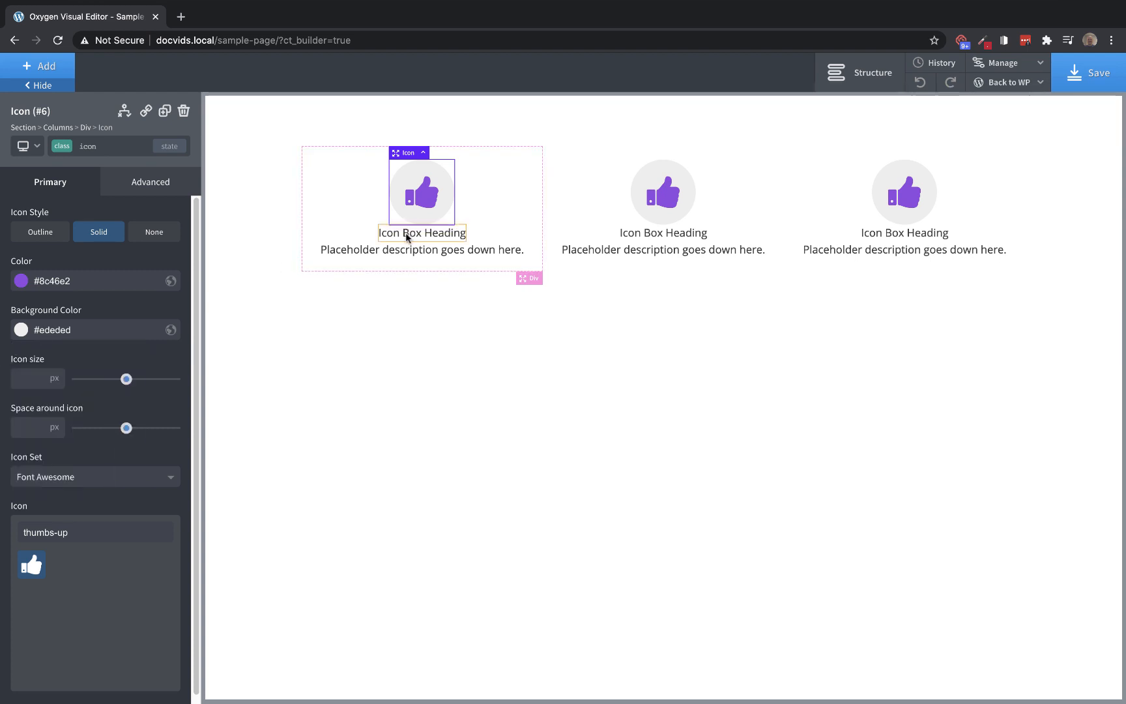
# Via the 'heading' class, set font size 22, weight 600 and extra spacing below the headings
pyautogui.click(421, 234)
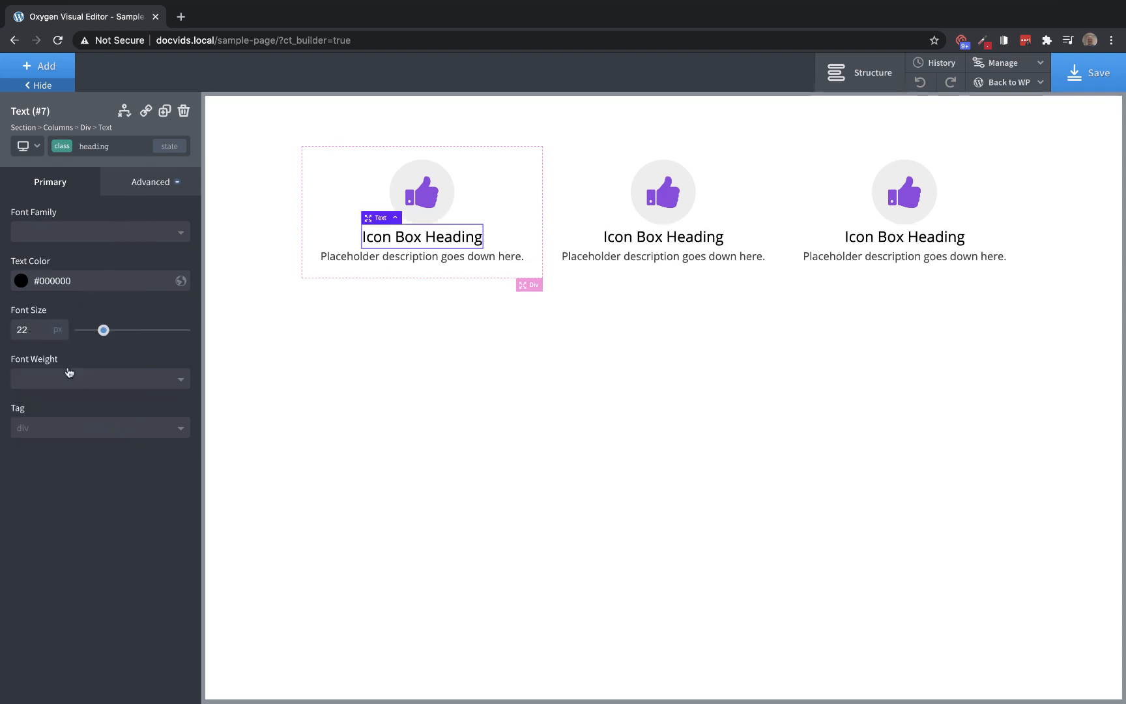
pyautogui.click(99, 378)
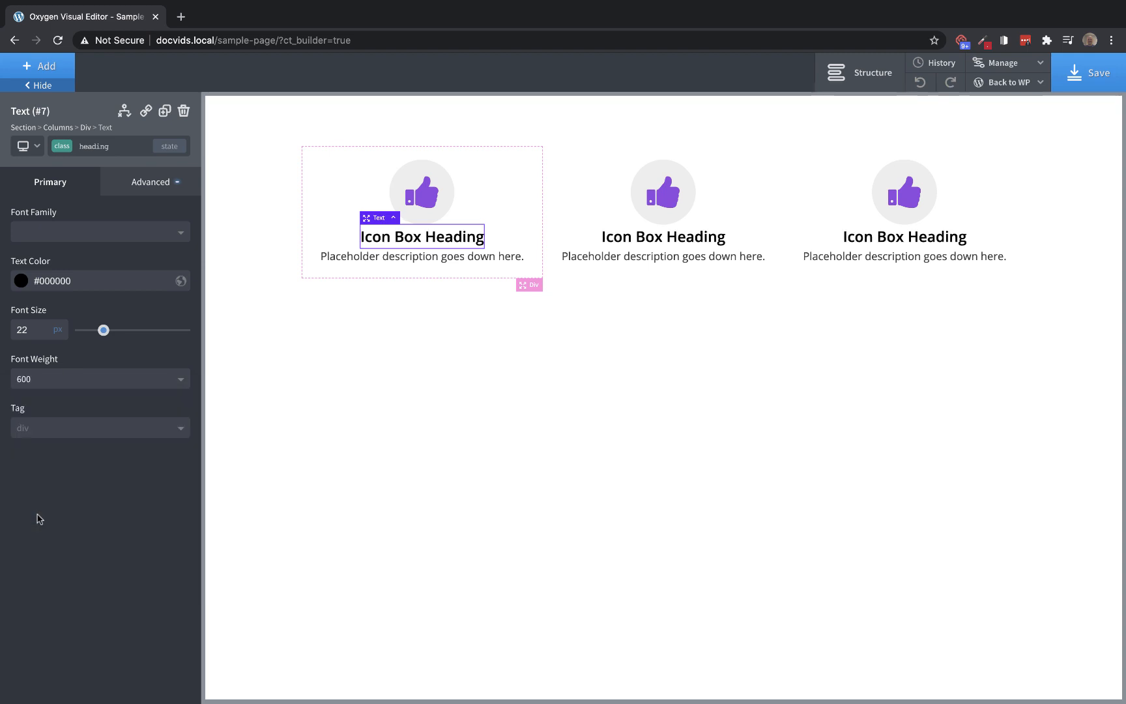
pyautogui.click(150, 181)
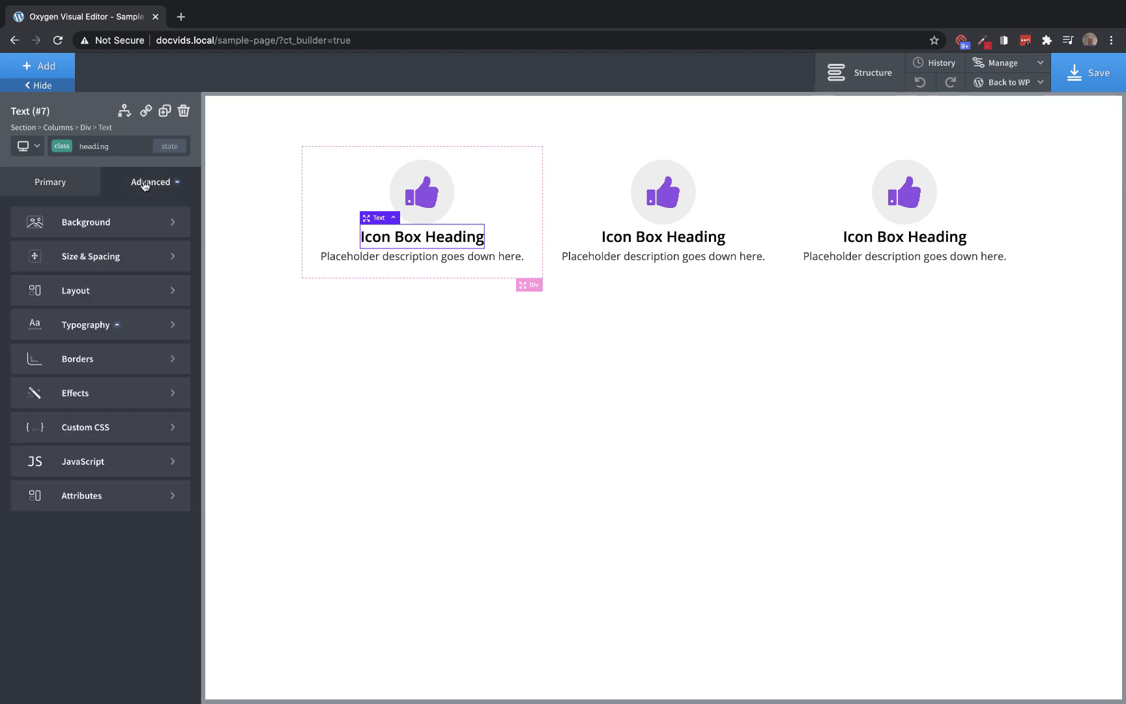
pyautogui.click(90, 257)
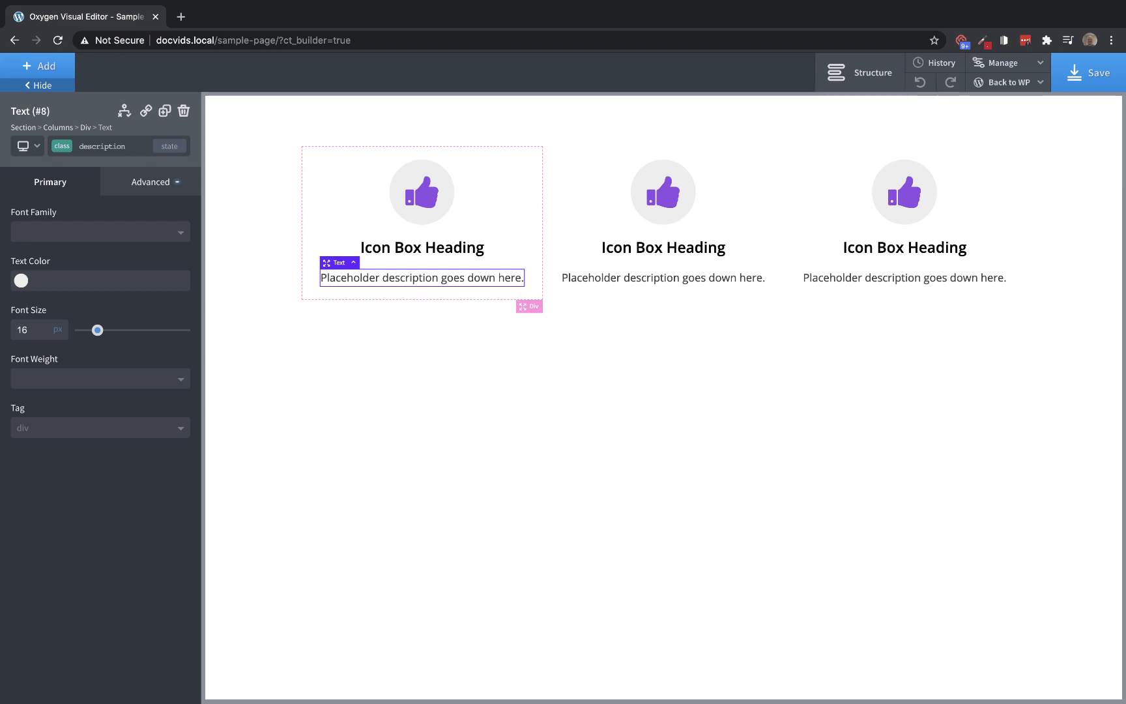
pyautogui.moveTo(405, 196)
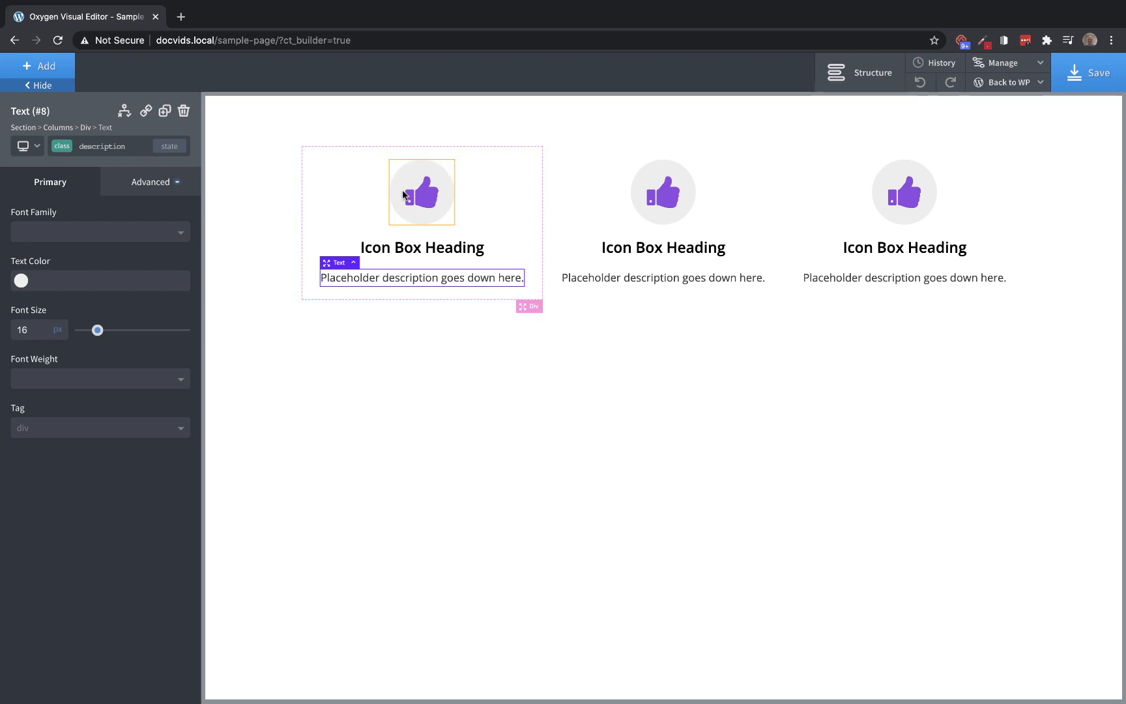
# Replace the first box's thumbs-up with the solid star glyph
pyautogui.click(421, 192)
pyautogui.write('star')
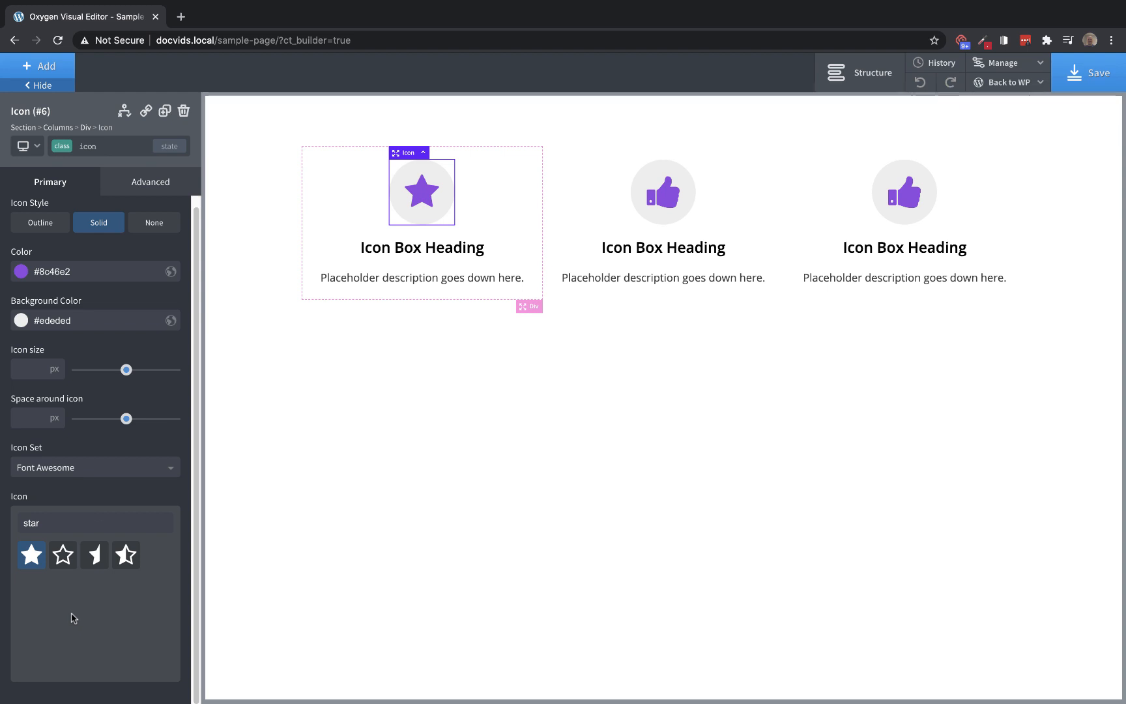
pyautogui.moveTo(66, 610)
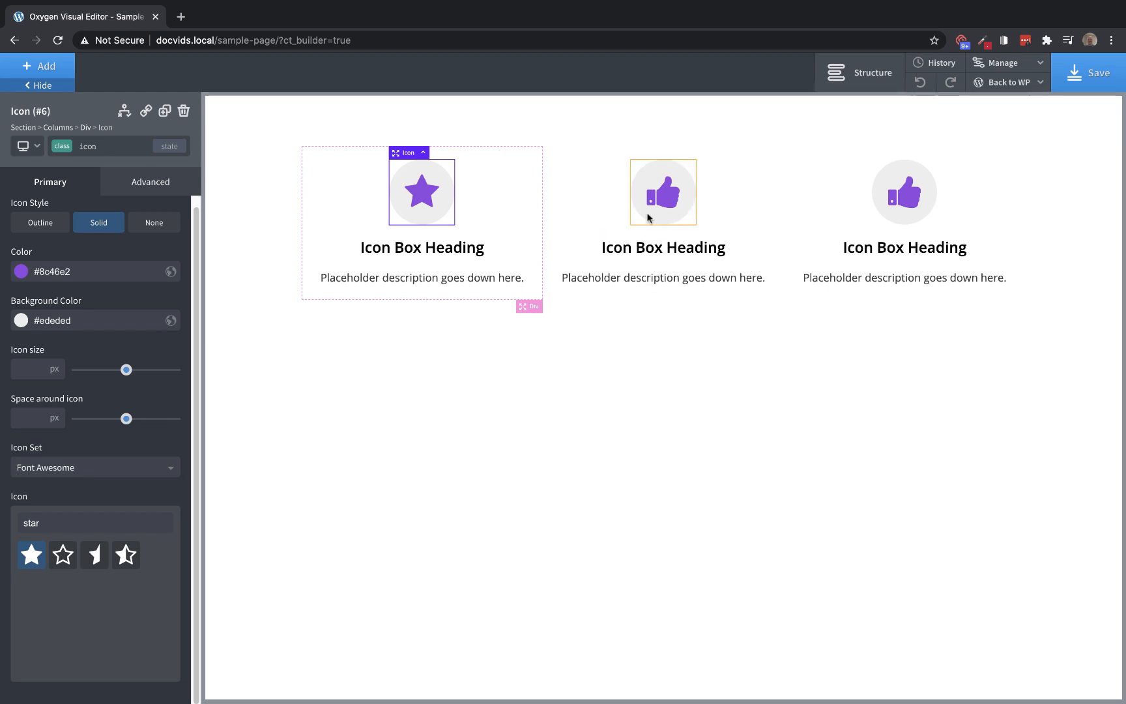
# Give the second box the plus glyph from the icon browser
pyautogui.click(661, 192)
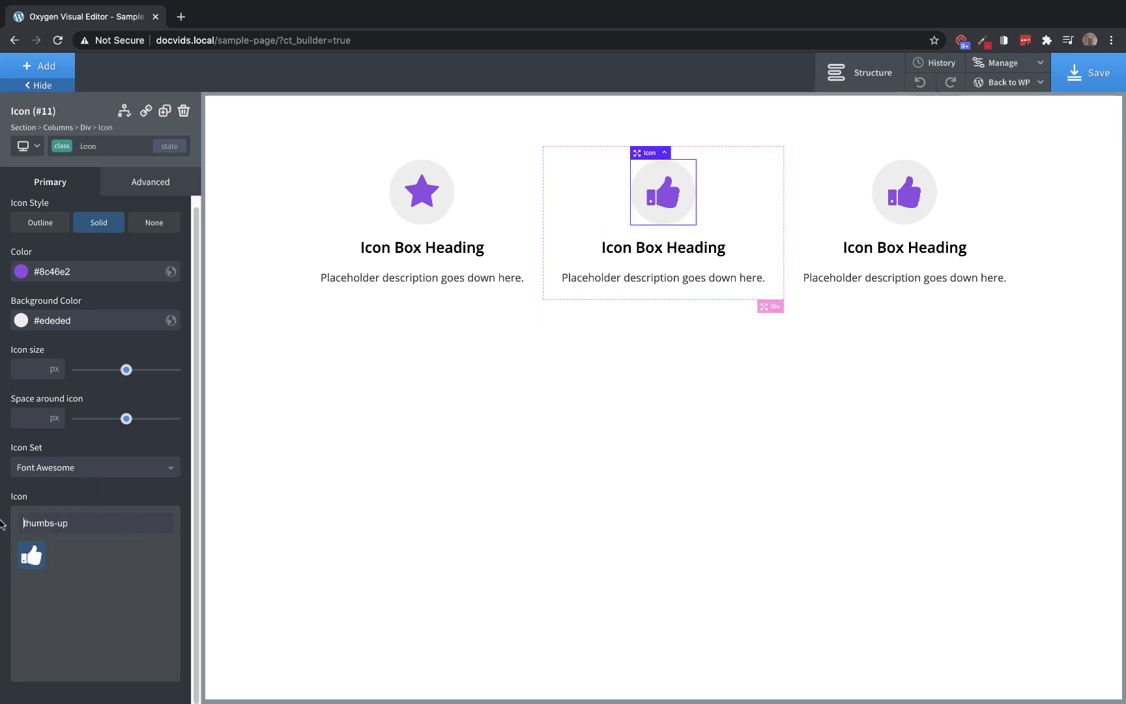
pyautogui.click(94, 523)
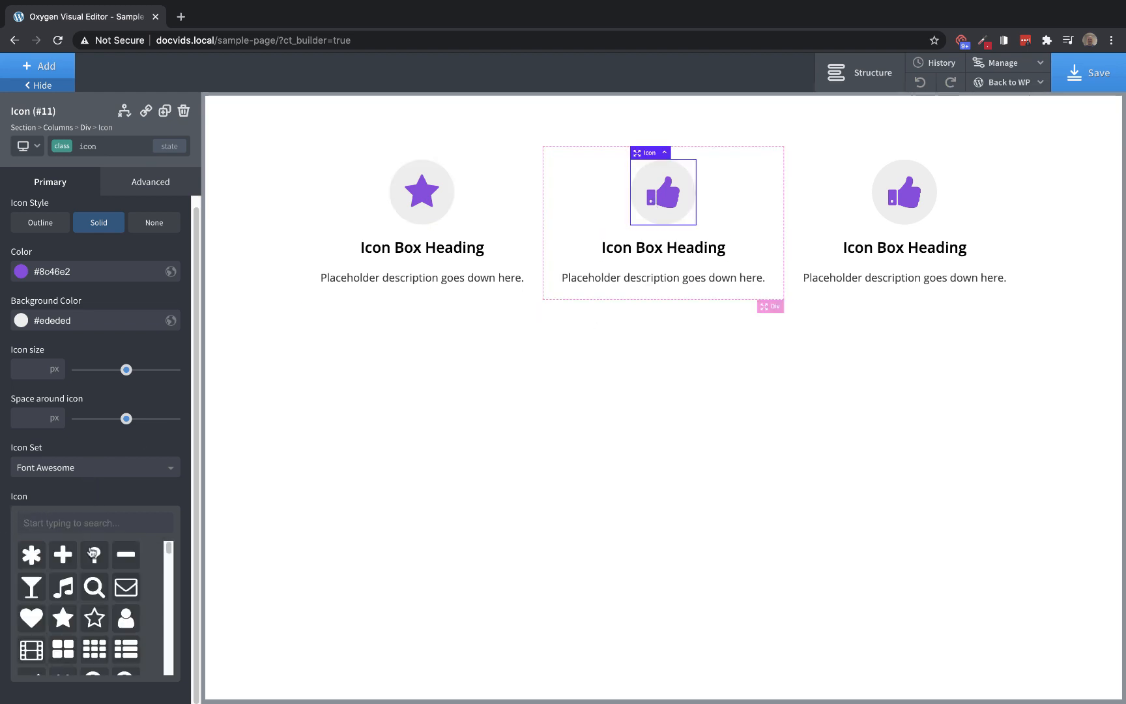
pyautogui.click(904, 192)
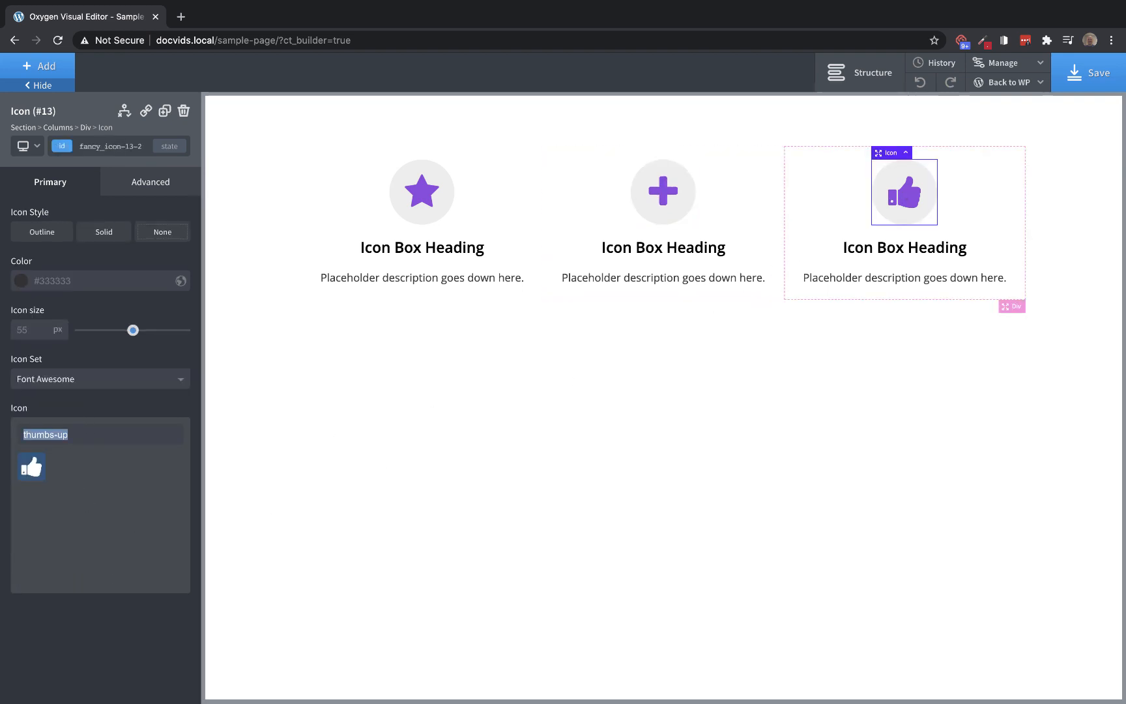
# Search 'user' and give the third box the user glyph
pyautogui.click(101, 434)
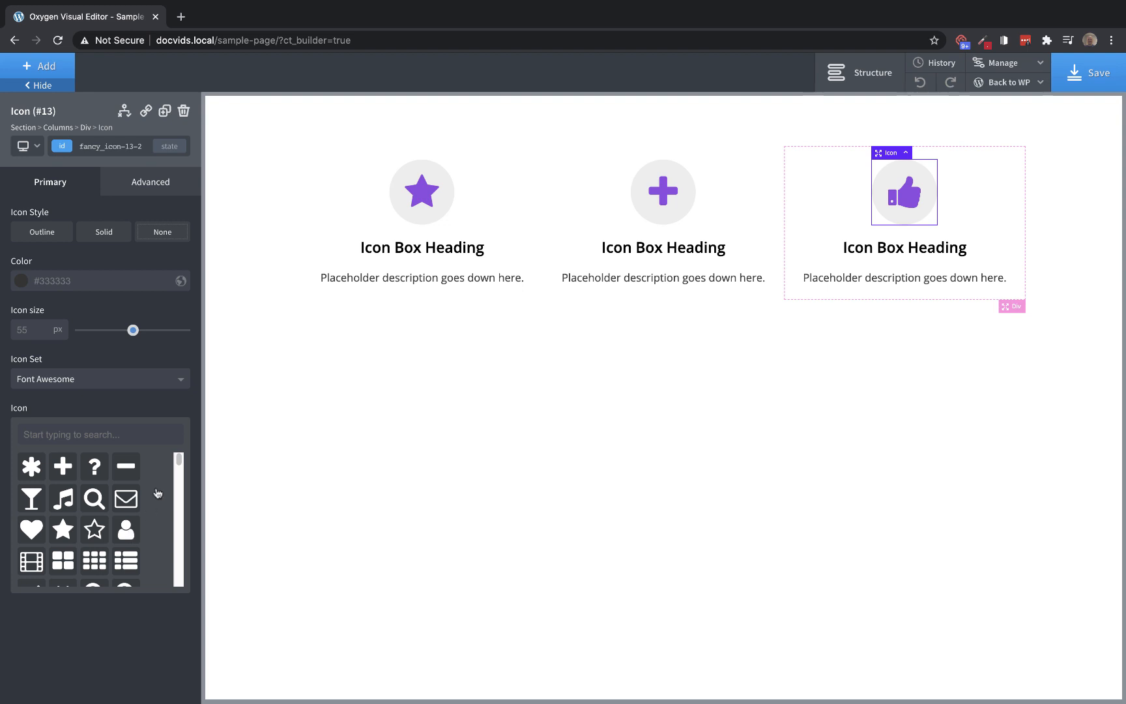
pyautogui.write('user')
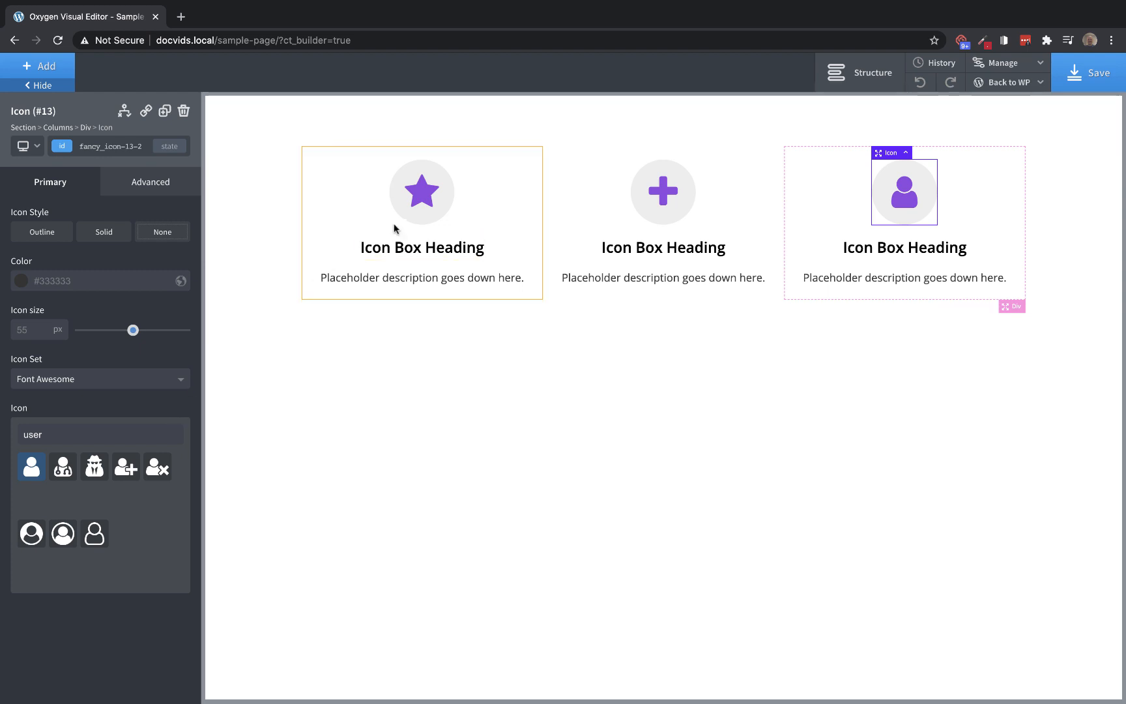
pyautogui.click(421, 192)
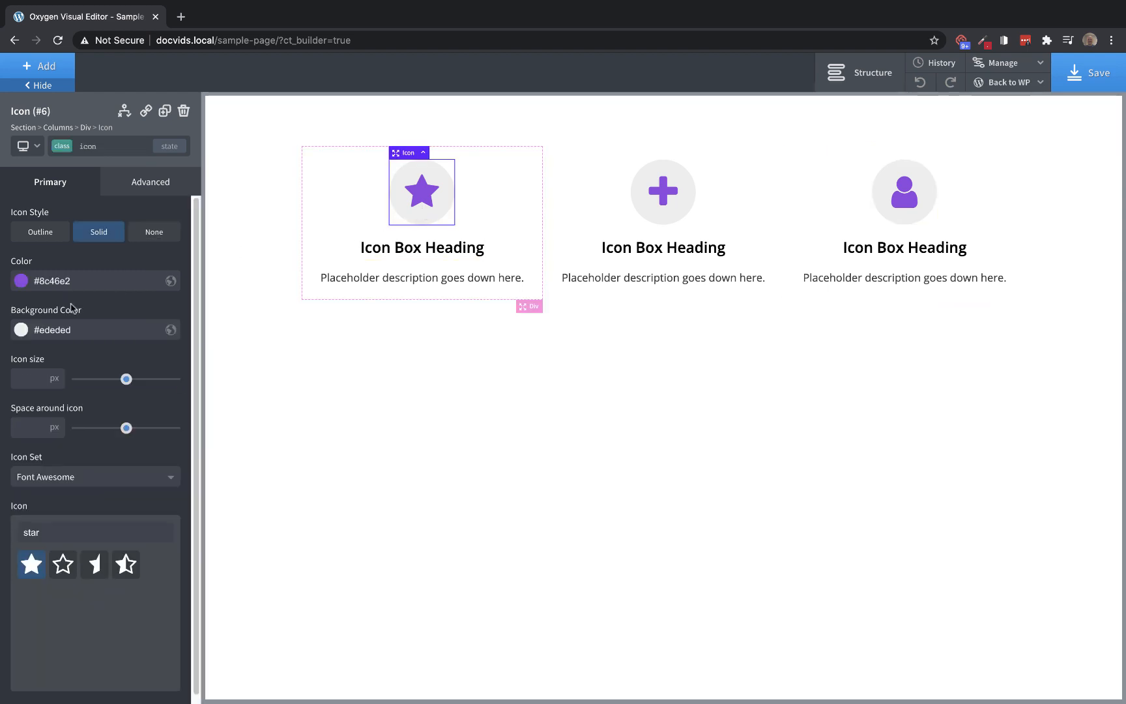
pyautogui.moveTo(151, 389)
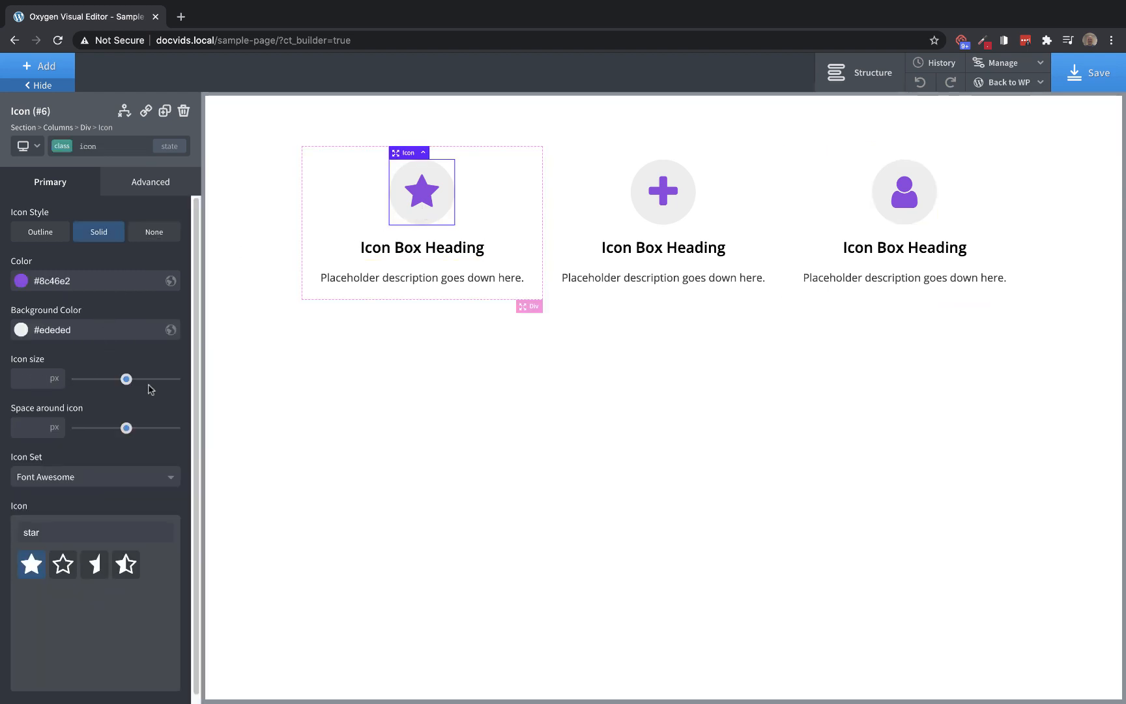